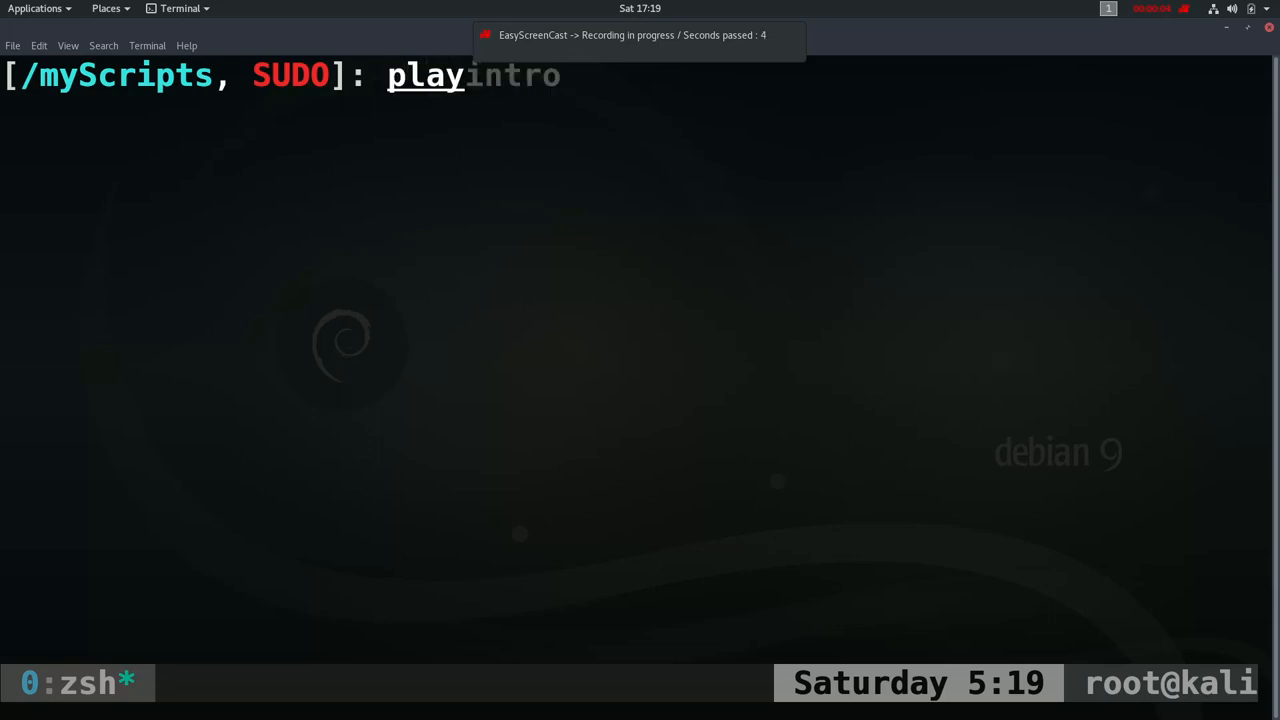
# Step: Run the playintro script, which opens the InCTF AES-1 challenge in Firefox
pyautogui.press('Return')
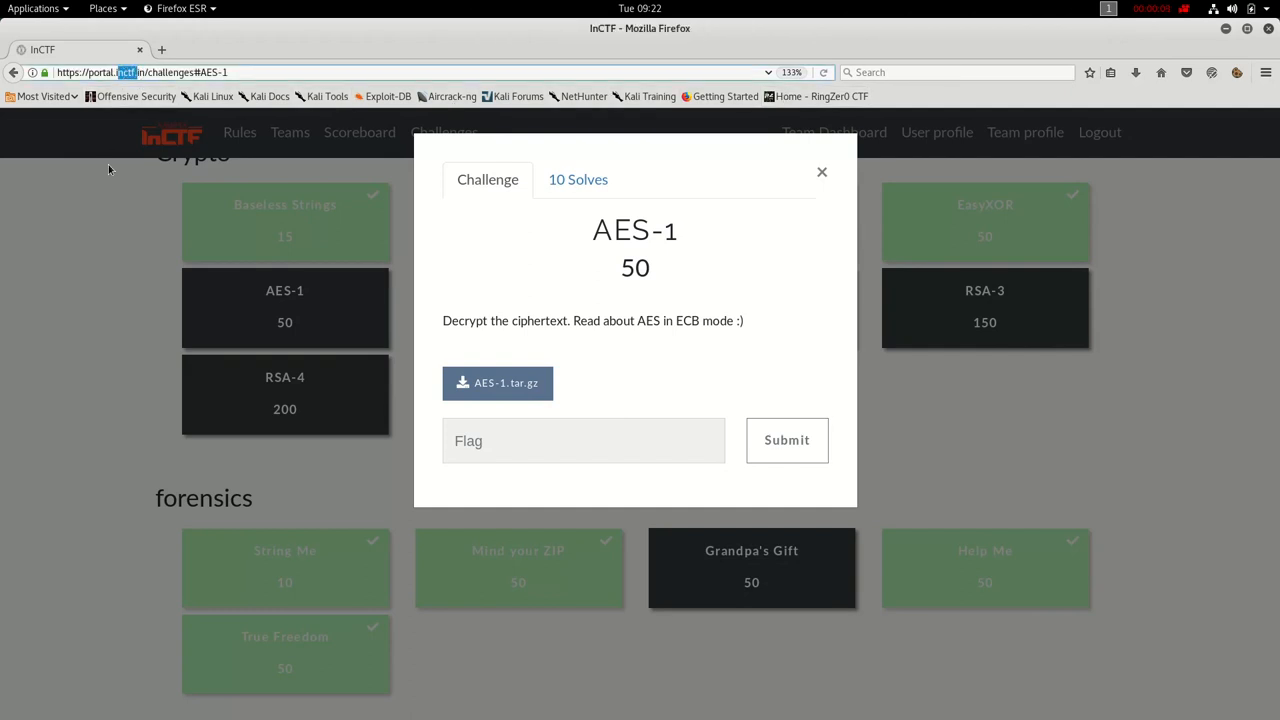
# Step: Reopen the AES-1 challenge card and bring up link options for the AES-1.tar.gz download
pyautogui.click(820, 172)
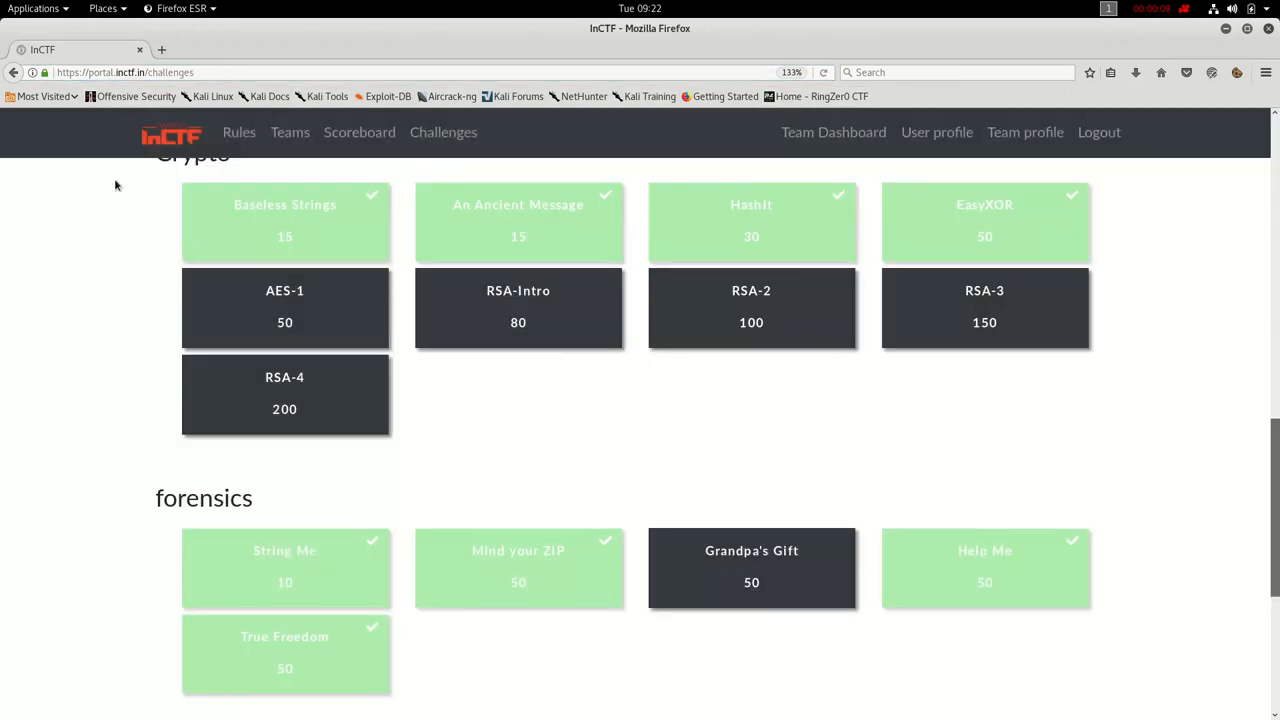
pyautogui.moveTo(284, 308)
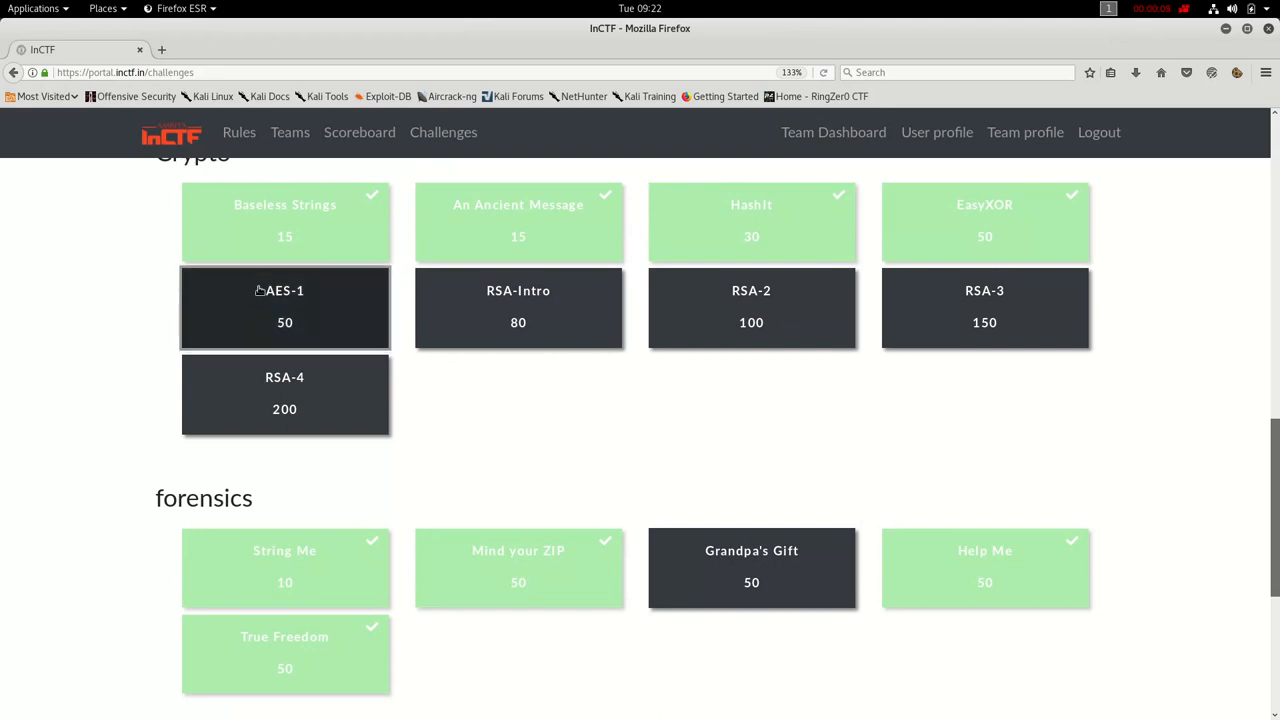
pyautogui.click(284, 308)
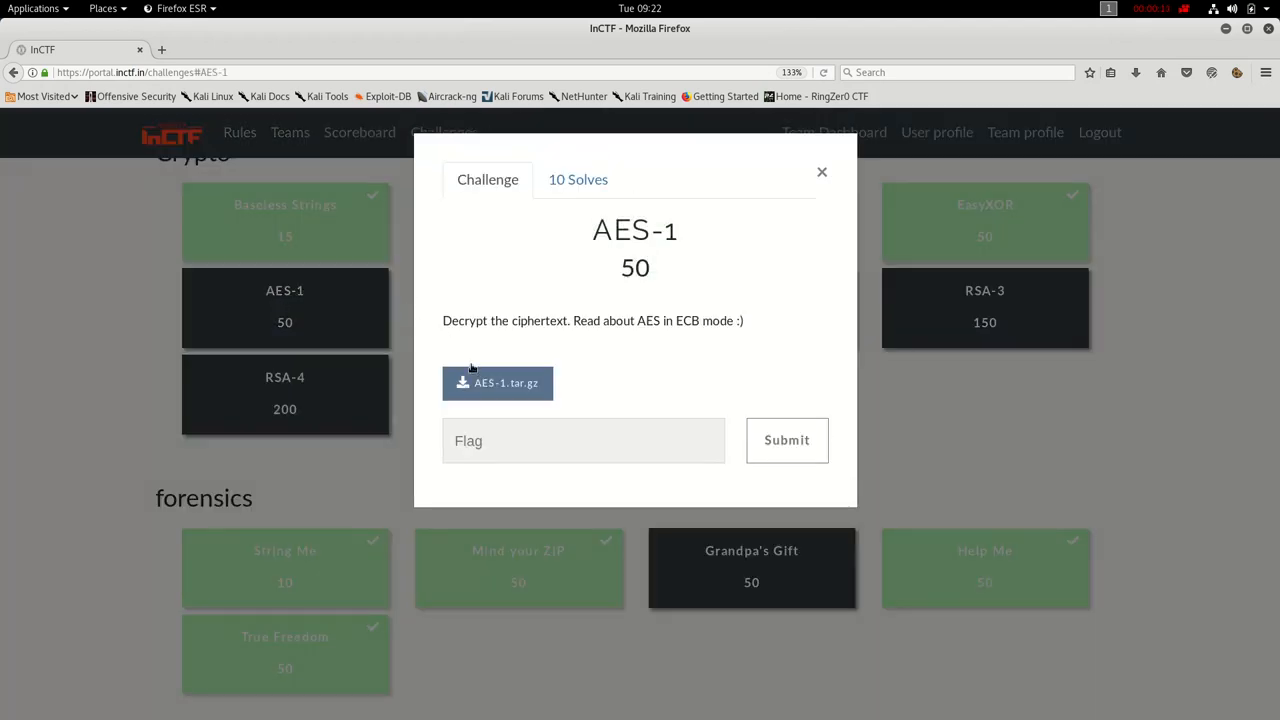
pyautogui.rightClick(498, 384)
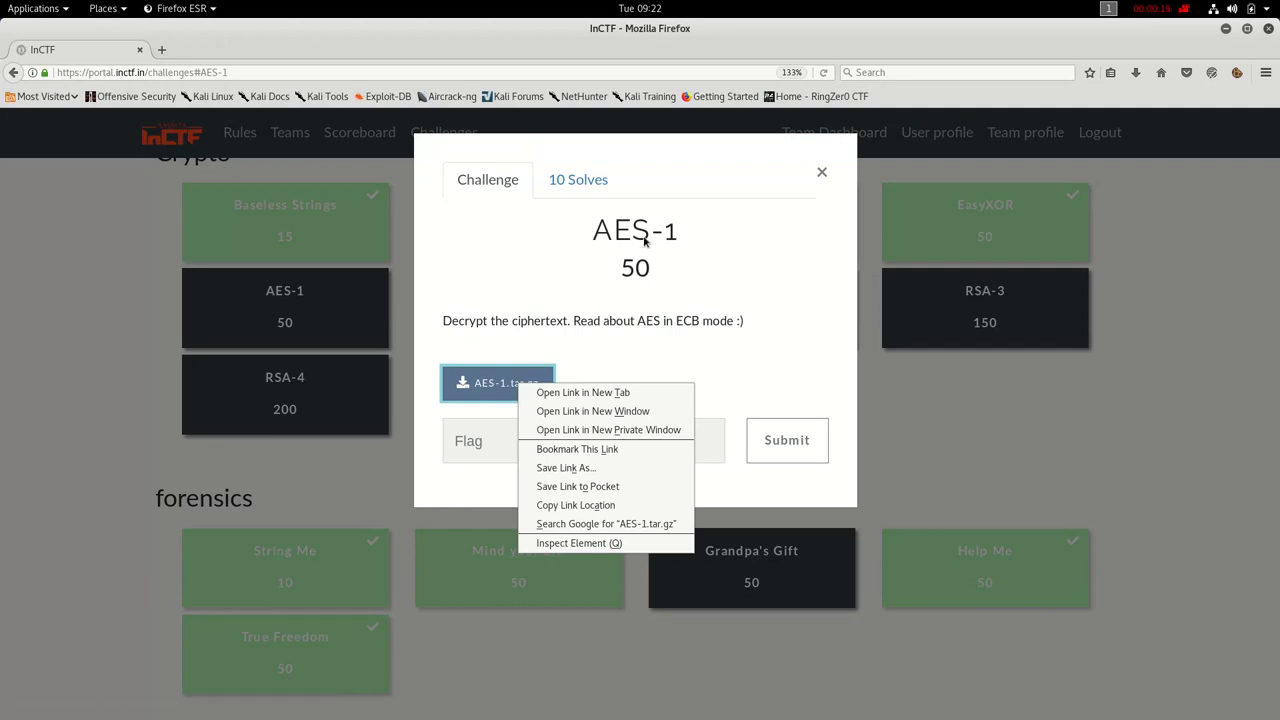
pyautogui.moveTo(576, 486)
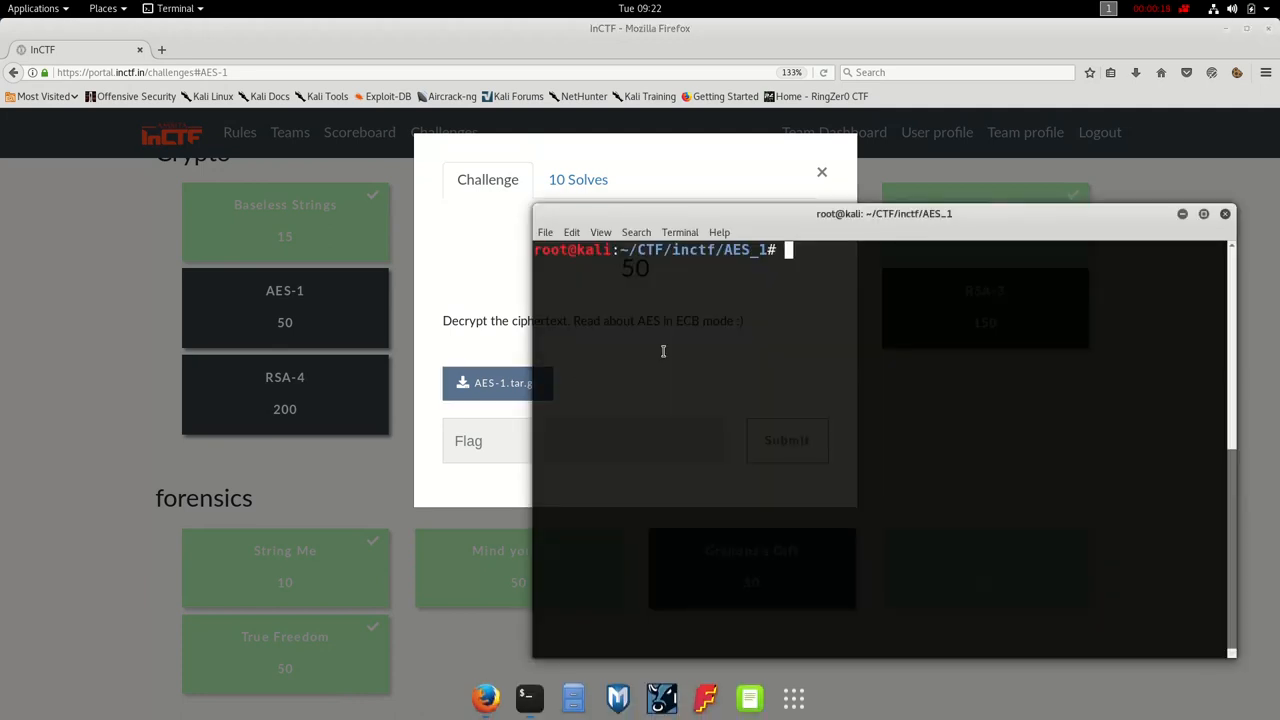
# Step: Download AES-1.tar.gz with wget and decompress it with gzip -d into AES-1.tar
pyautogui.write('wget https://portal.inctf.in/files/3a1b8bd41efc76f97c0849acb97e2212/AES-1.tar.gz')
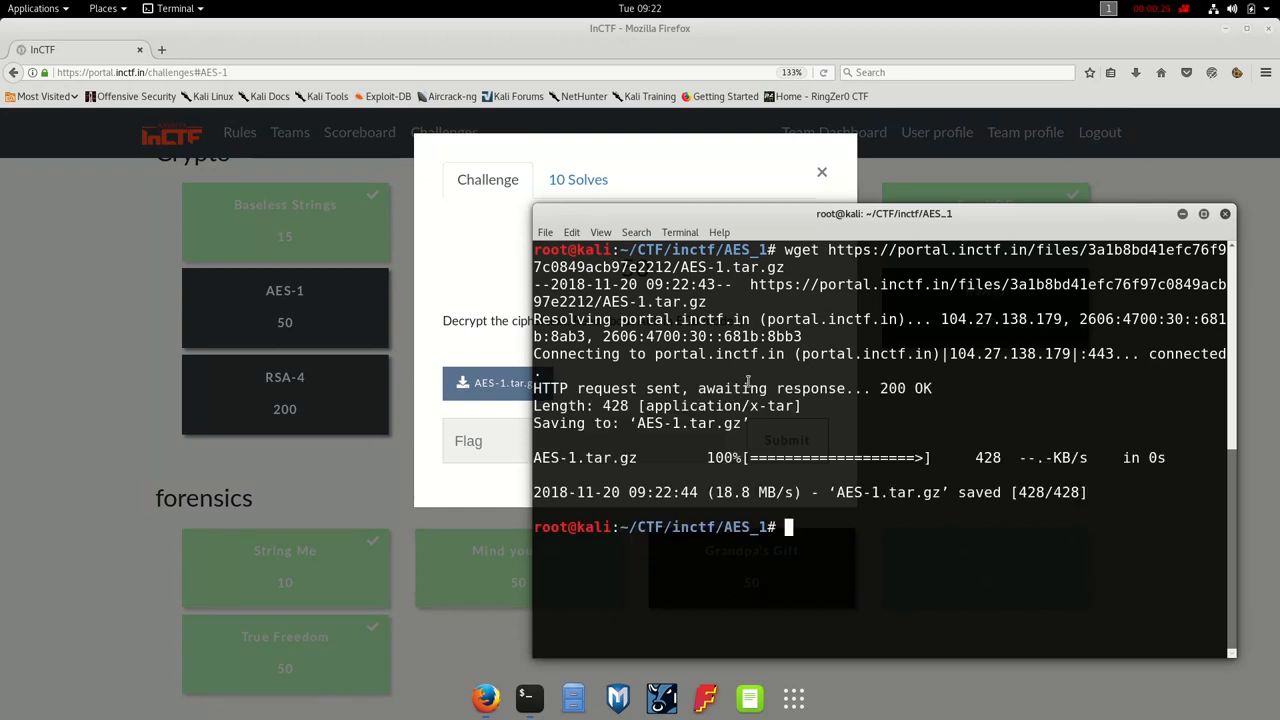
pyautogui.write('ls')
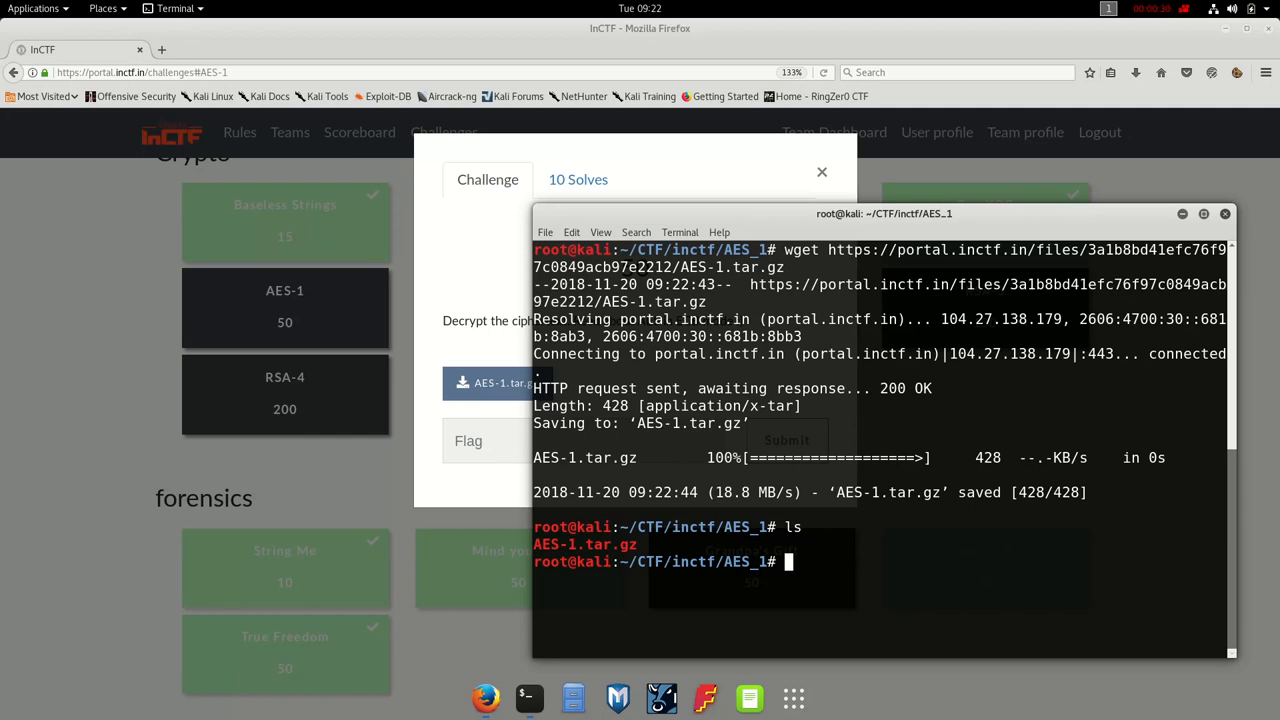
pyautogui.write('gzi')
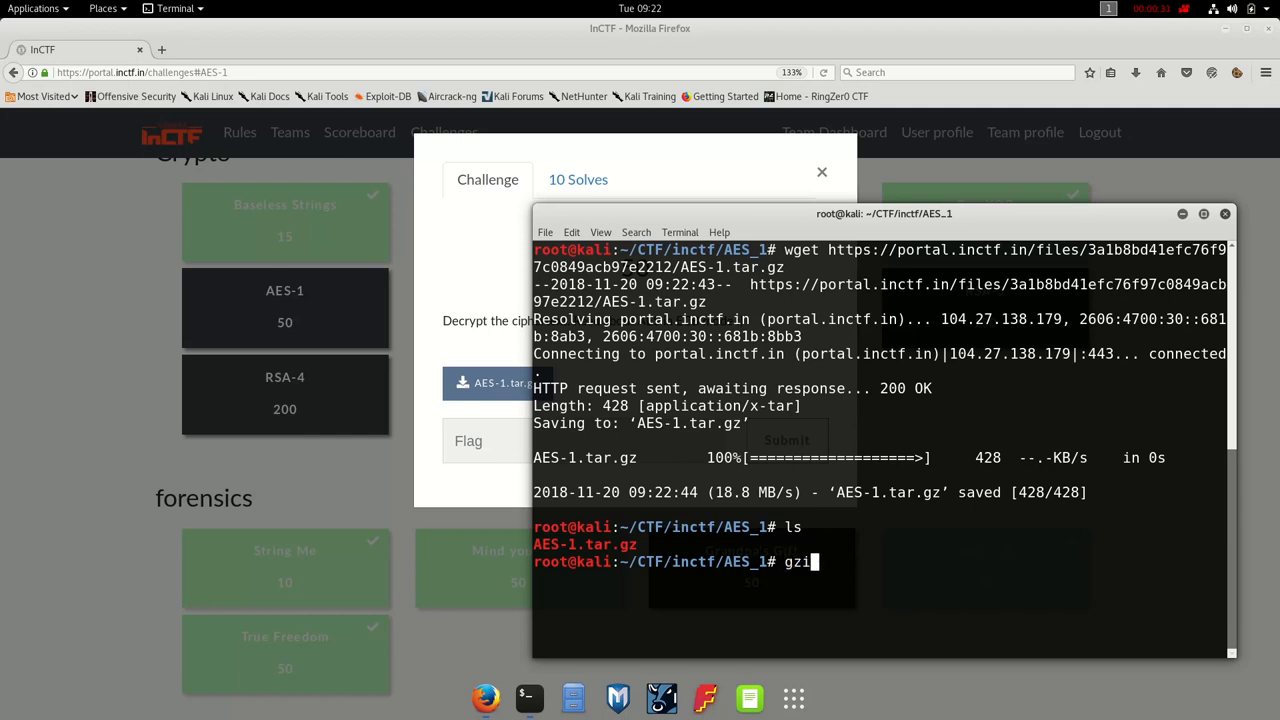
pyautogui.press('Return')
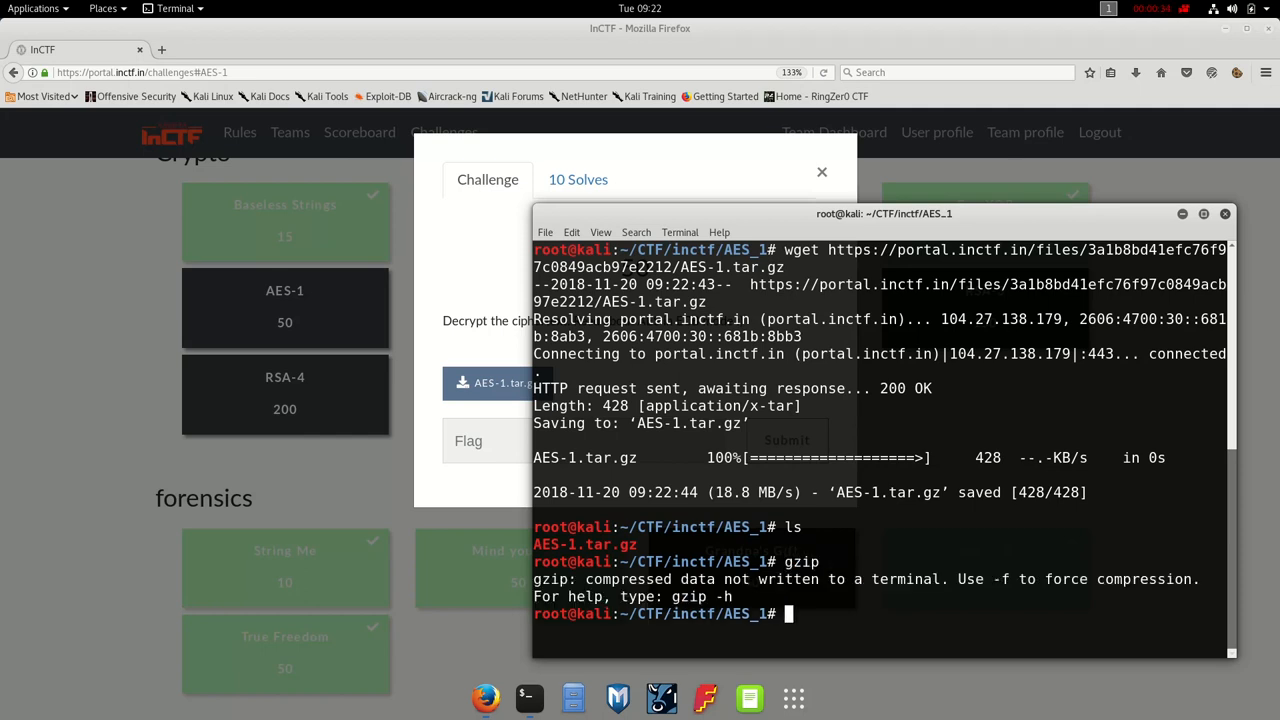
pyautogui.write('gzip')
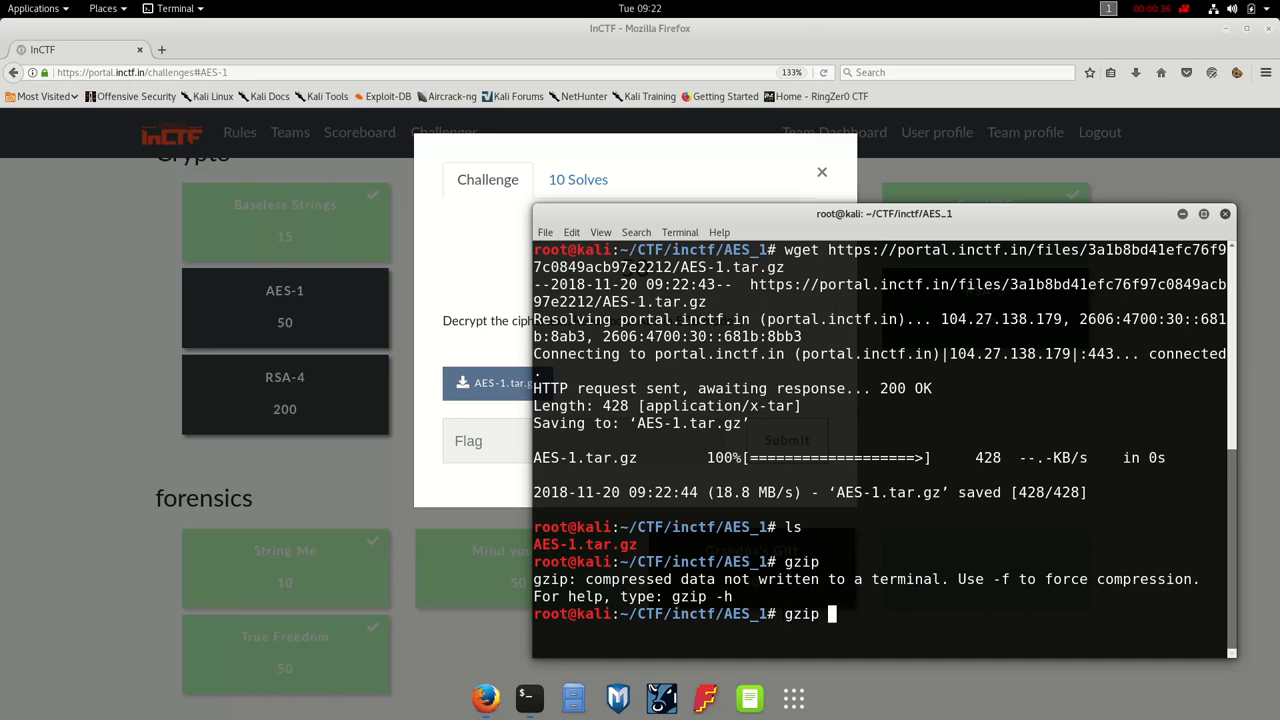
pyautogui.press('Return')
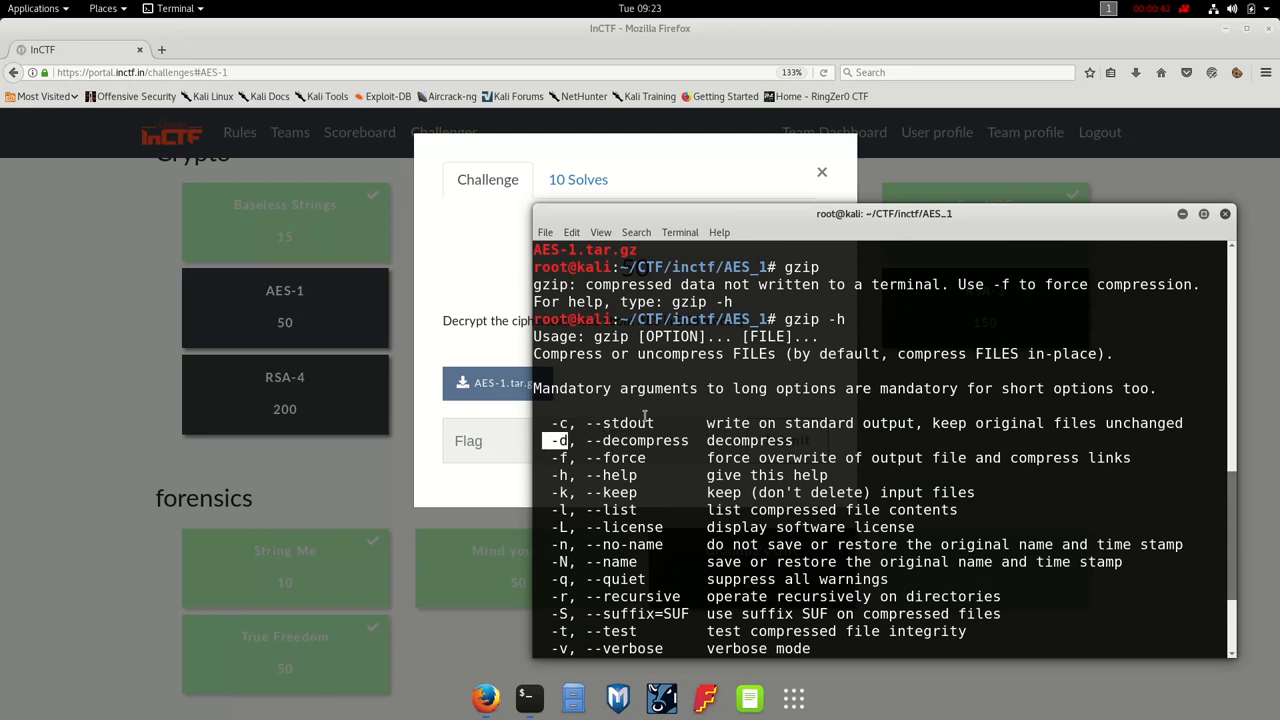
pyautogui.scroll(-3)
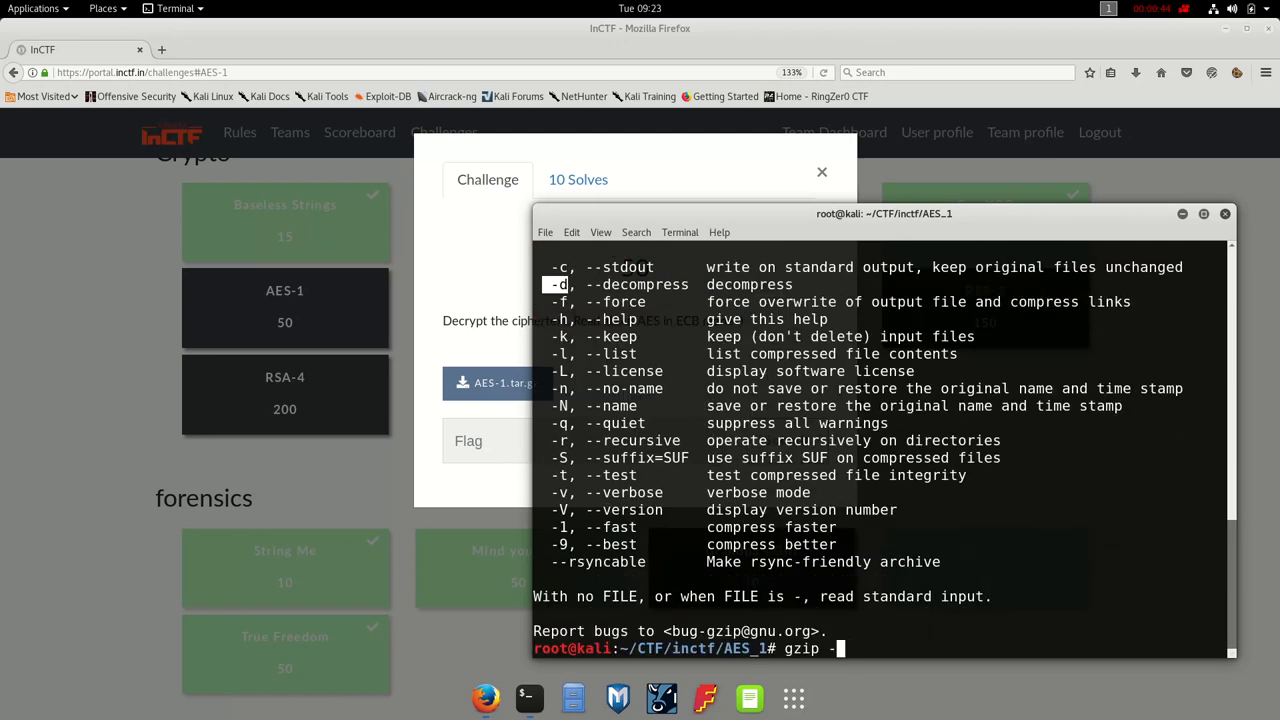
pyautogui.press('Return')
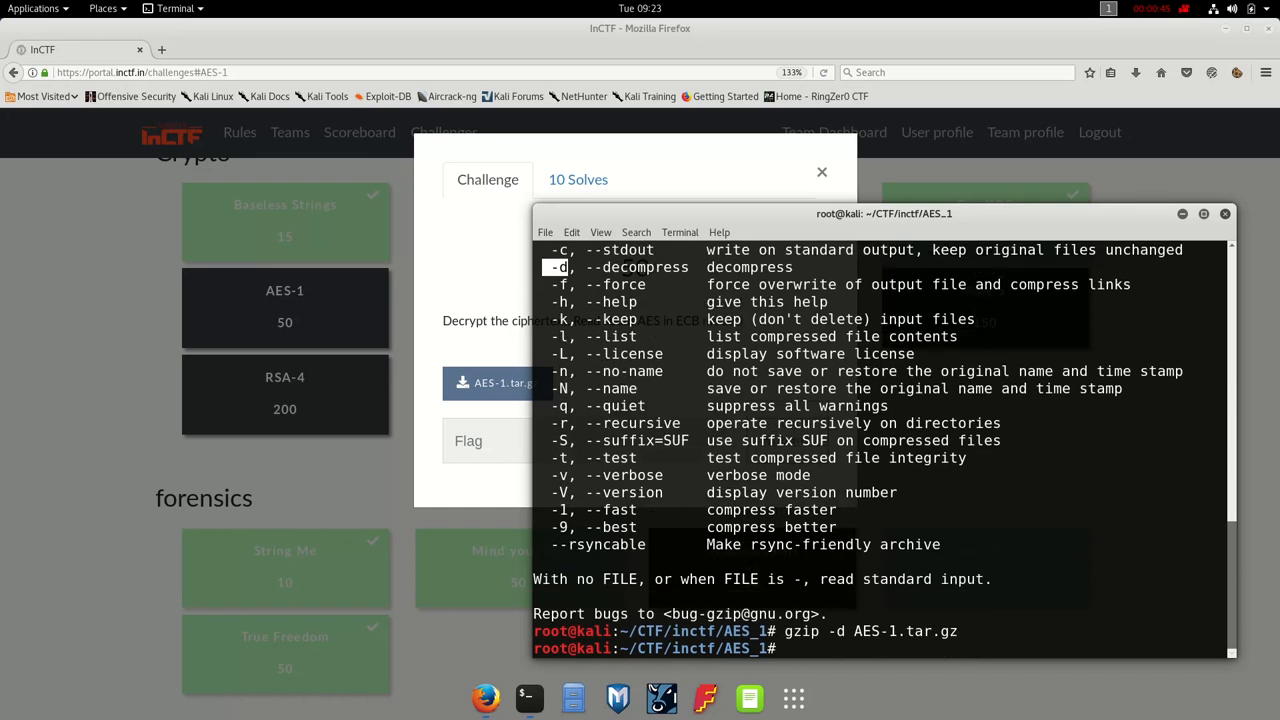
pyautogui.write('ls')
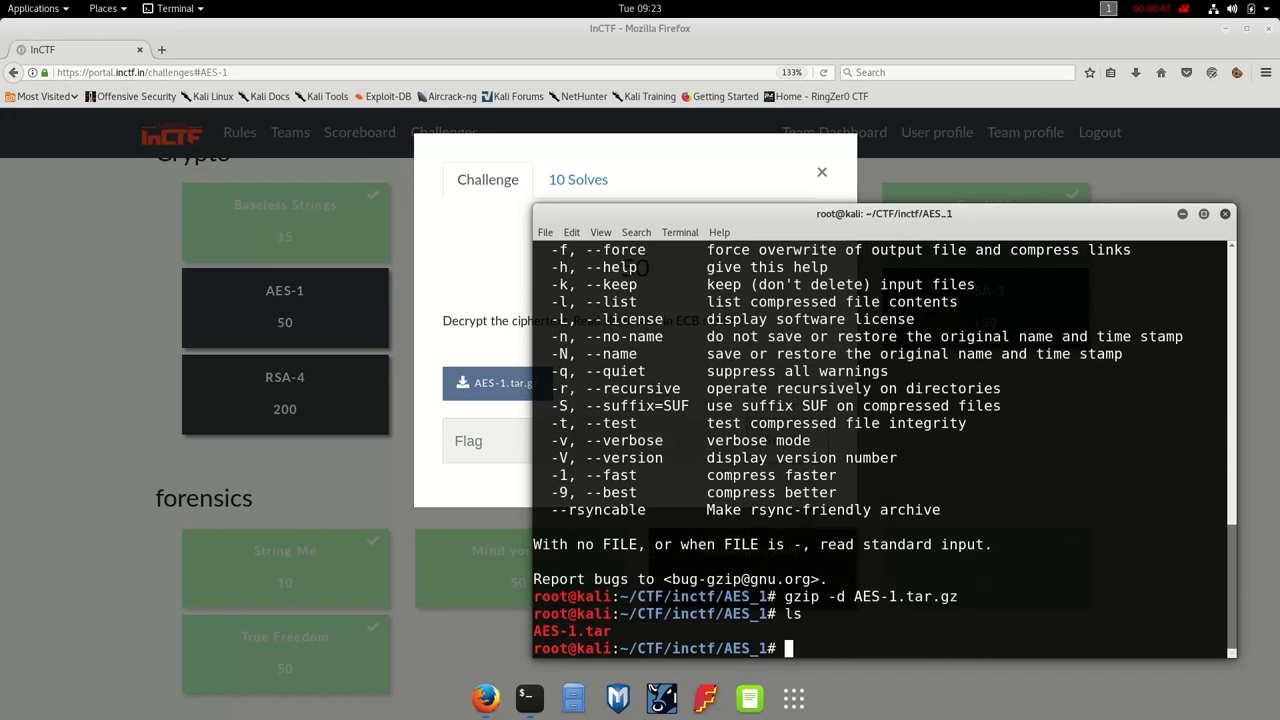
# Step: Check tar's help, then extract AES-1.tar with tar -xf to get ciphertext.txt and encrypt.py
pyautogui.write('tar')
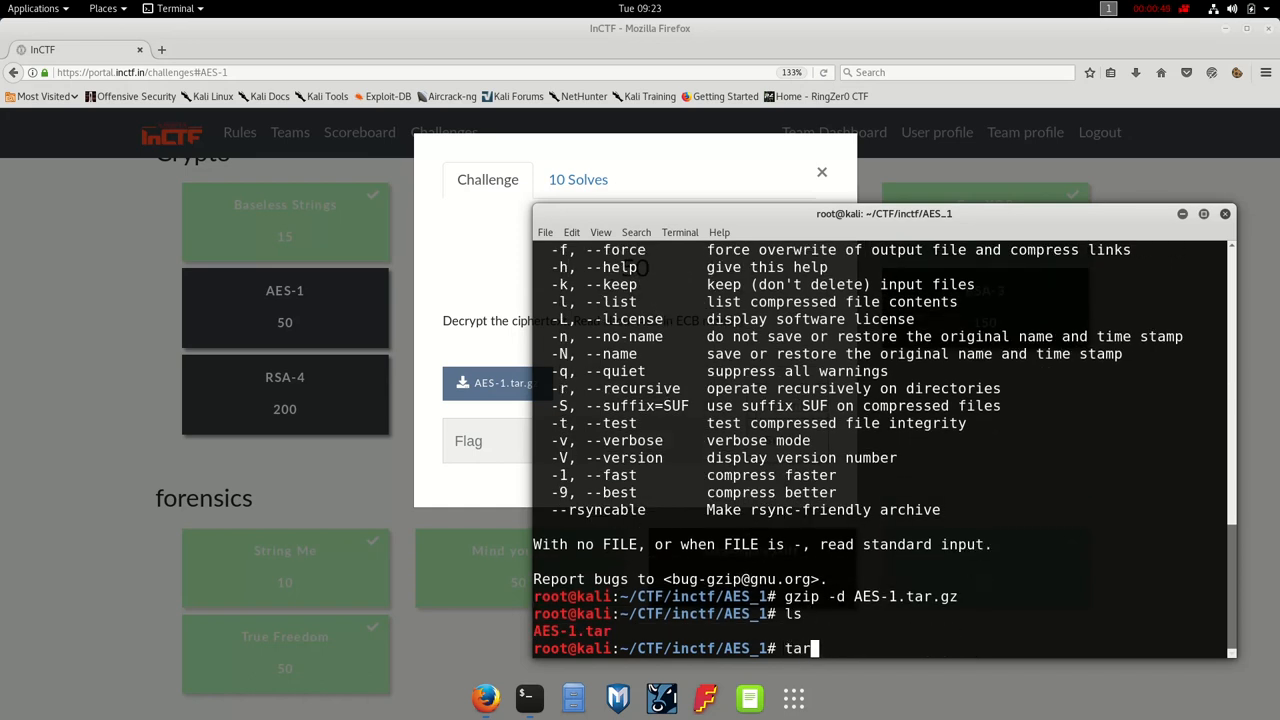
pyautogui.press('Return')
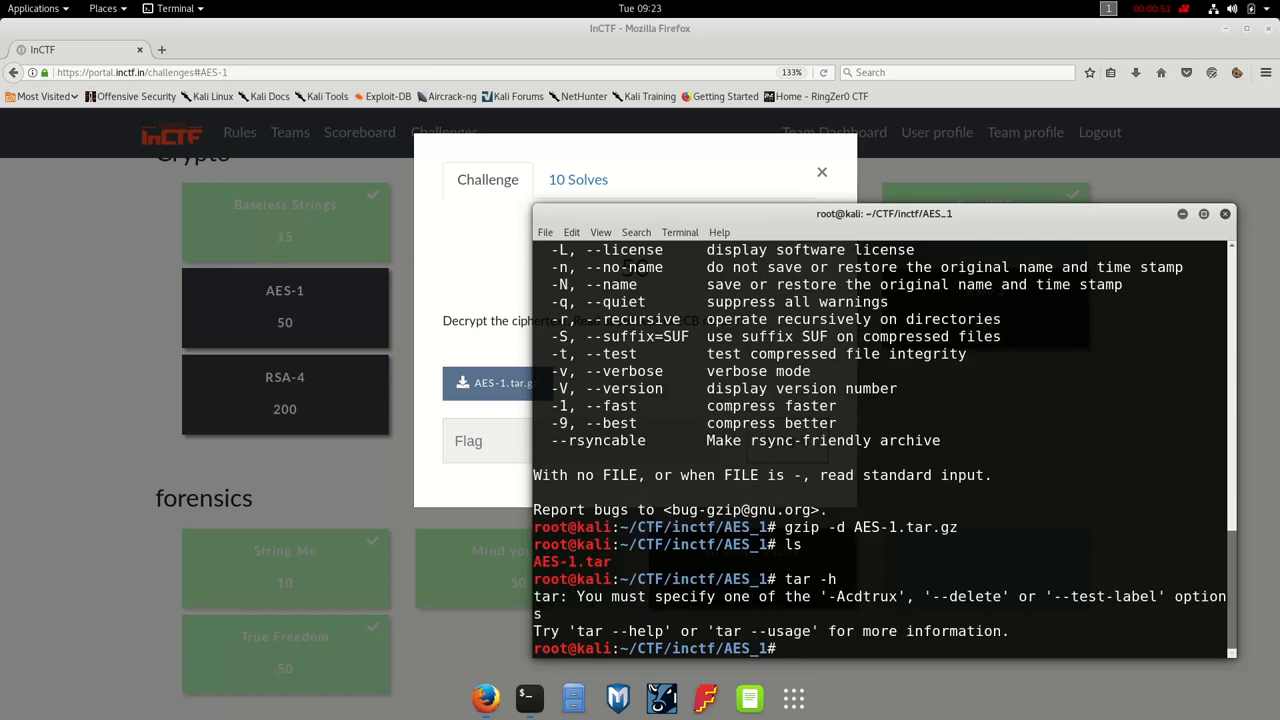
pyautogui.write('tar --h')
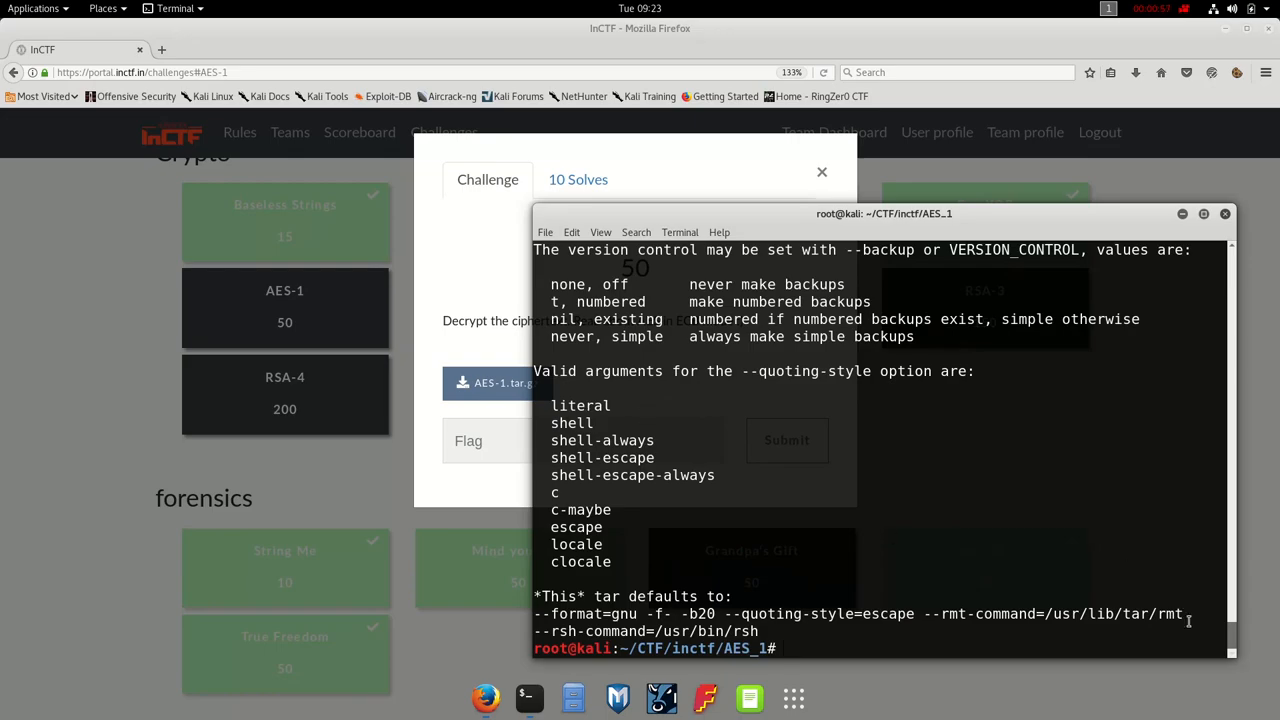
pyautogui.scroll(3)
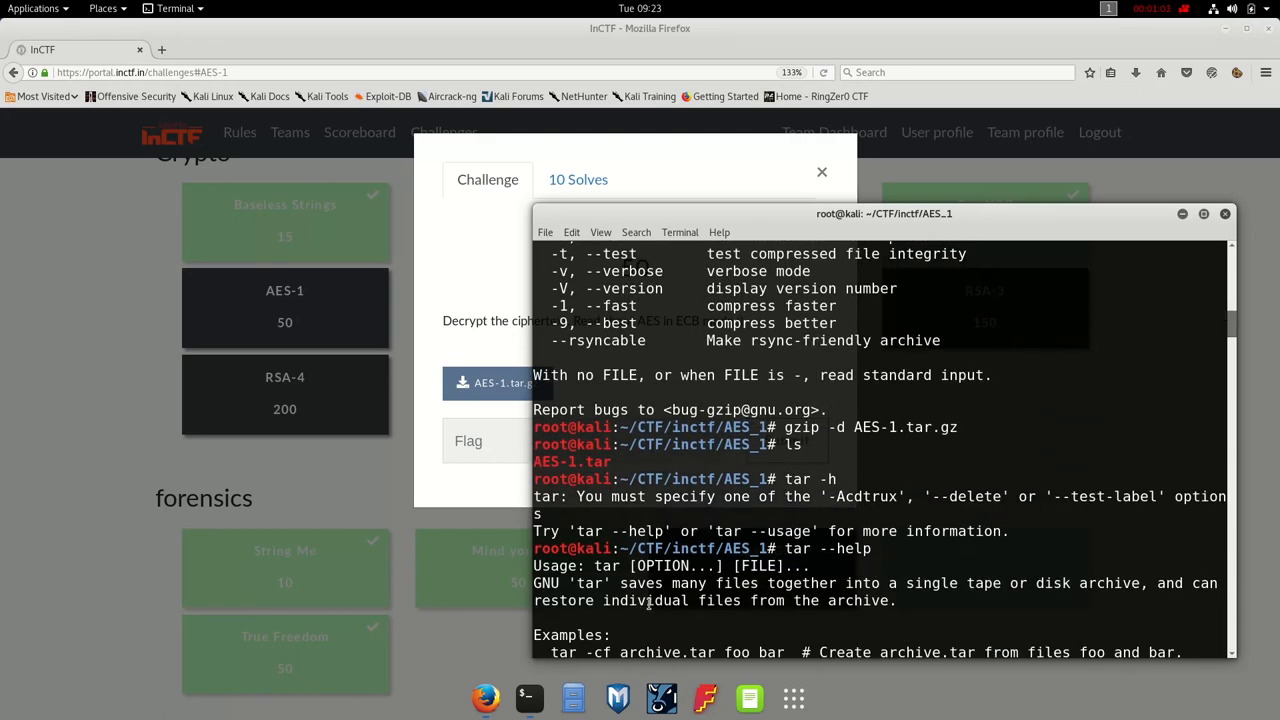
pyautogui.scroll(-3)
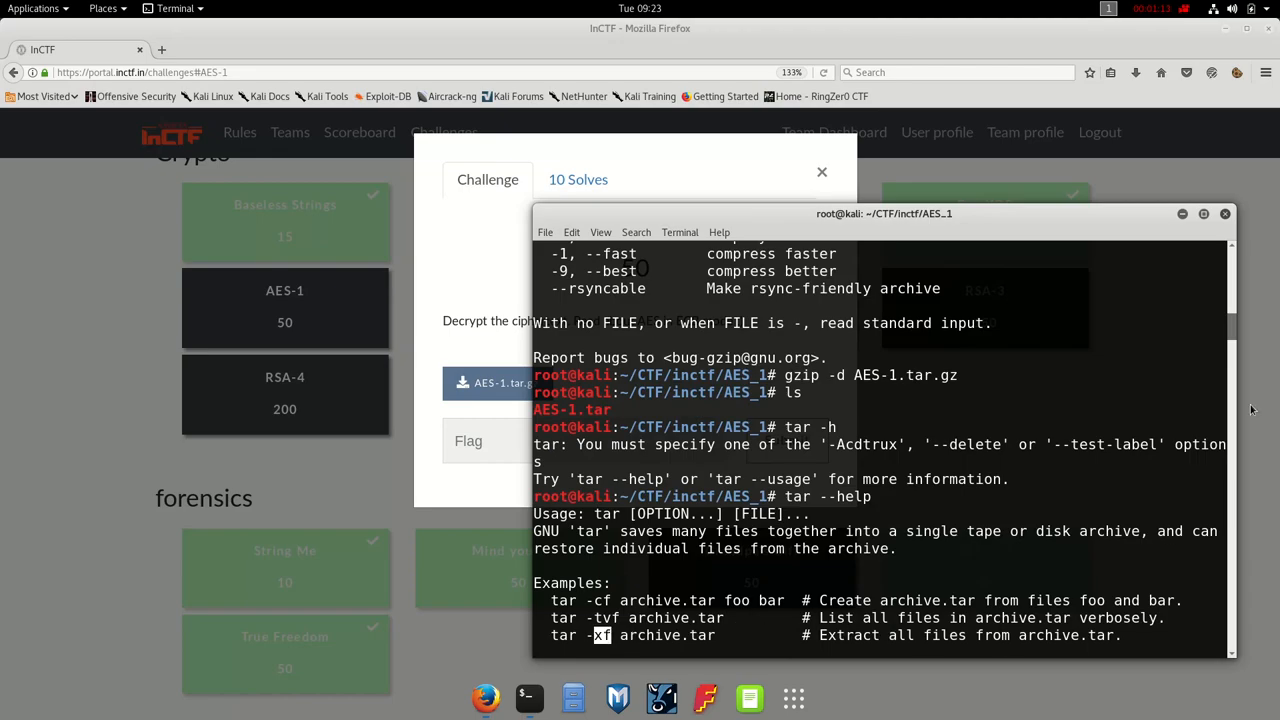
pyautogui.scroll(-3)
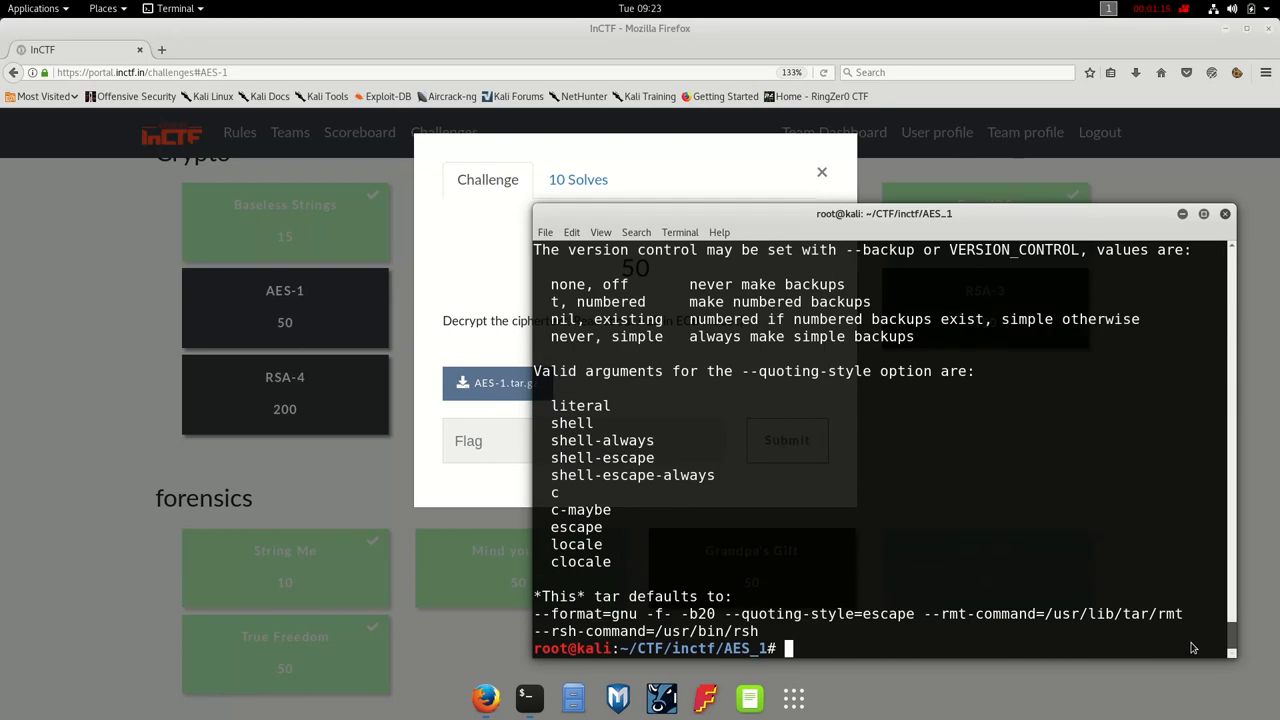
pyautogui.write('tar')
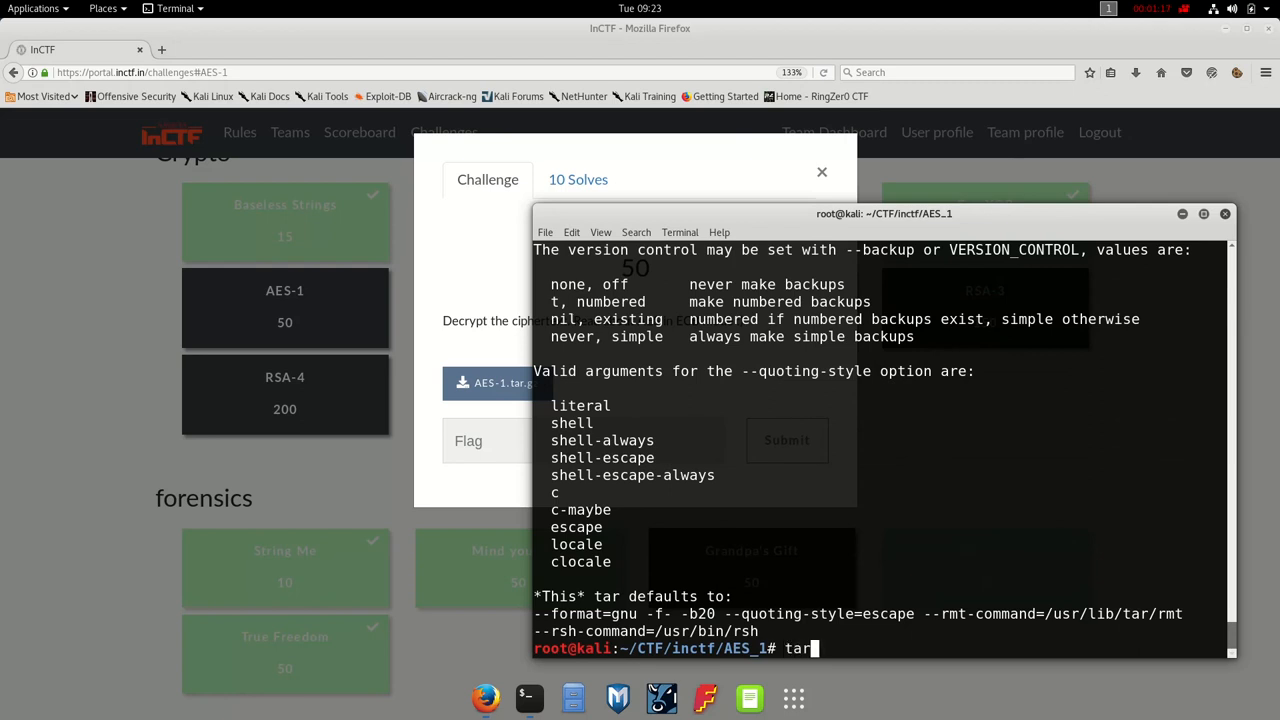
pyautogui.write('-')
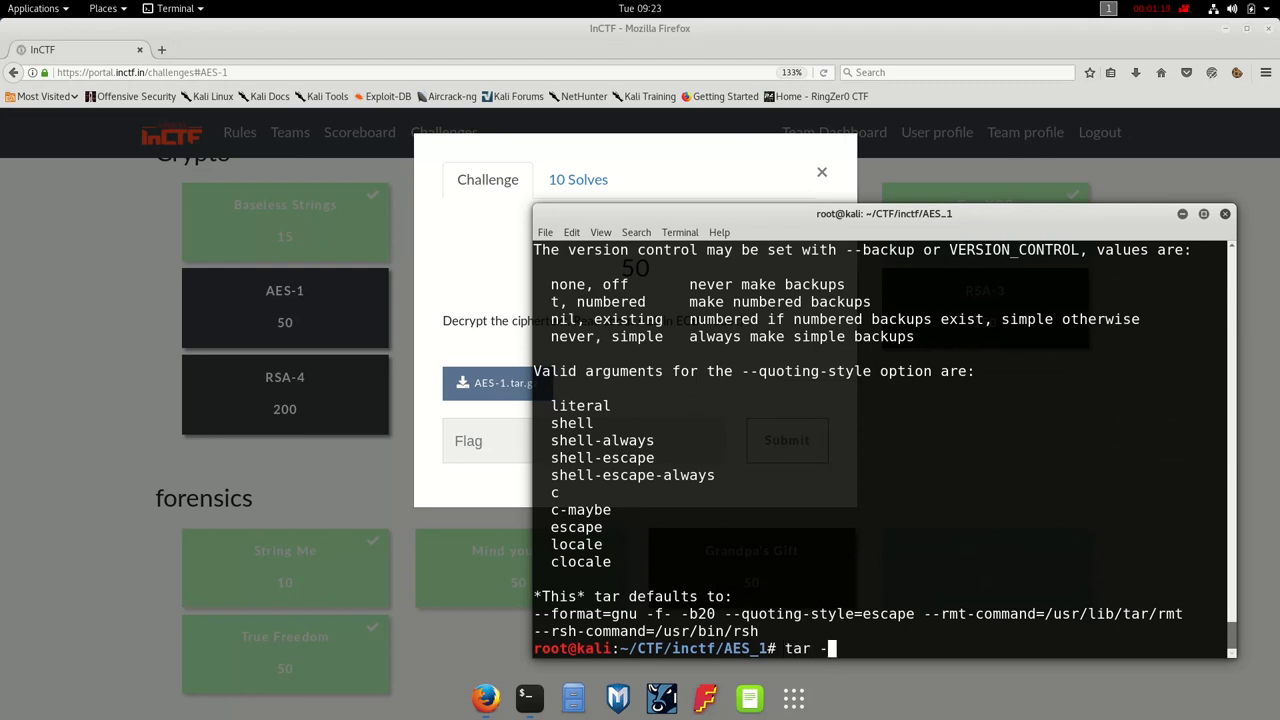
pyautogui.write('xf AES-1.tar')
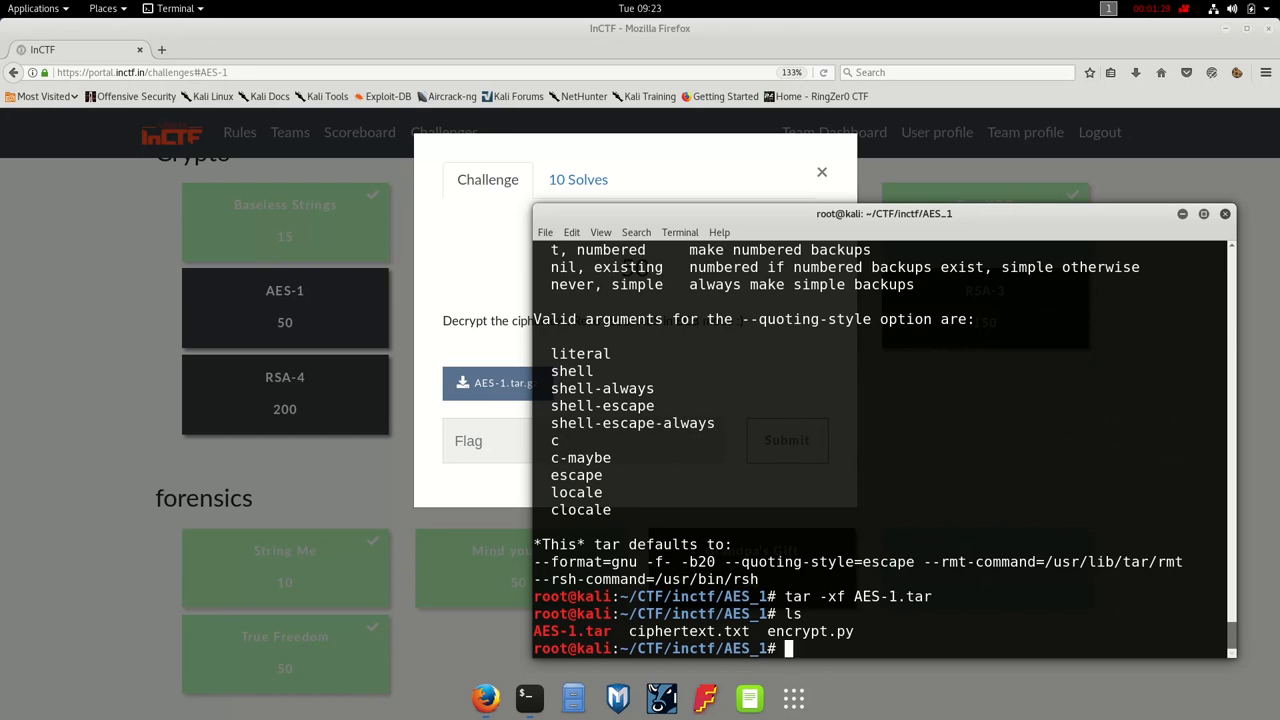
# Step: Open encrypt.py in Sublime Text via subl to see the AES ECB key and padding
pyautogui.write('subl')
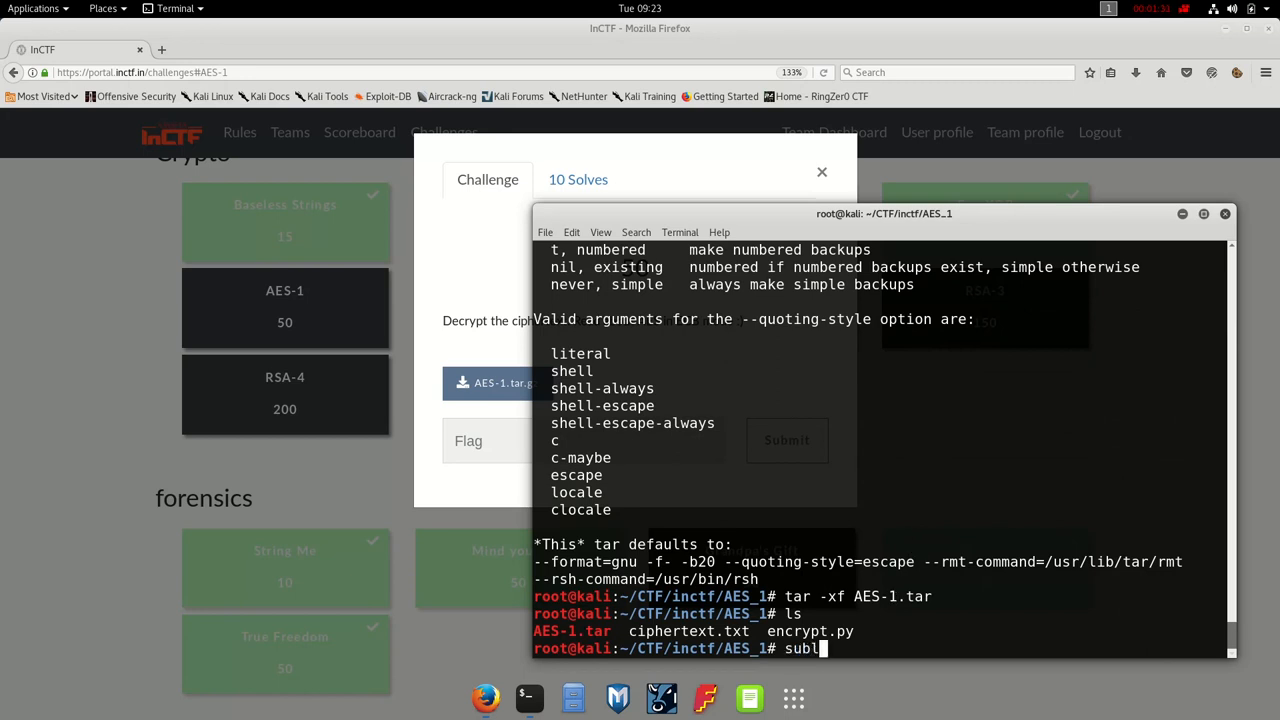
pyautogui.write('encry')
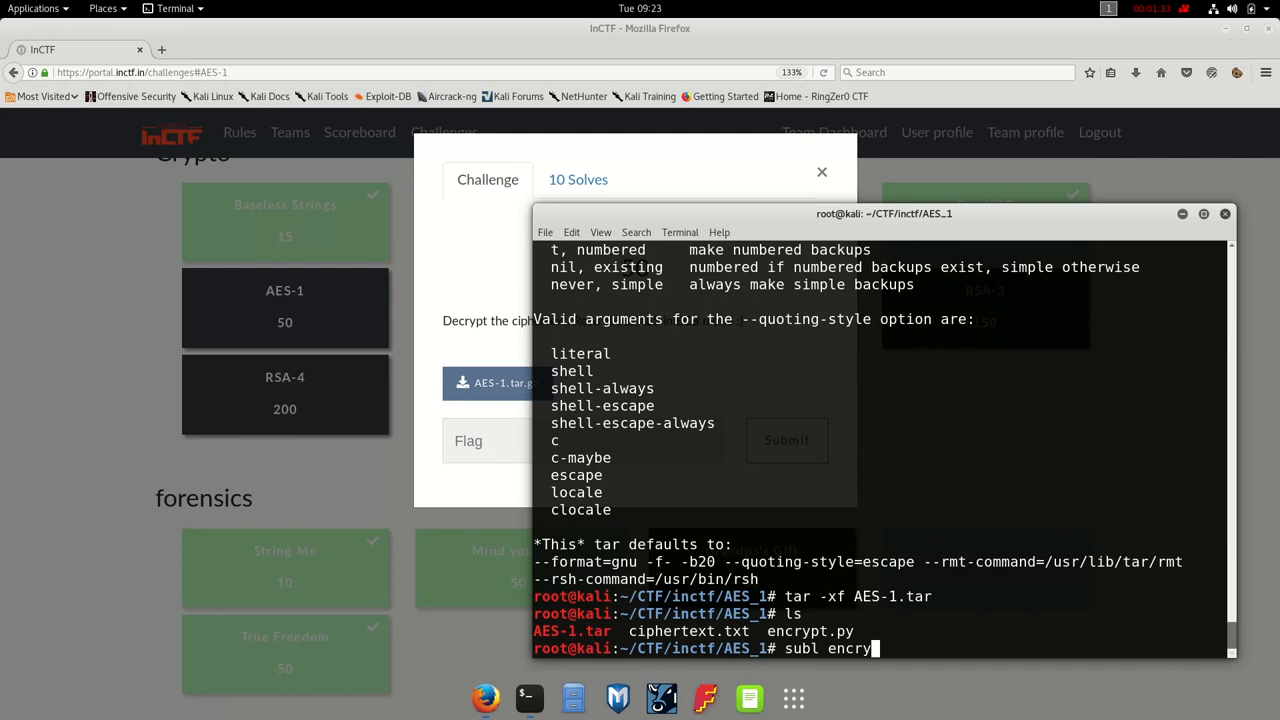
pyautogui.press('Return')
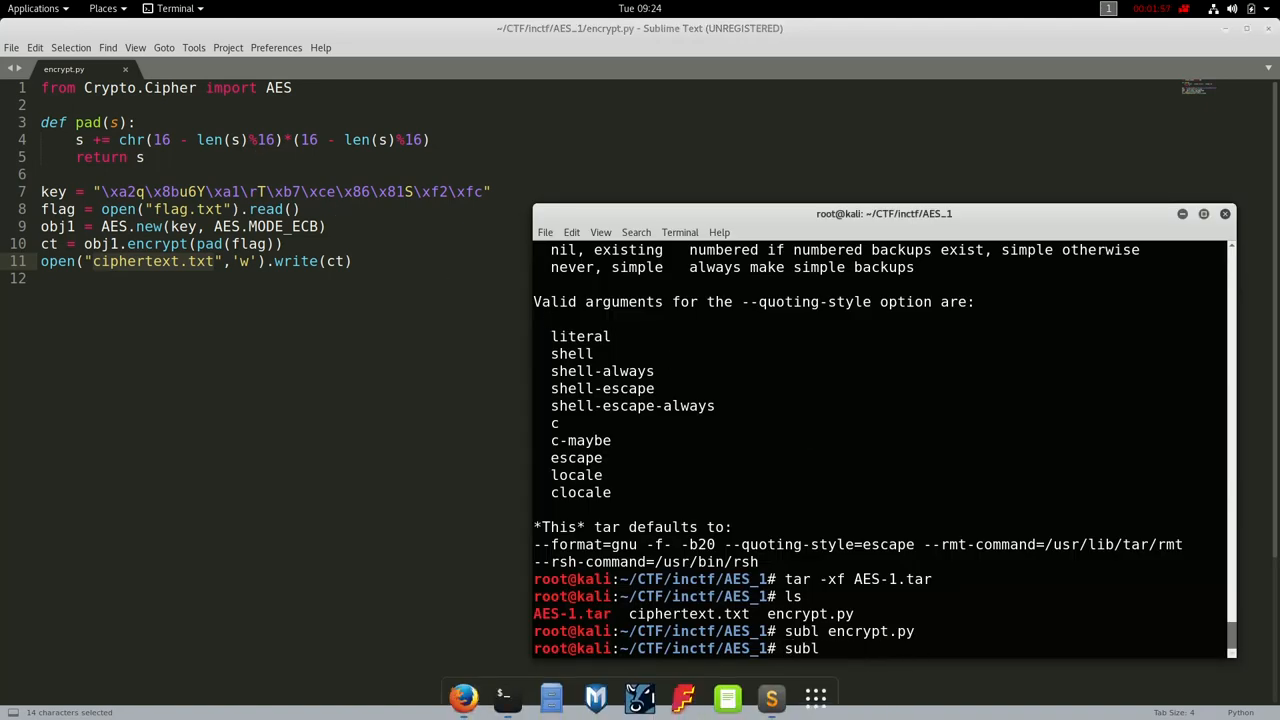
# Step: Open ciphertext.txt in Sublime Text alongside it to view the encrypted bytes
pyautogui.write('c')
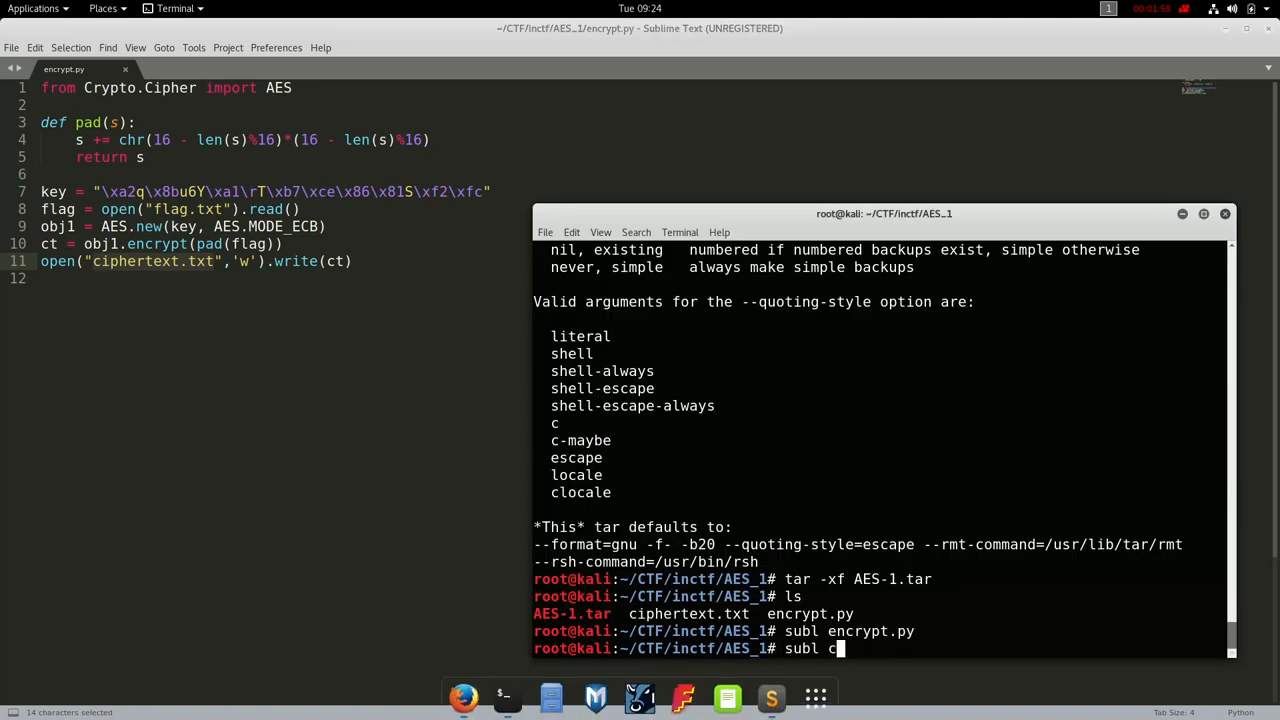
pyautogui.write('iphertex')
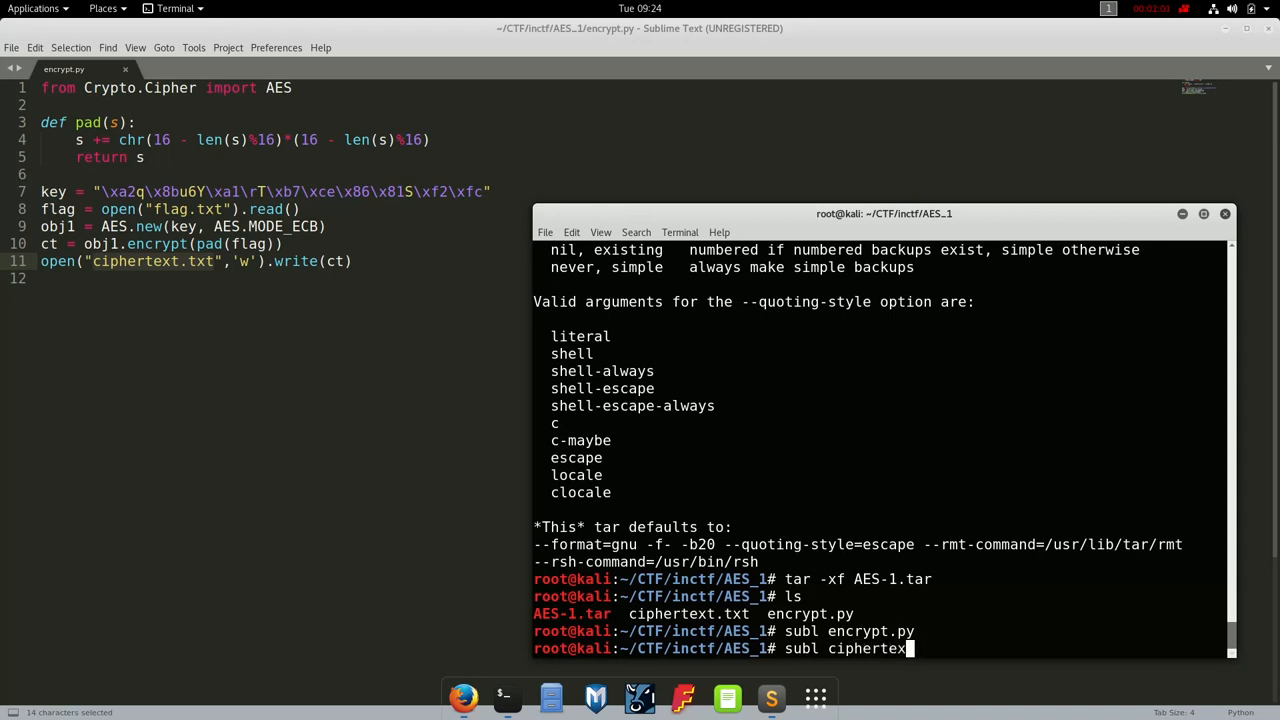
pyautogui.write('t.txt')
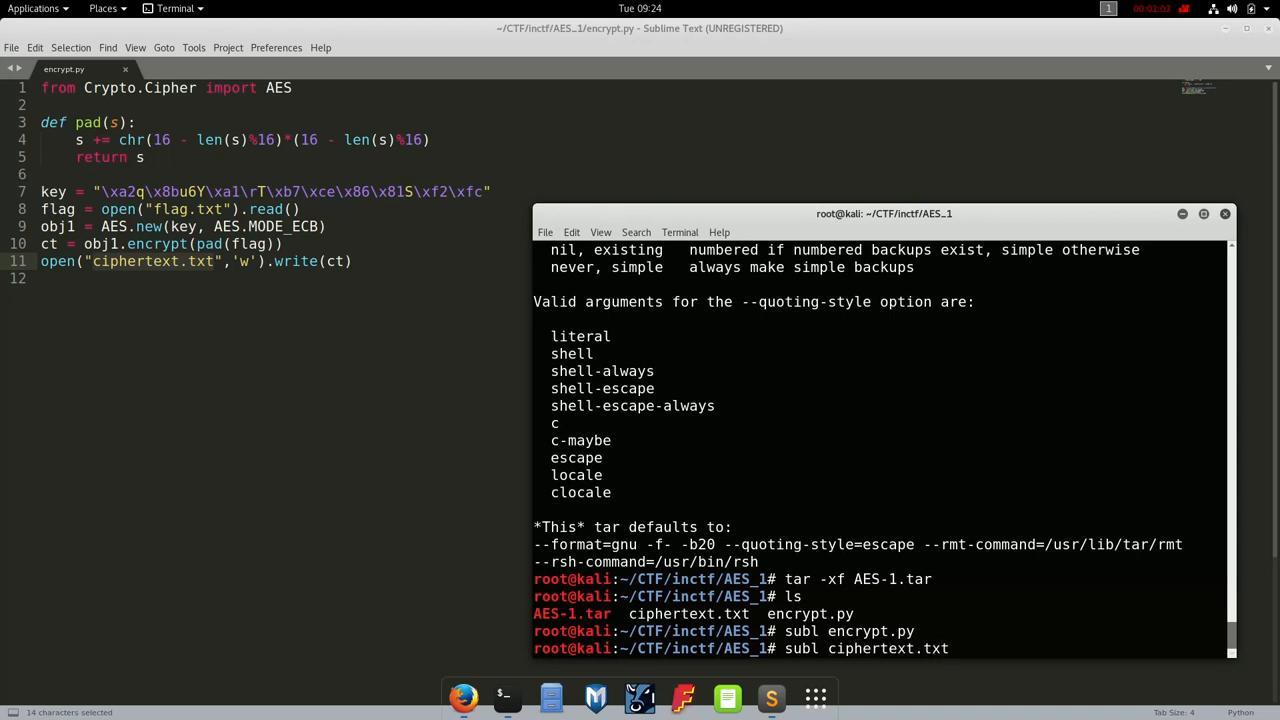
pyautogui.moveTo(944, 648)
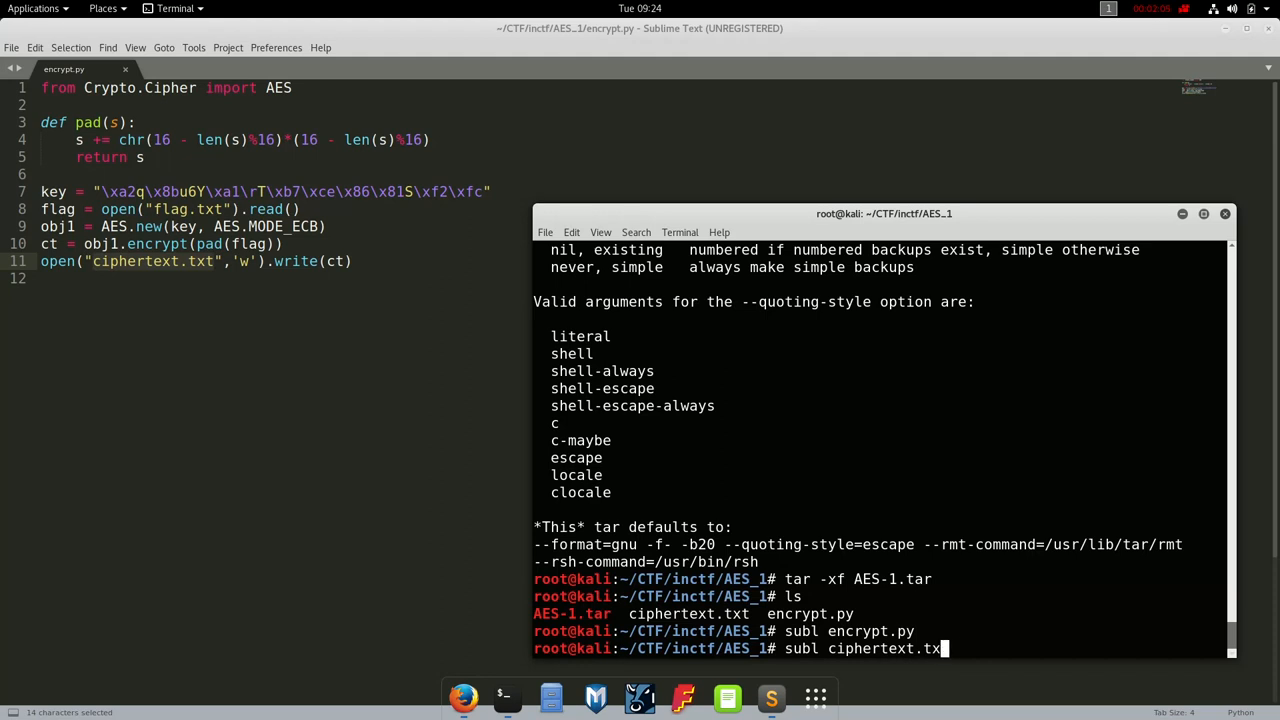
pyautogui.press('Return')
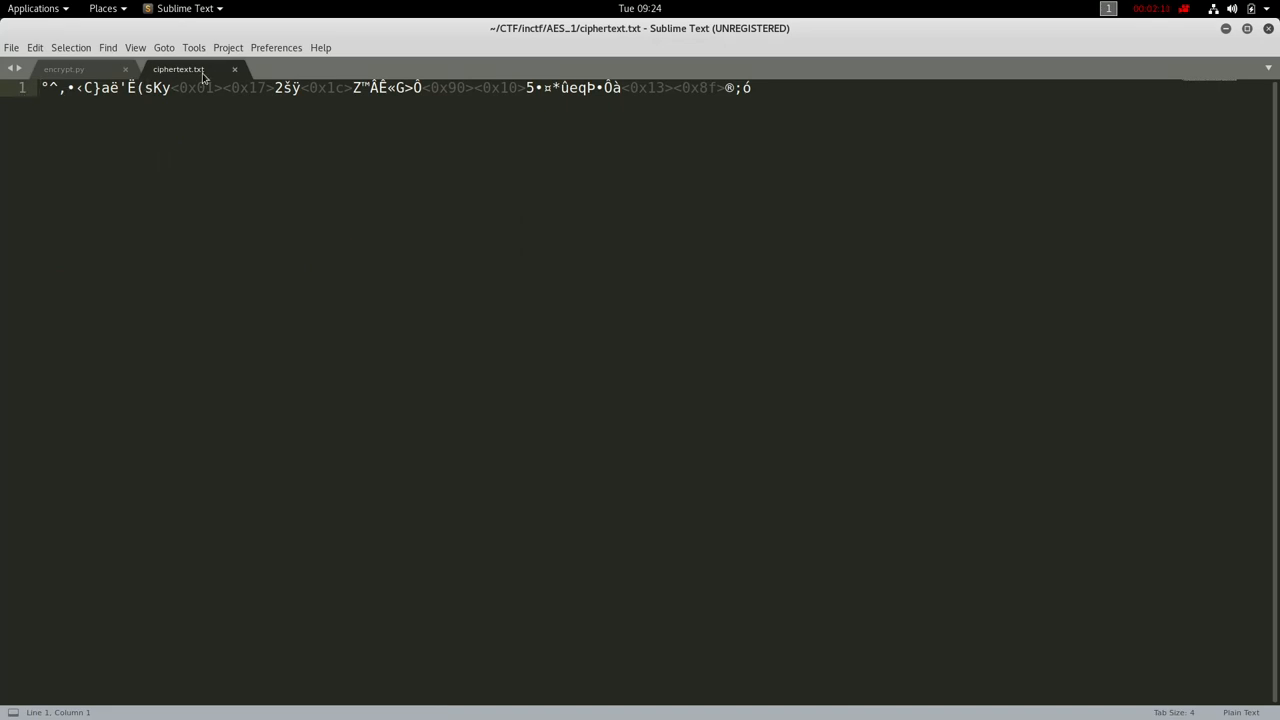
# Step: From the terminal, create and open a blank decrypt.py with subl
pyautogui.click(64, 68)
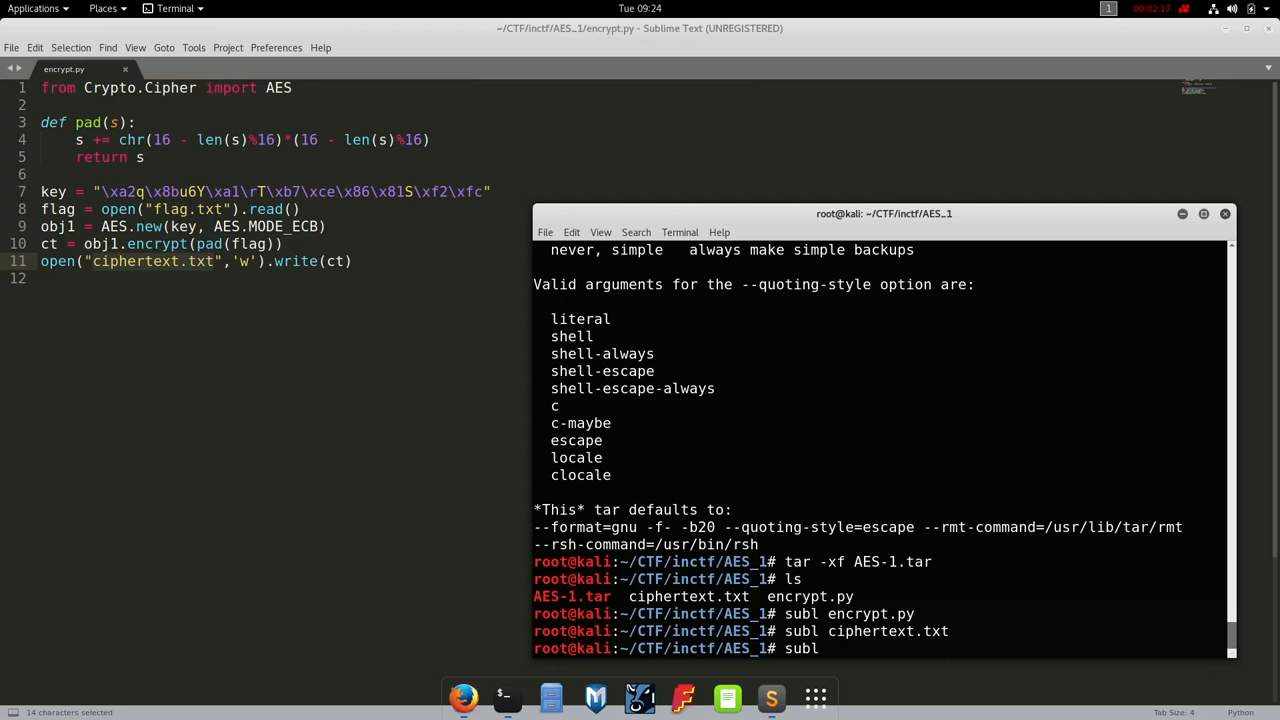
pyautogui.write('decry')
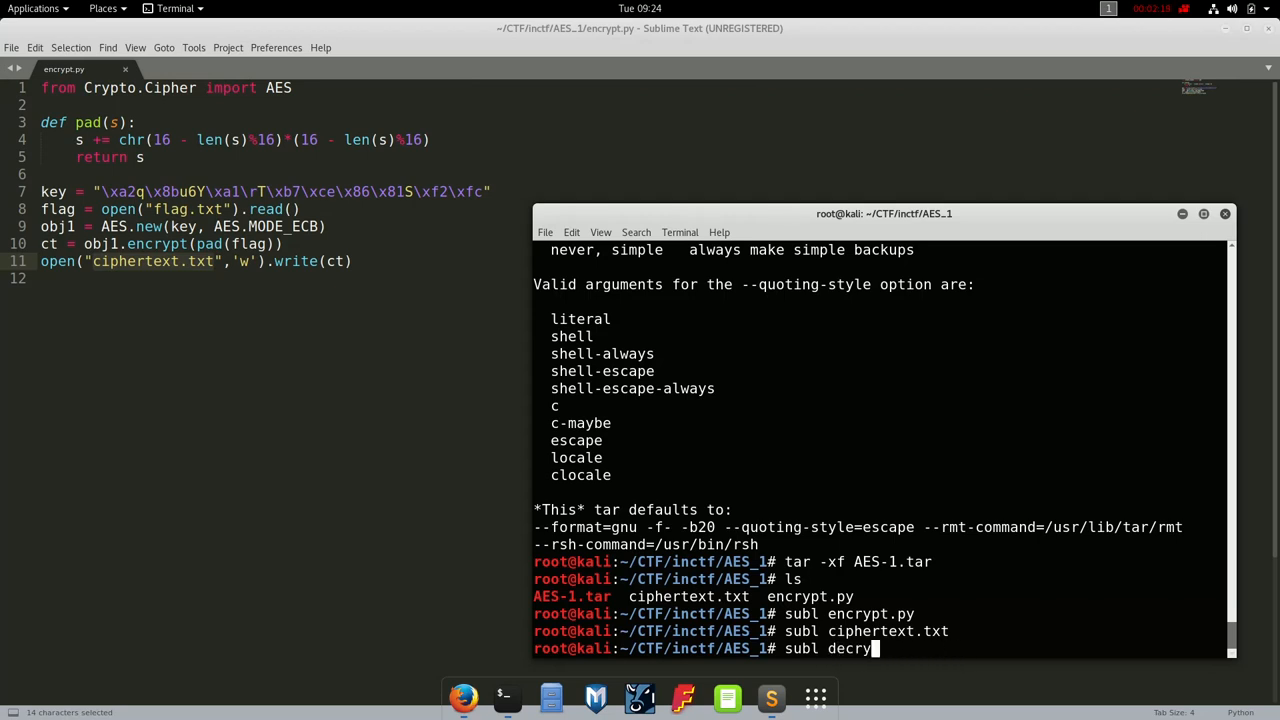
pyautogui.press('Return')
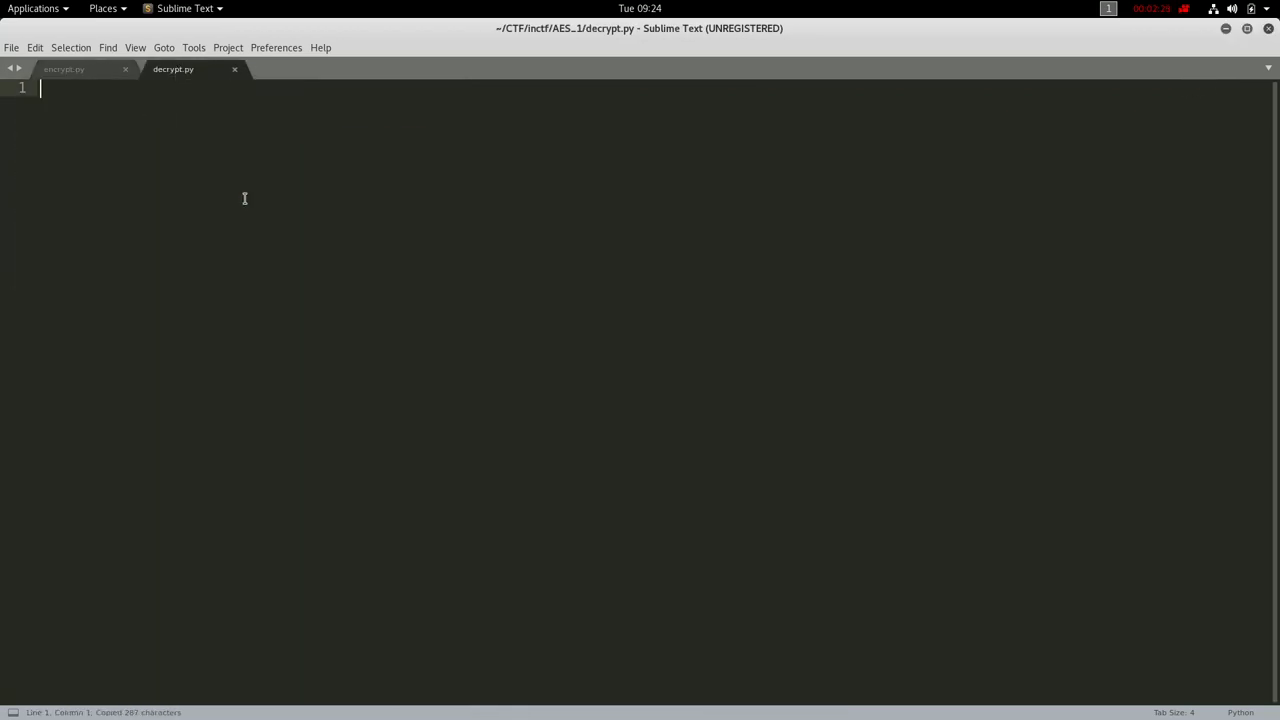
# Step: Paste encrypt.py's code and move the read line to the top, reading ciphertext.txt into ct
pyautogui.press('ctrl+v')
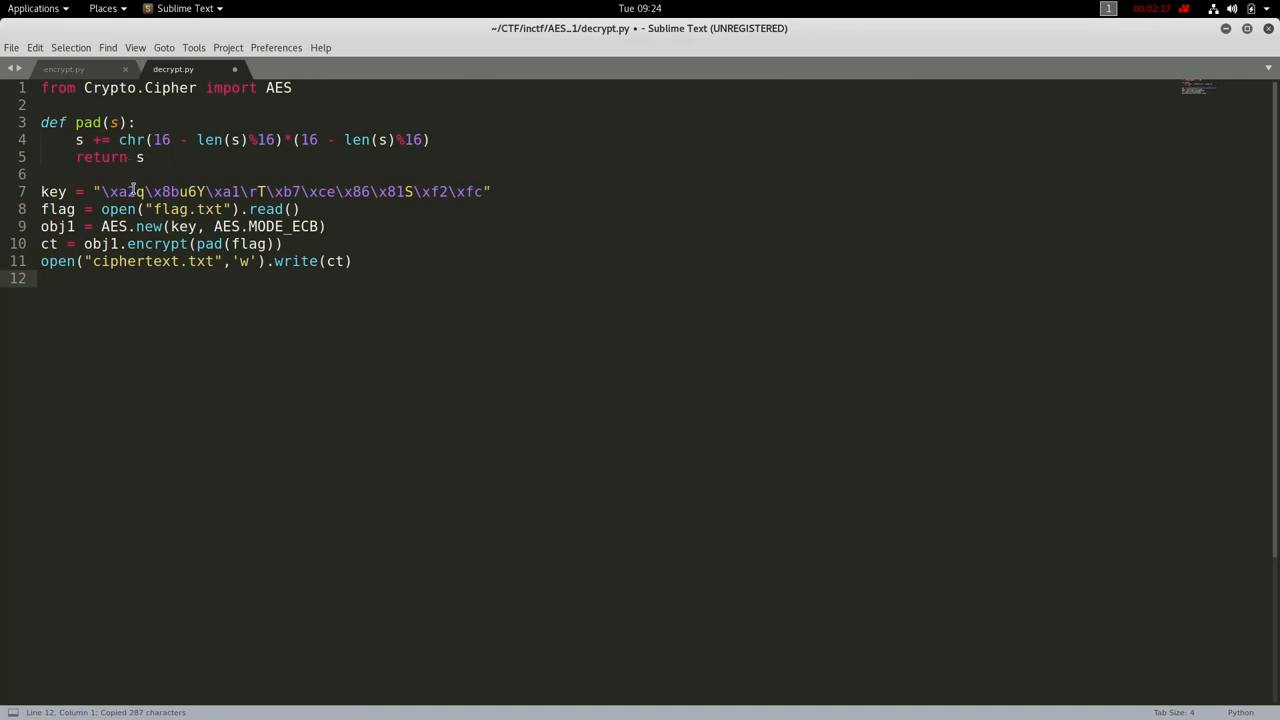
pyautogui.press('Return')
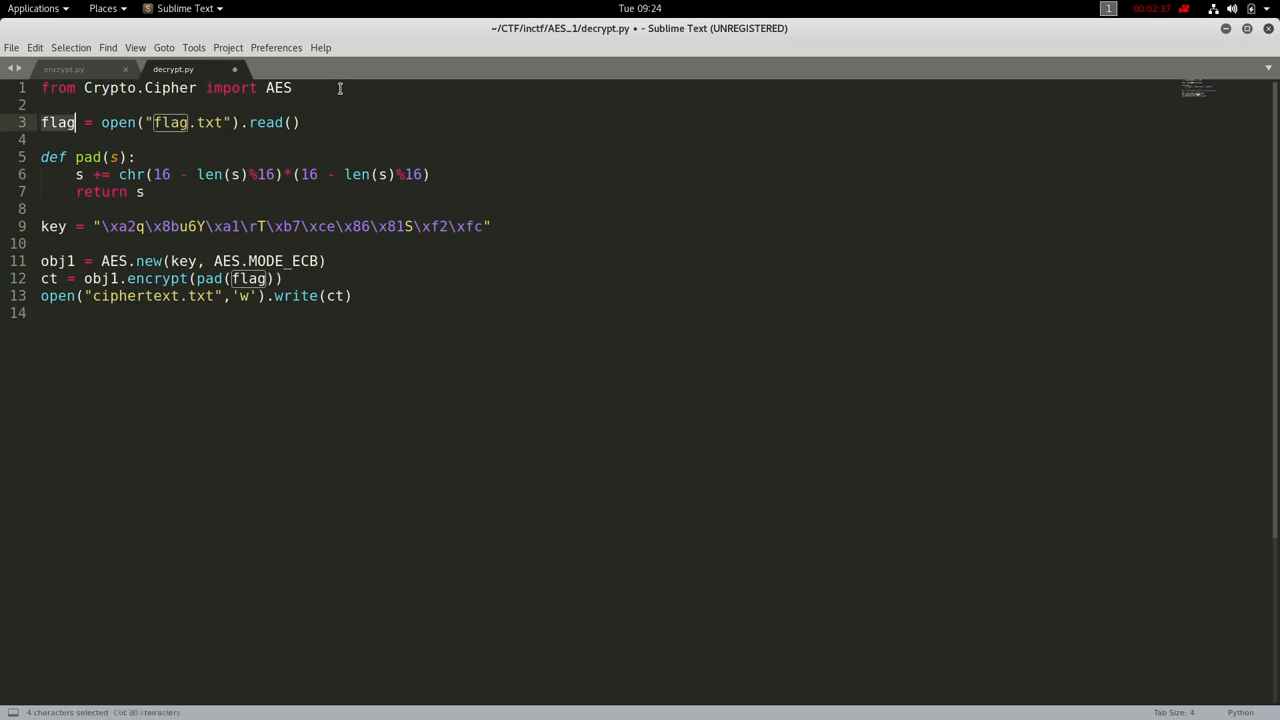
pyautogui.write('ct')
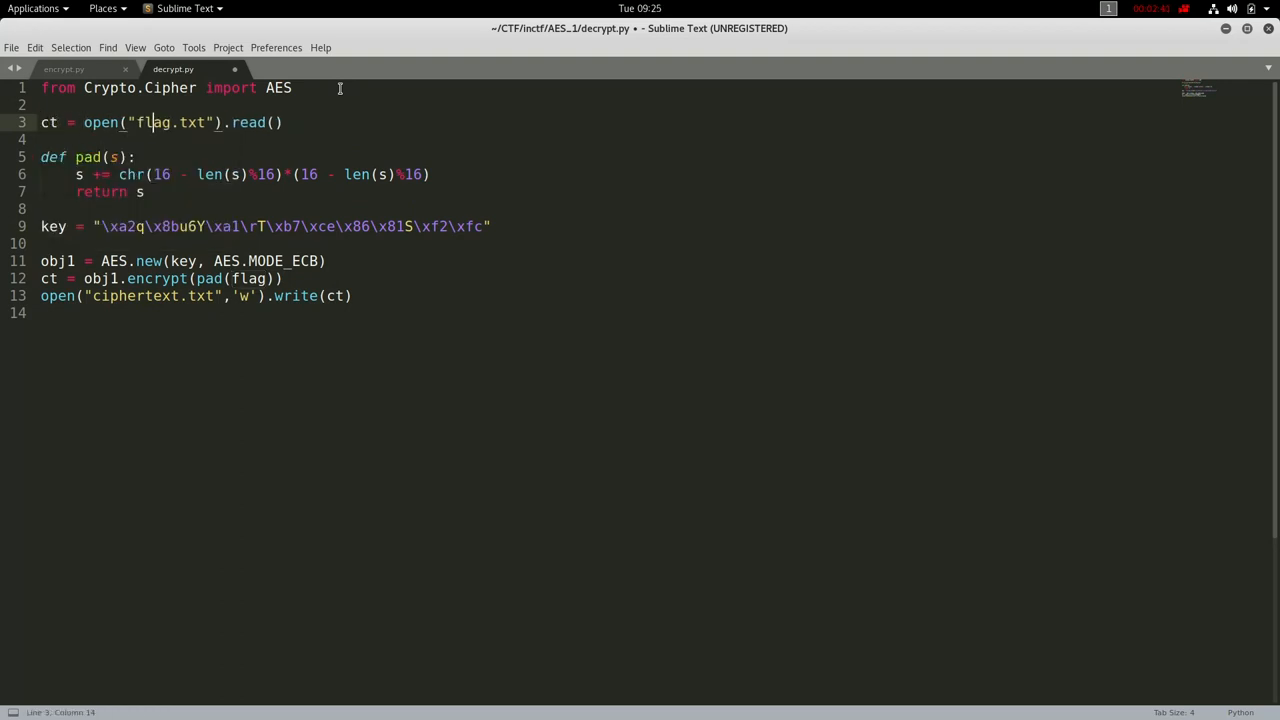
pyautogui.write('ciphertext')
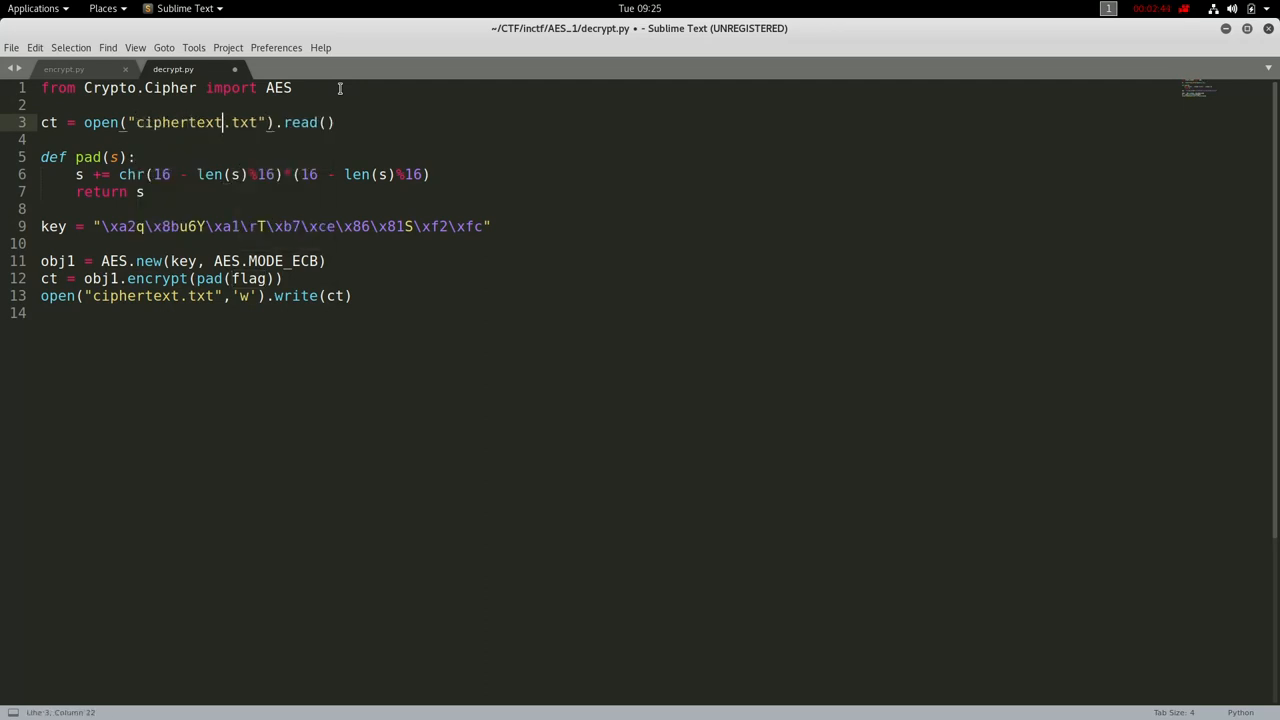
pyautogui.click(44, 244)
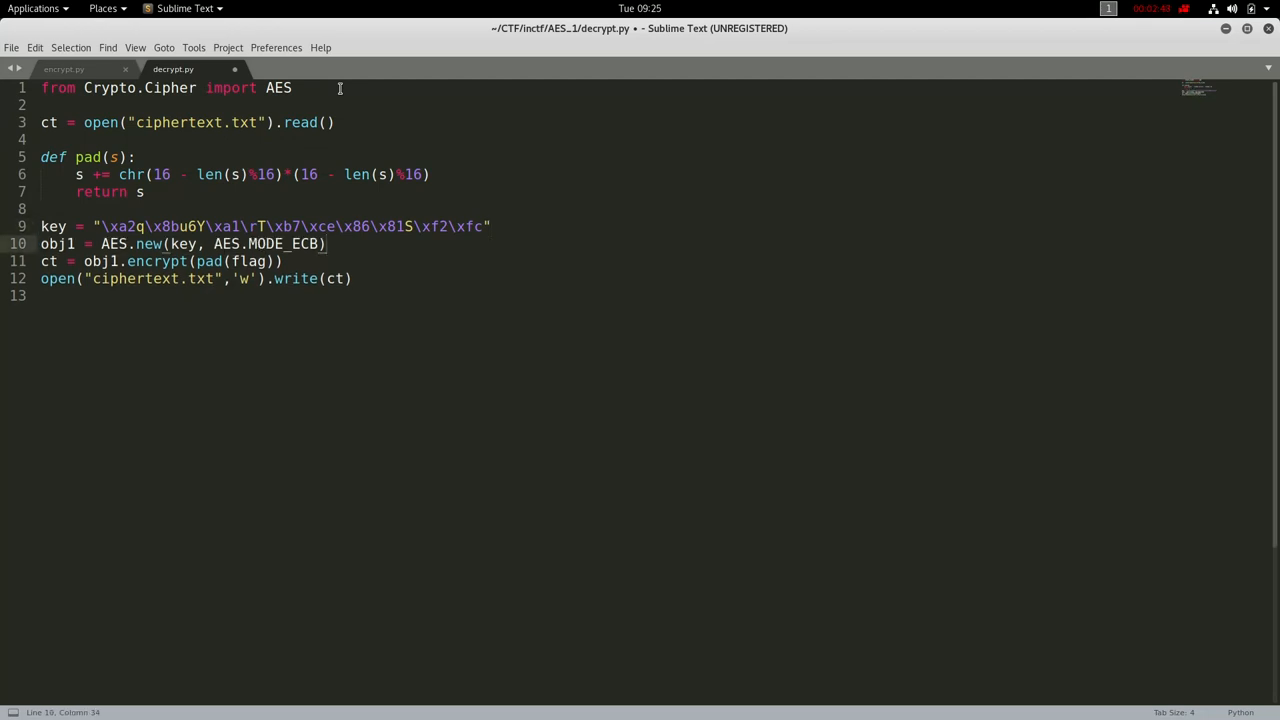
pyautogui.press('Return')
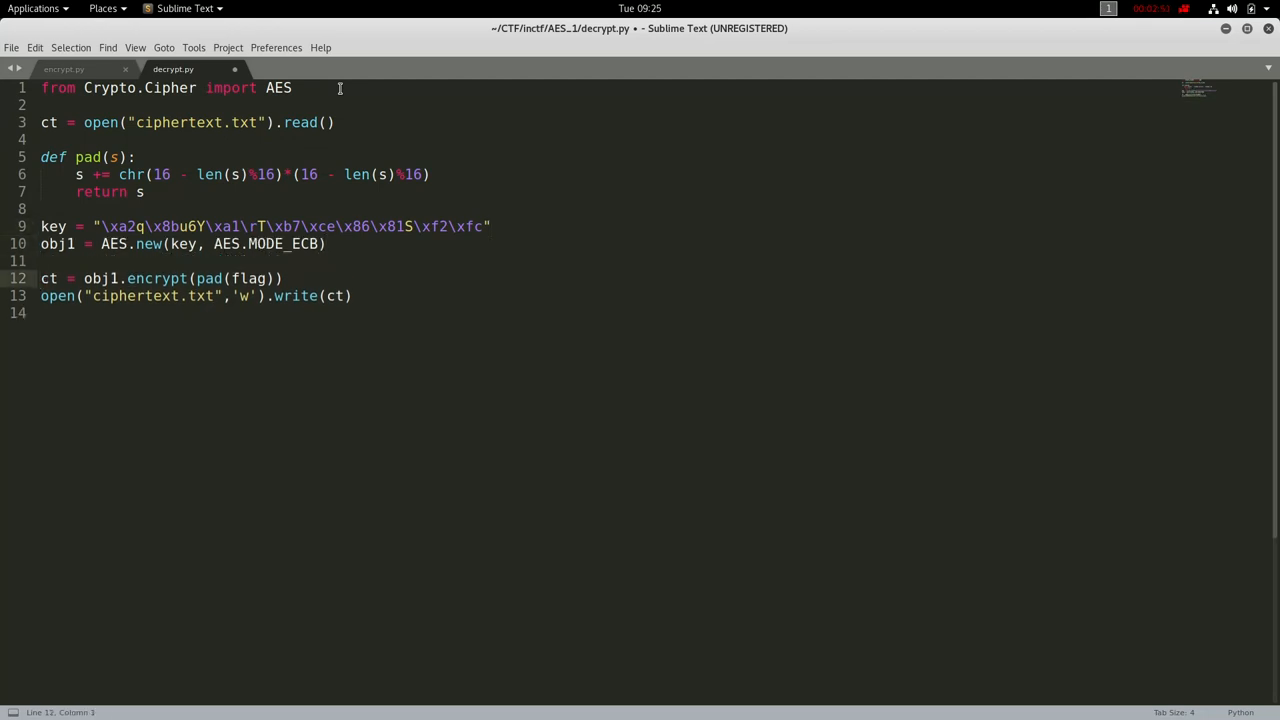
pyautogui.write('flag')
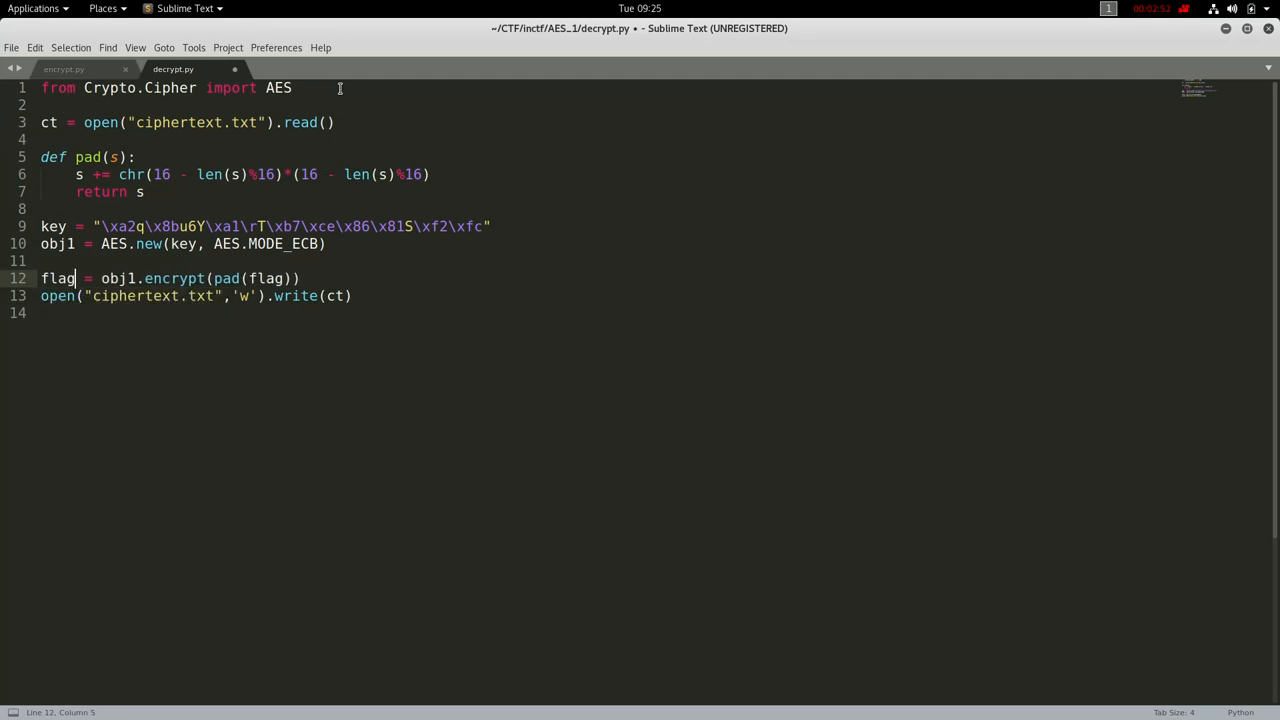
# Step: Change the call to decrypt(pad(ct)), drop the write line, add print(flag), and run the script
pyautogui.click(150, 278)
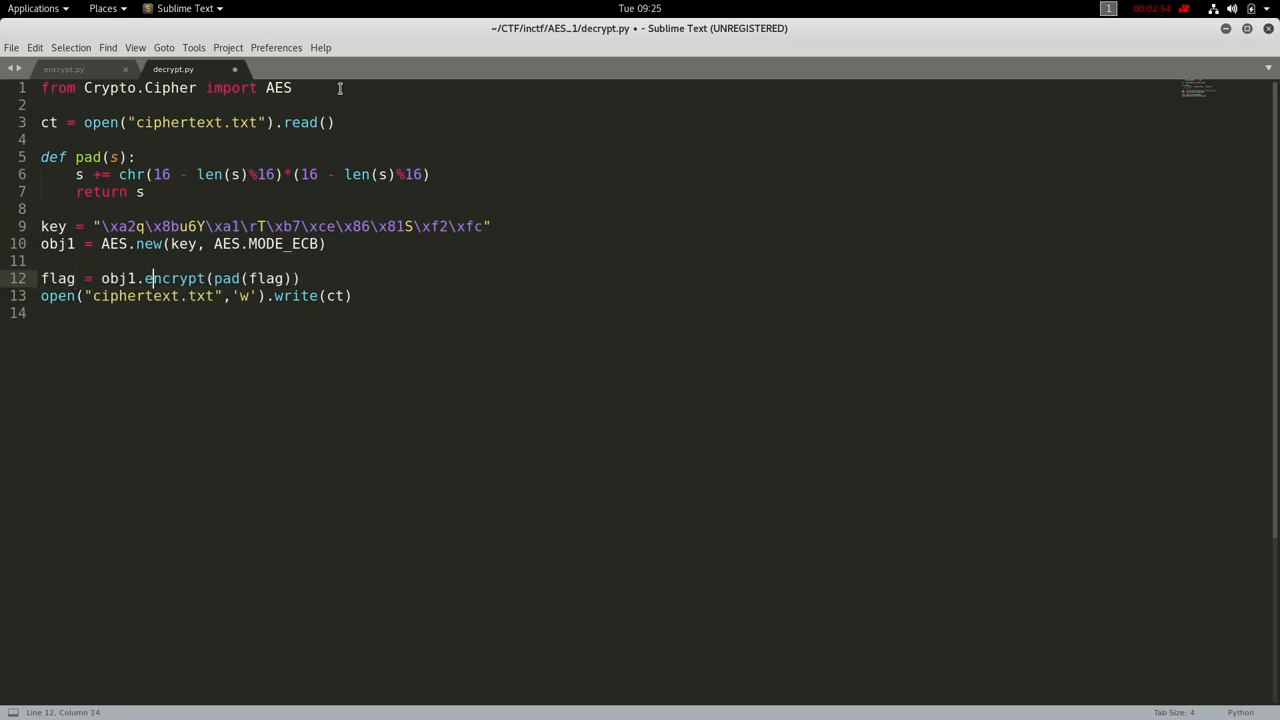
pyautogui.write('de')
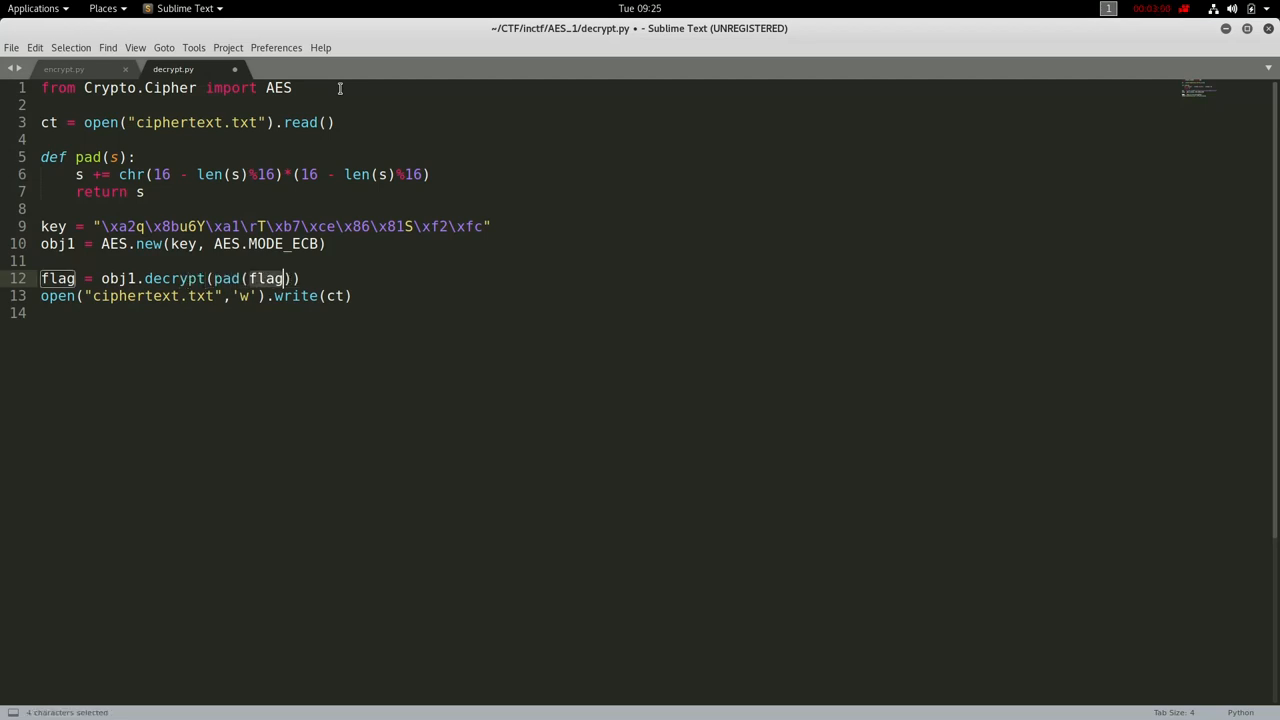
pyautogui.write('ct')
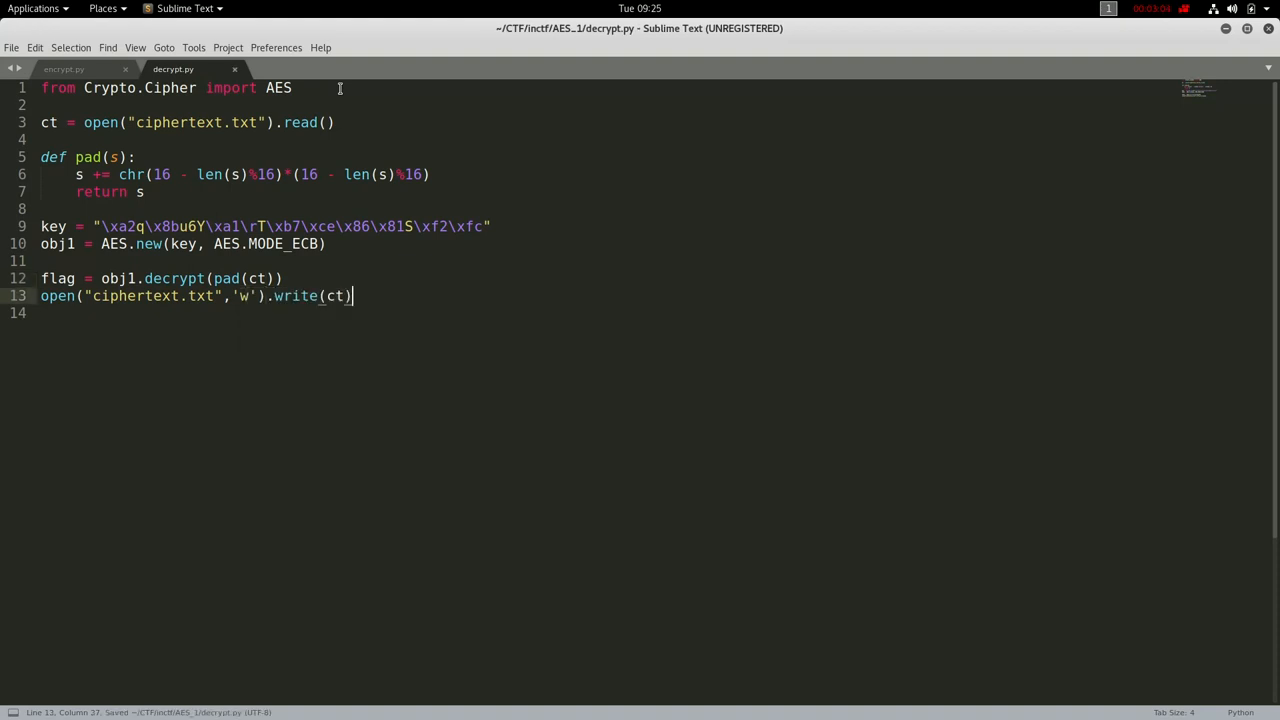
pyautogui.press('ctrl+shift+k')
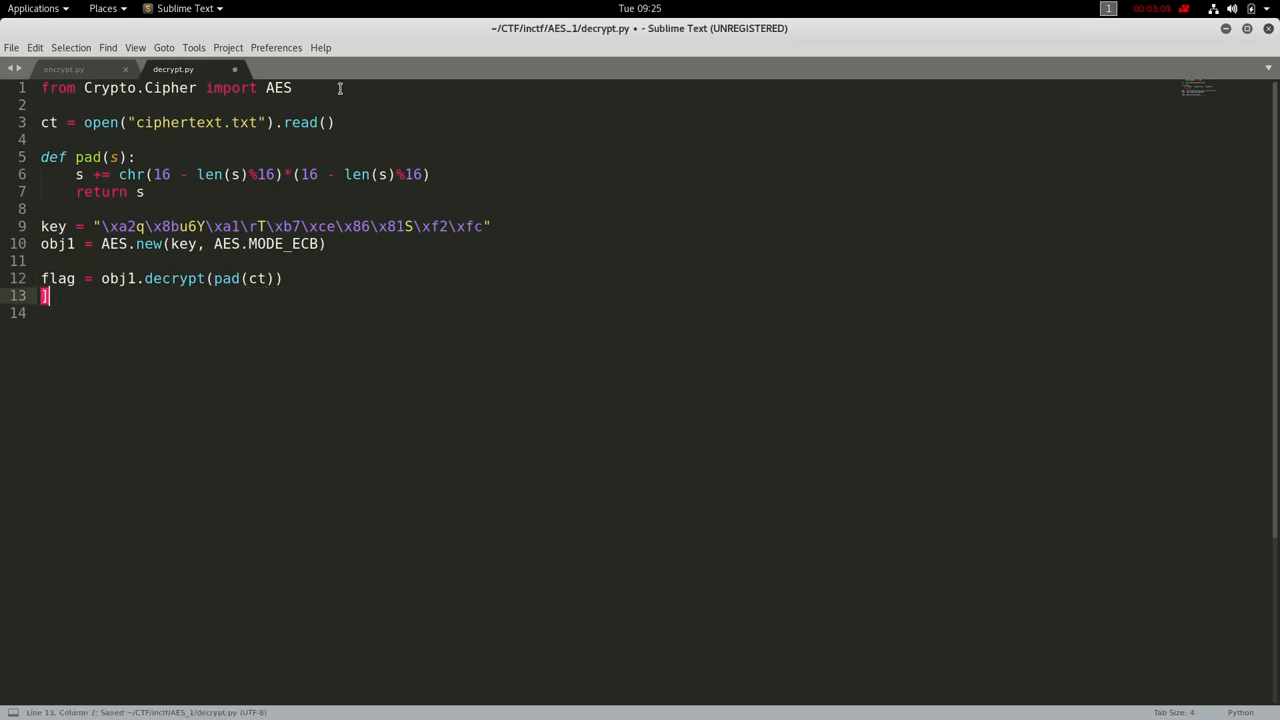
pyautogui.write('print')
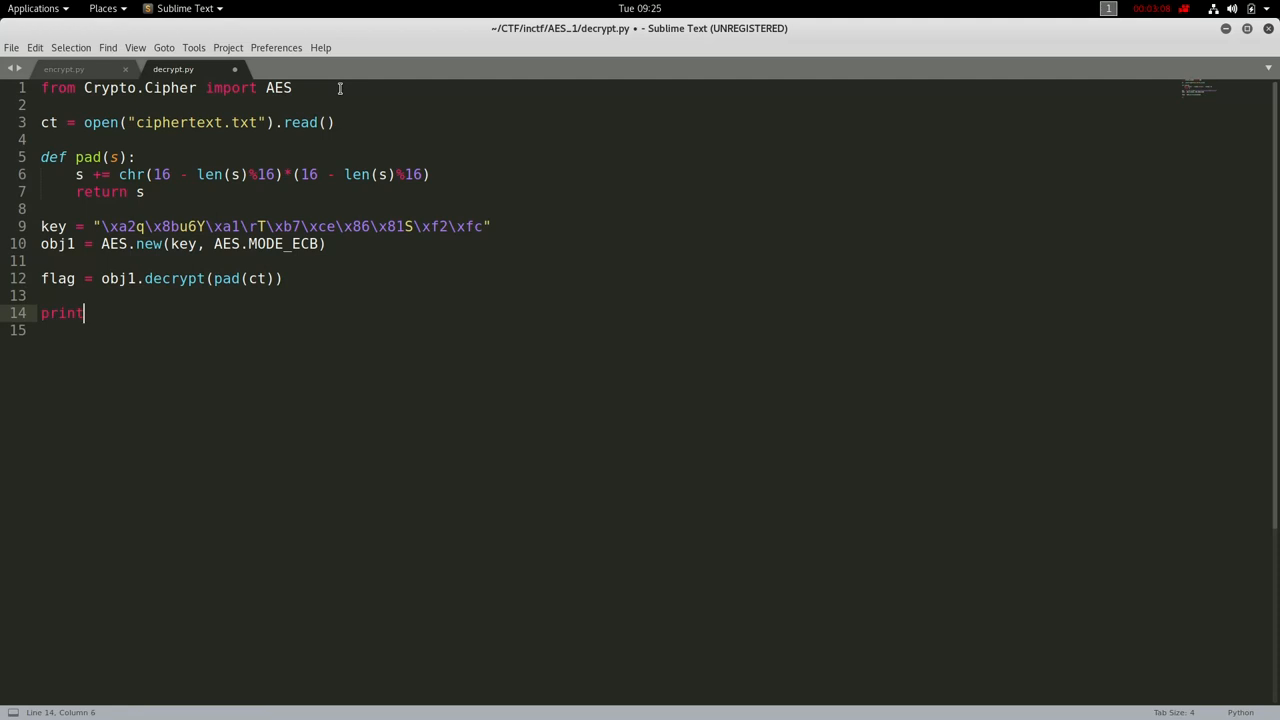
pyautogui.write('(flag)')
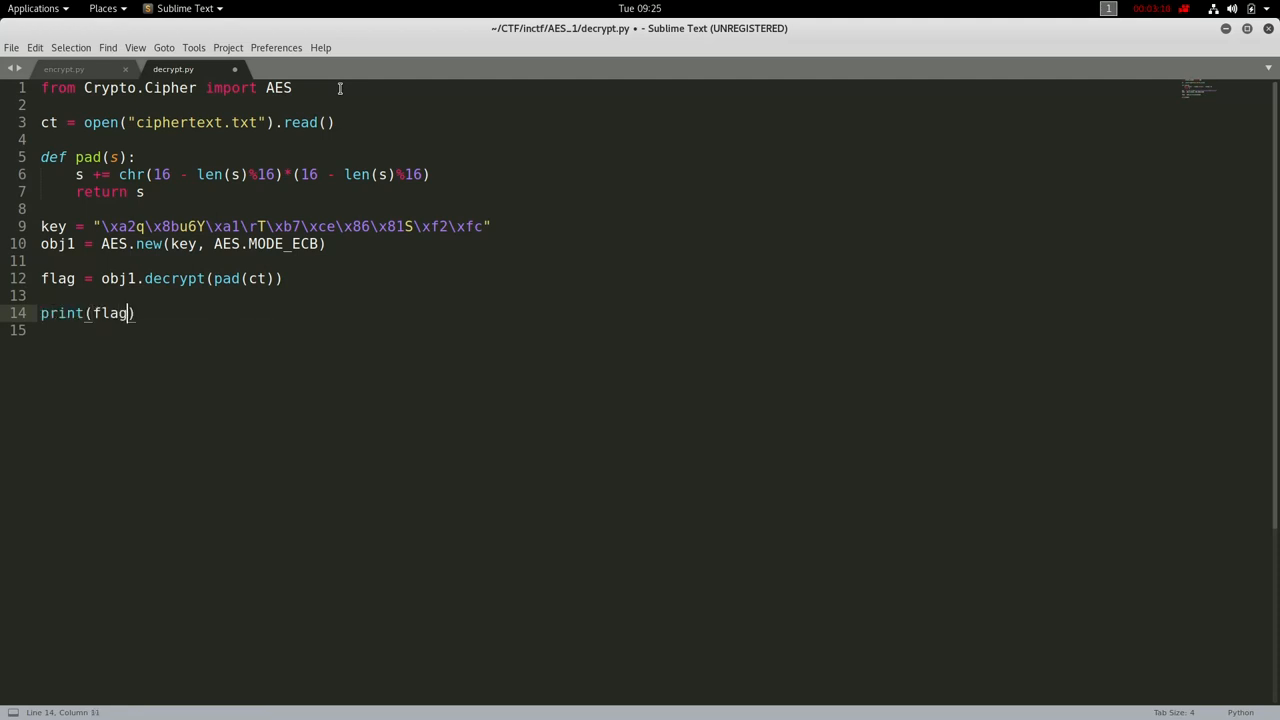
pyautogui.press('ctrl+b')
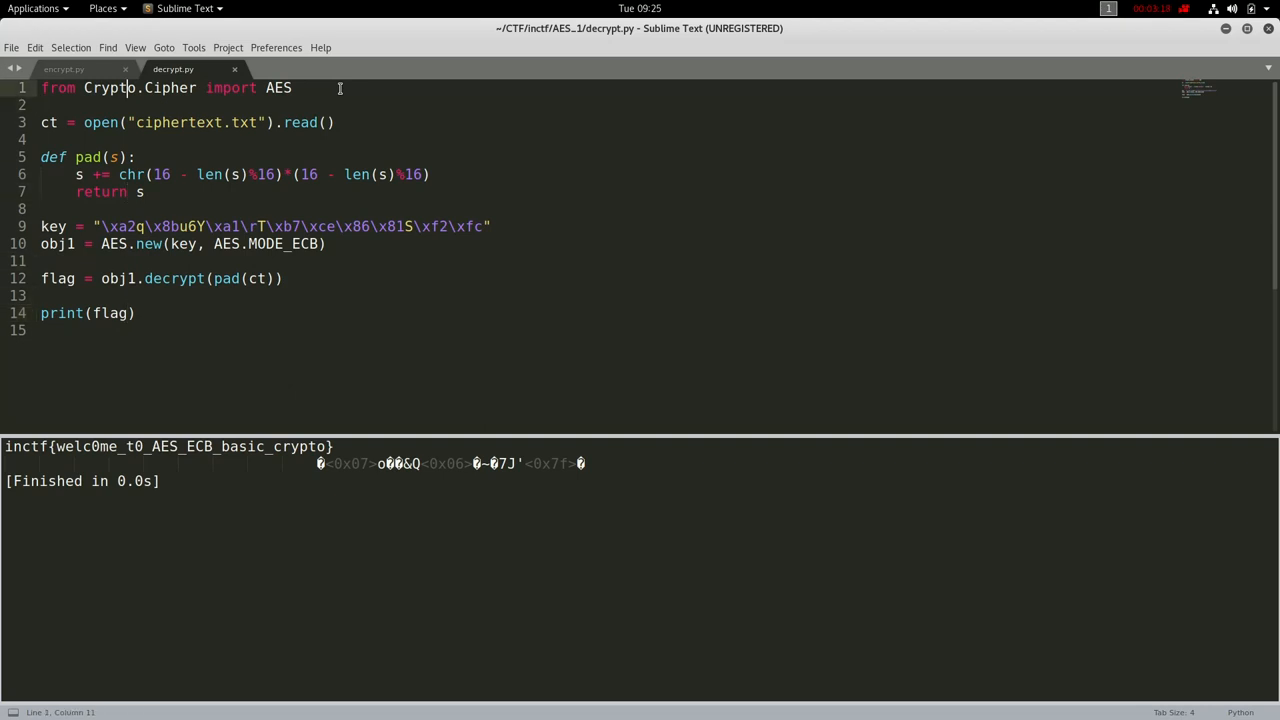
# Step: Add an import re line below the AES import
pyautogui.press('Return')
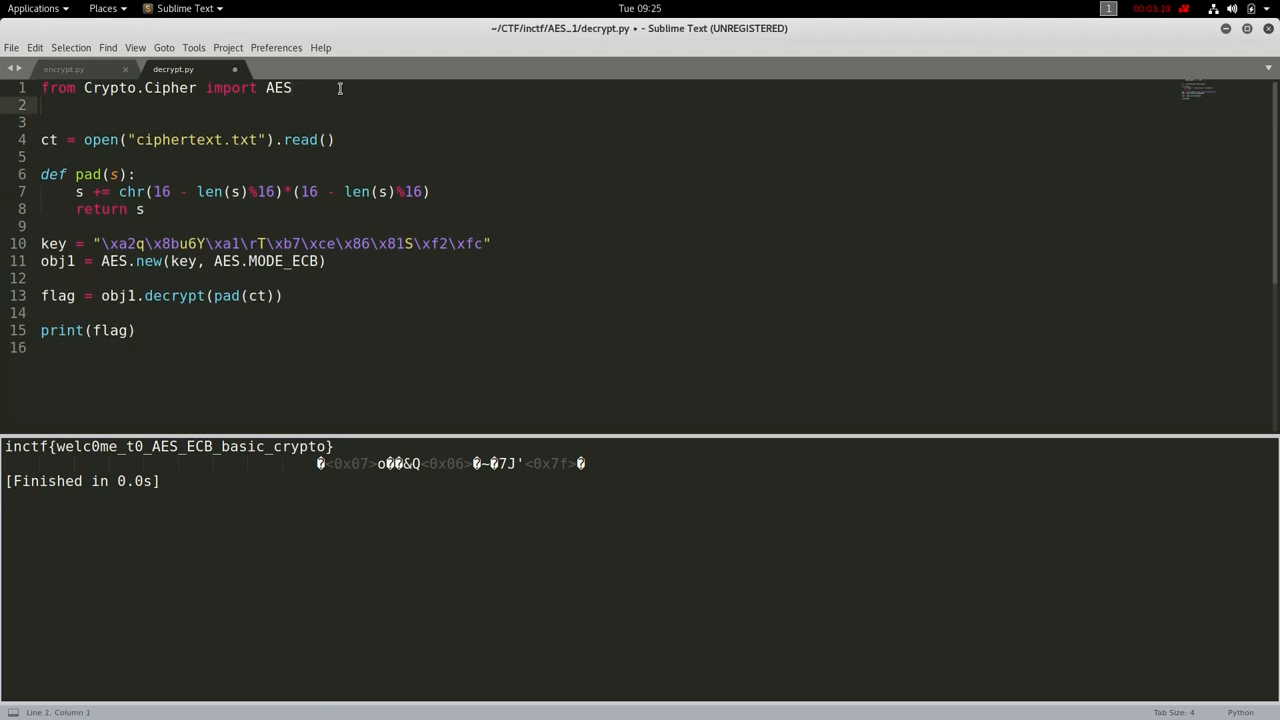
pyautogui.write('inpo')
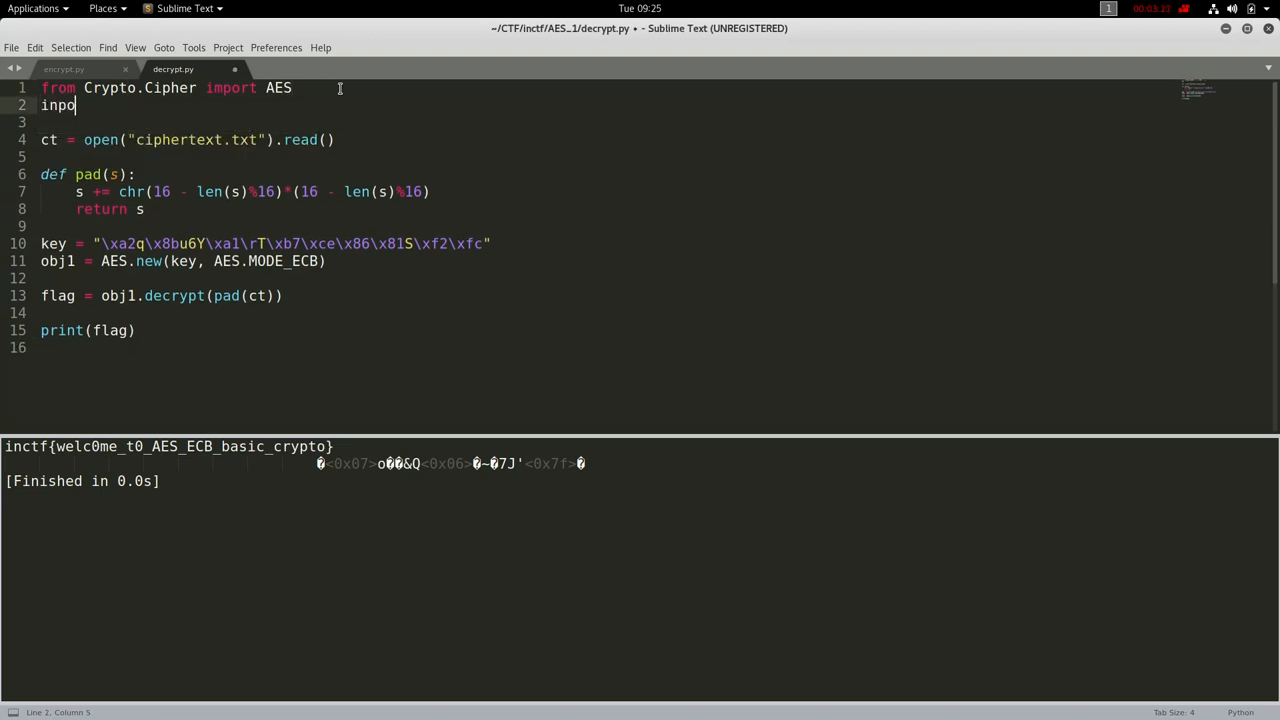
pyautogui.write('rt')
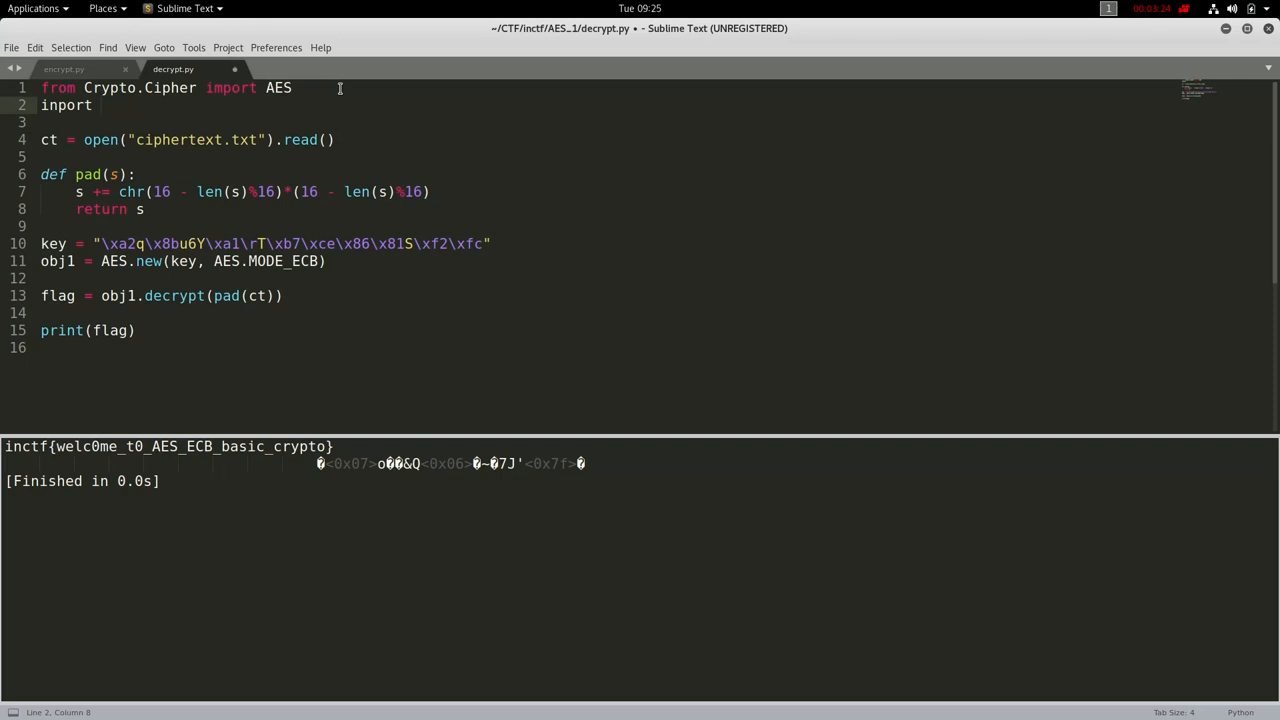
pyautogui.write('re')
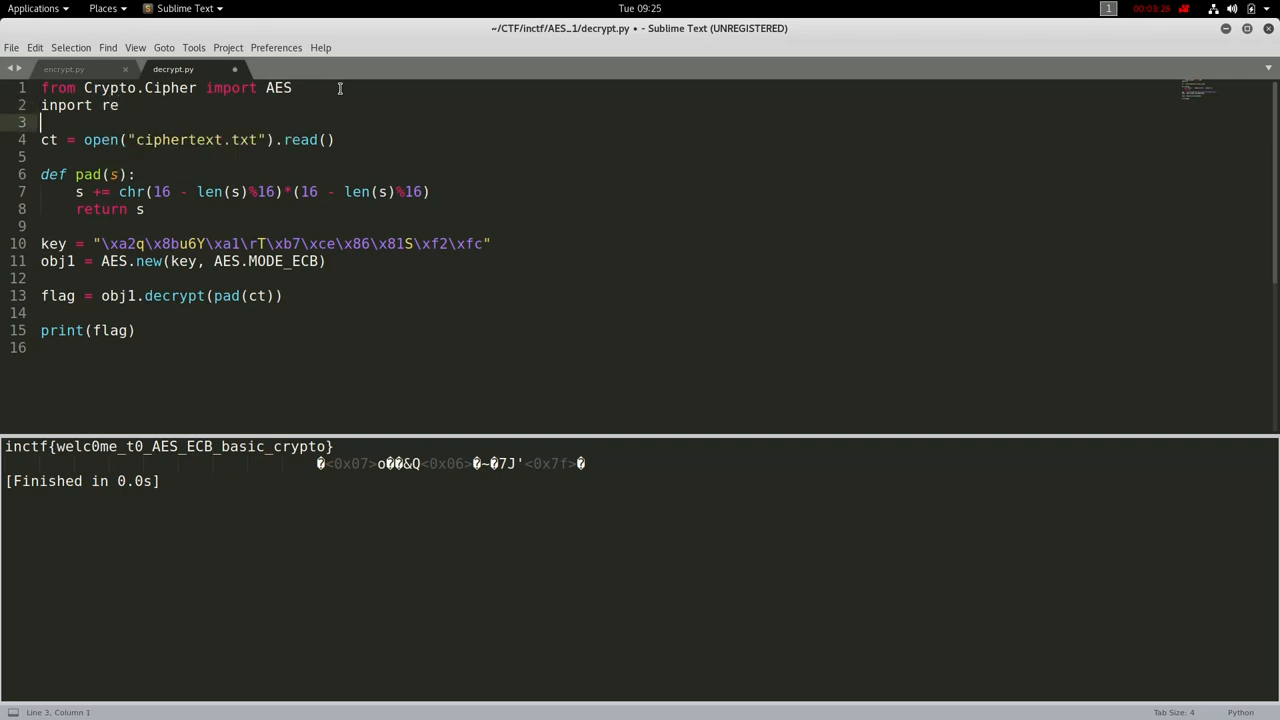
# Step: Replace print(flag) with print(re.search("inctf{(.*)}",flag).group(0)) and rerun with Ctrl+B
pyautogui.click(88, 104)
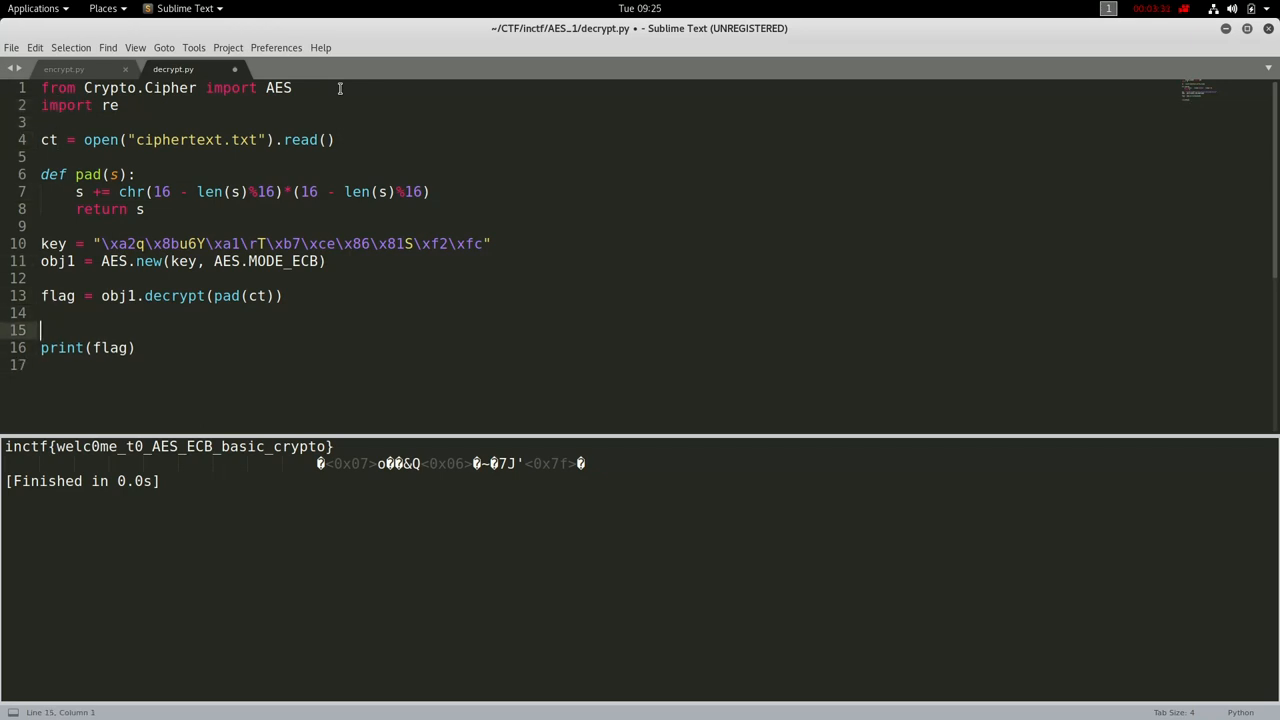
pyautogui.write('re.s')
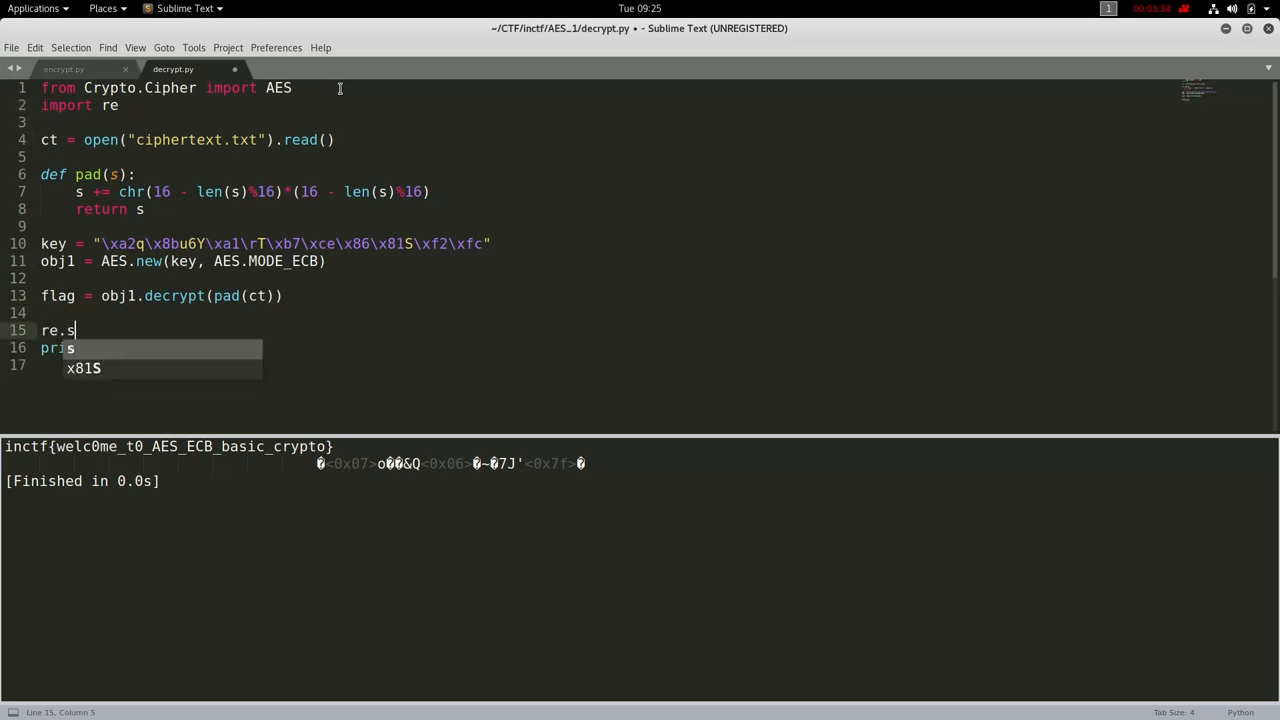
pyautogui.write('earch')
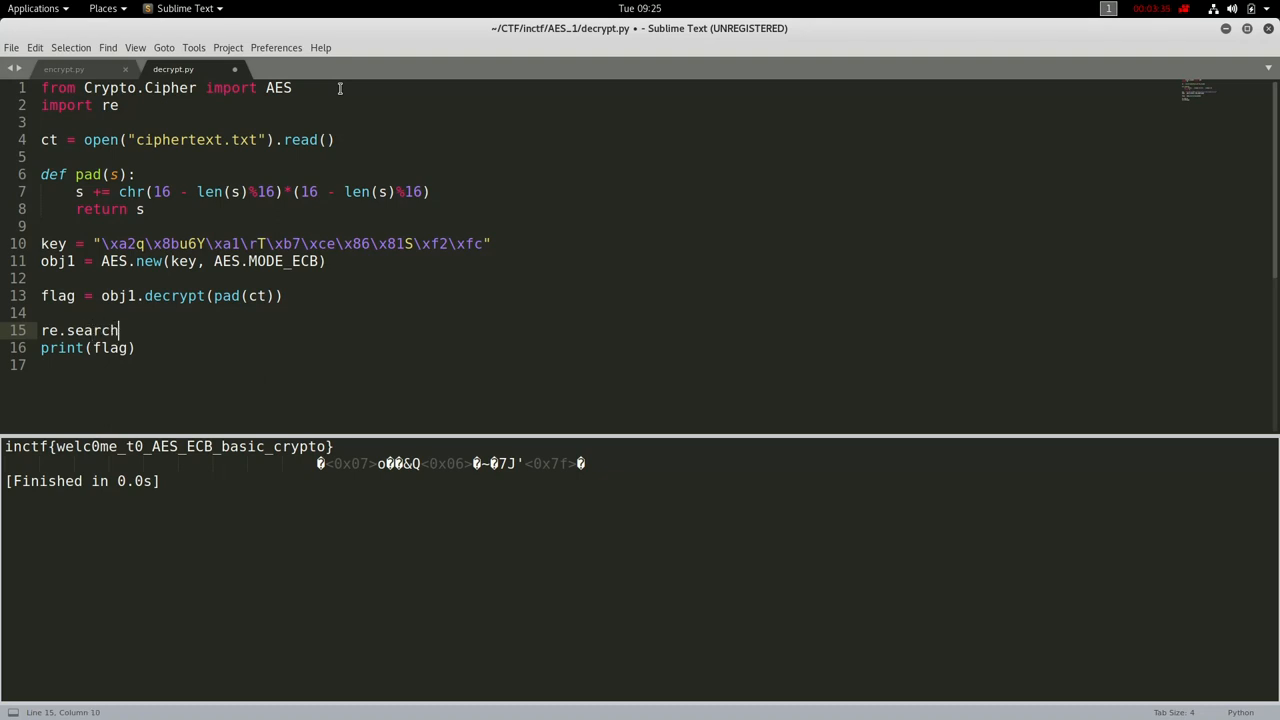
pyautogui.write('()')
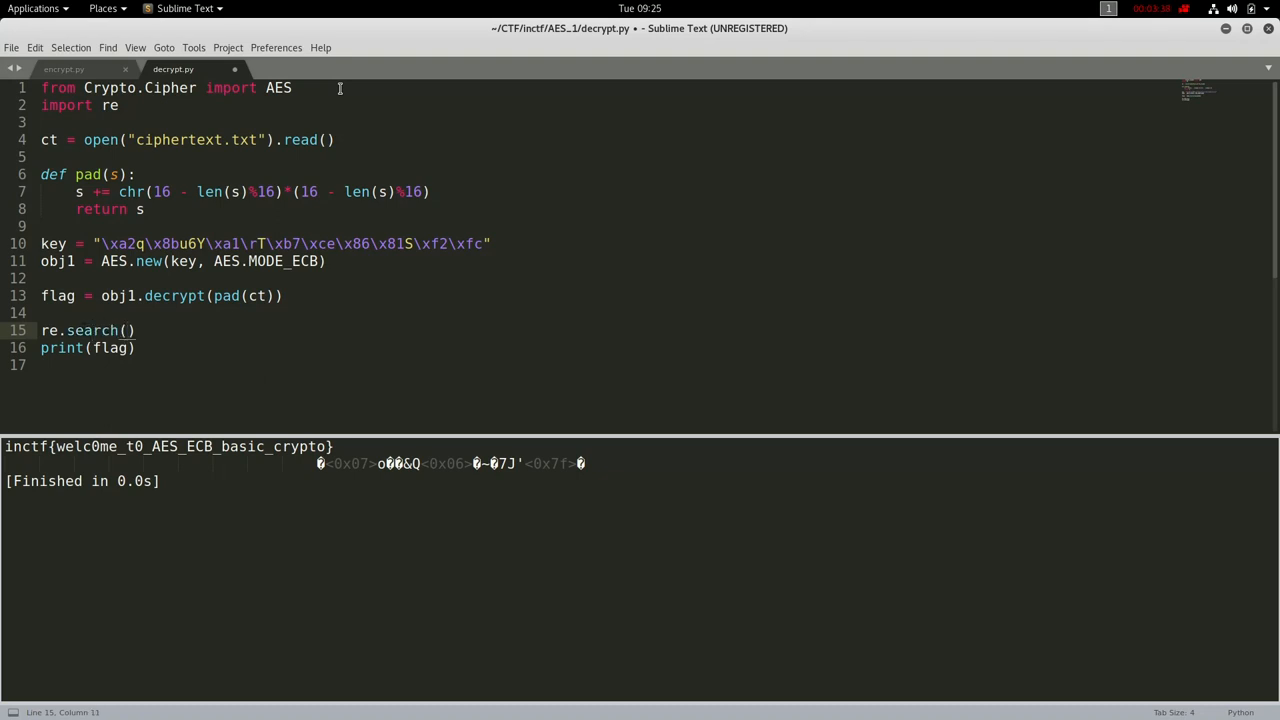
pyautogui.write('"')
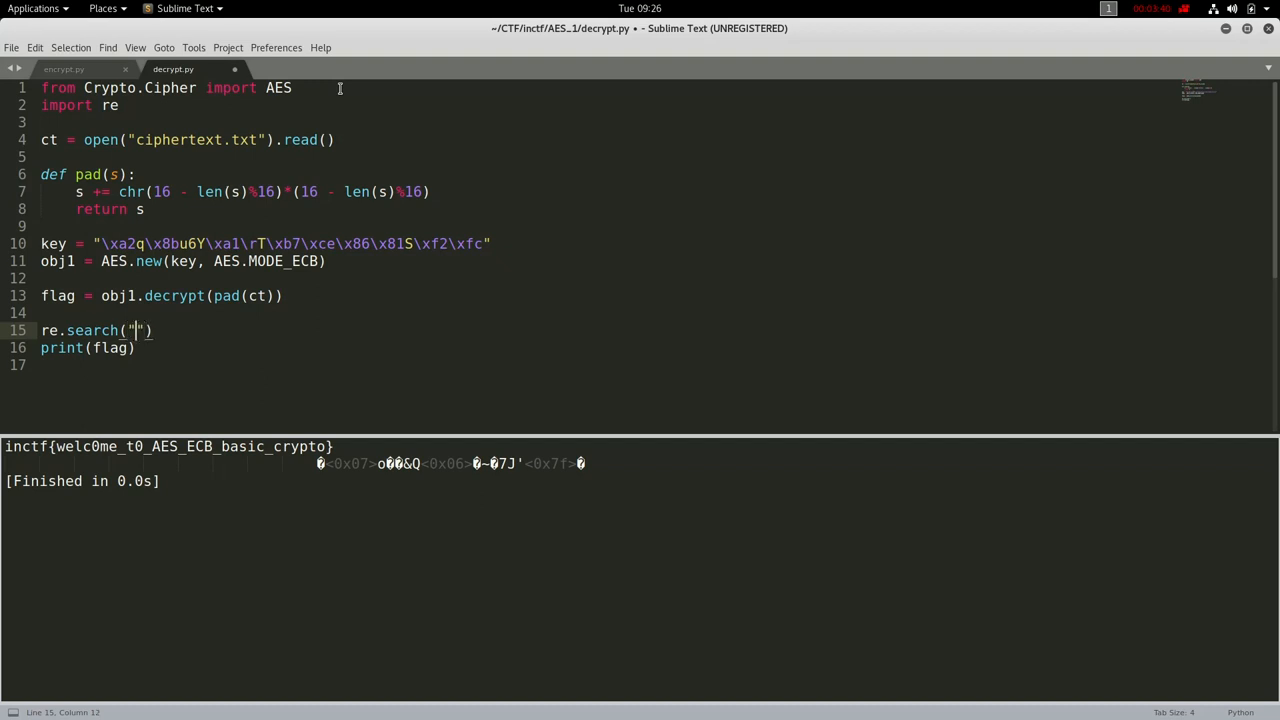
pyautogui.write('inctf()')
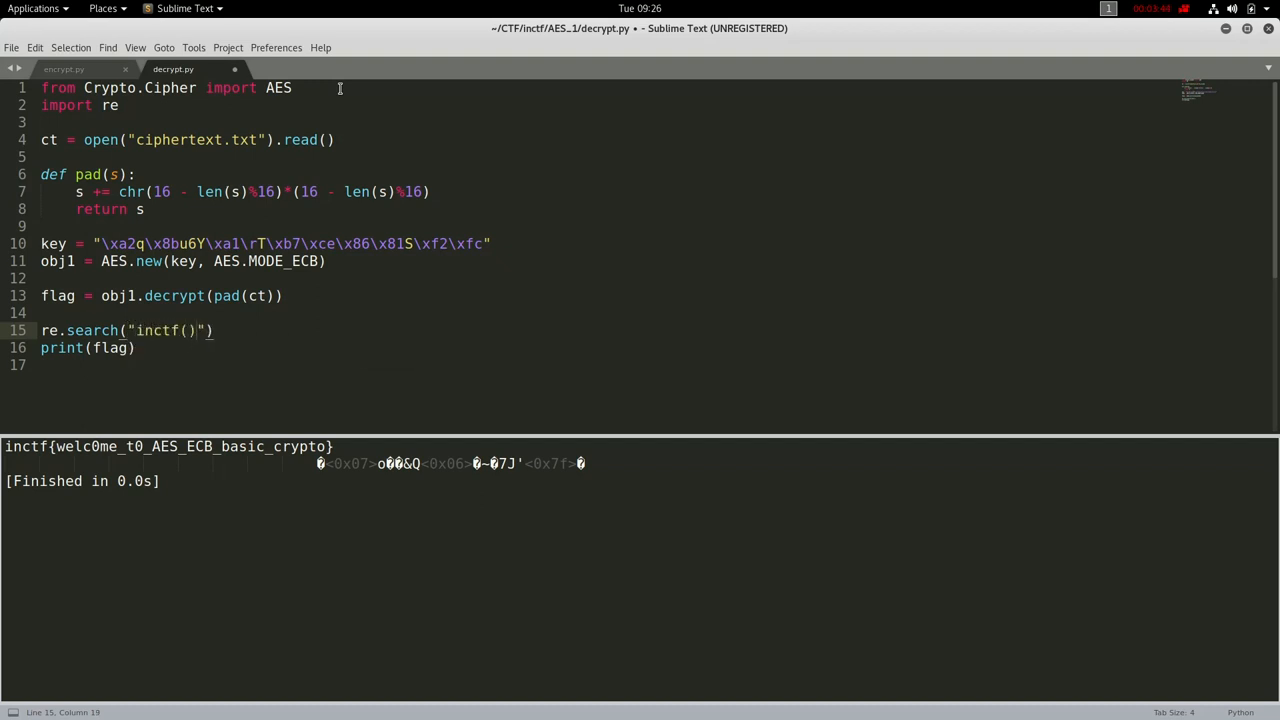
pyautogui.write('{')
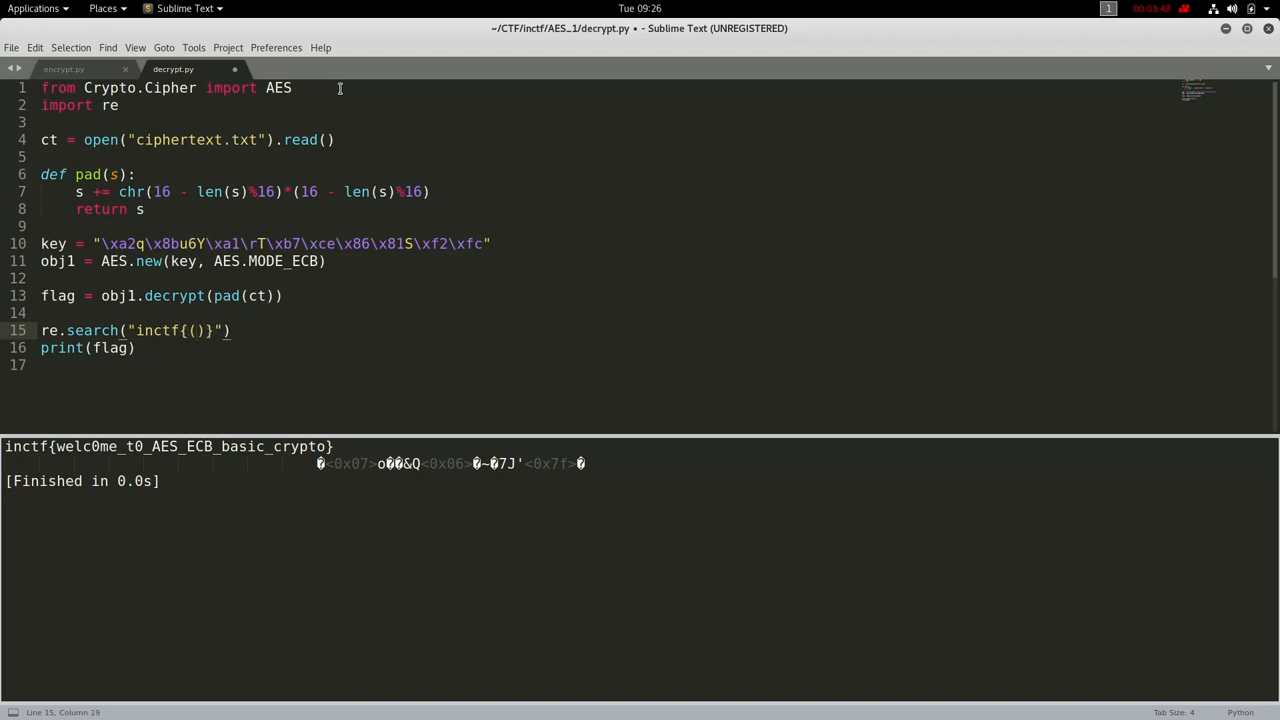
pyautogui.write('.*')
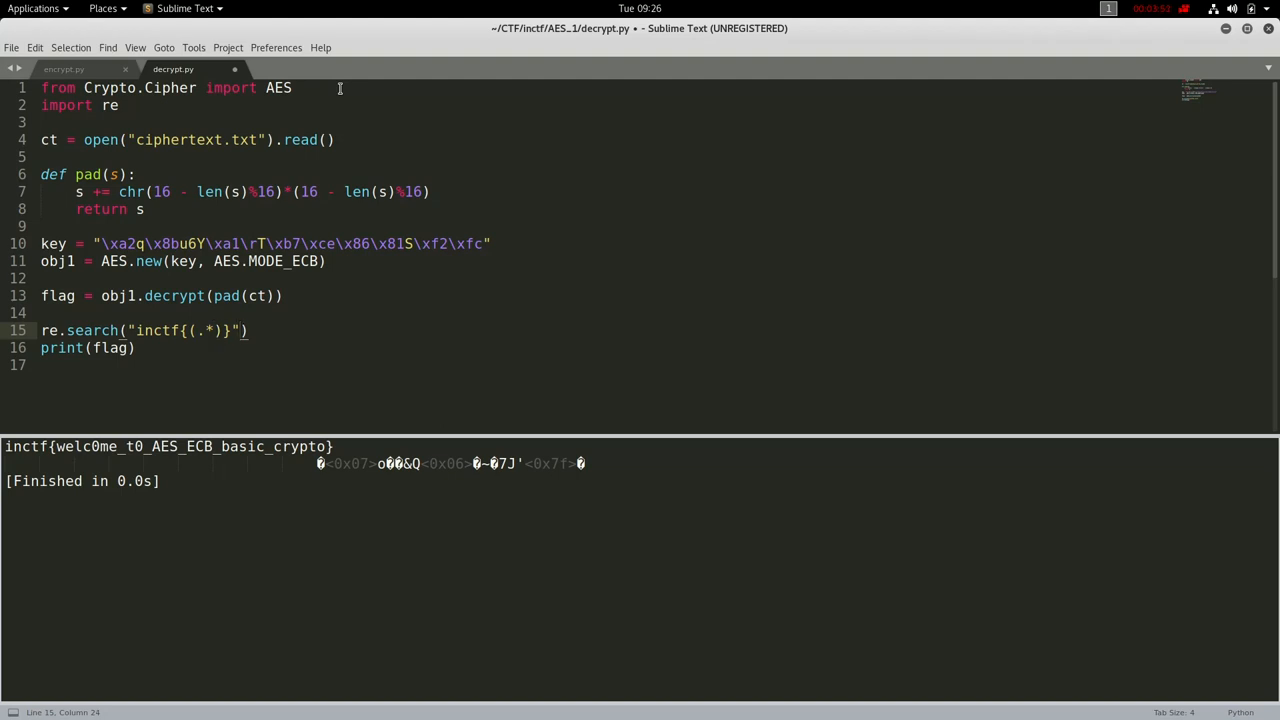
pyautogui.write(',flag')
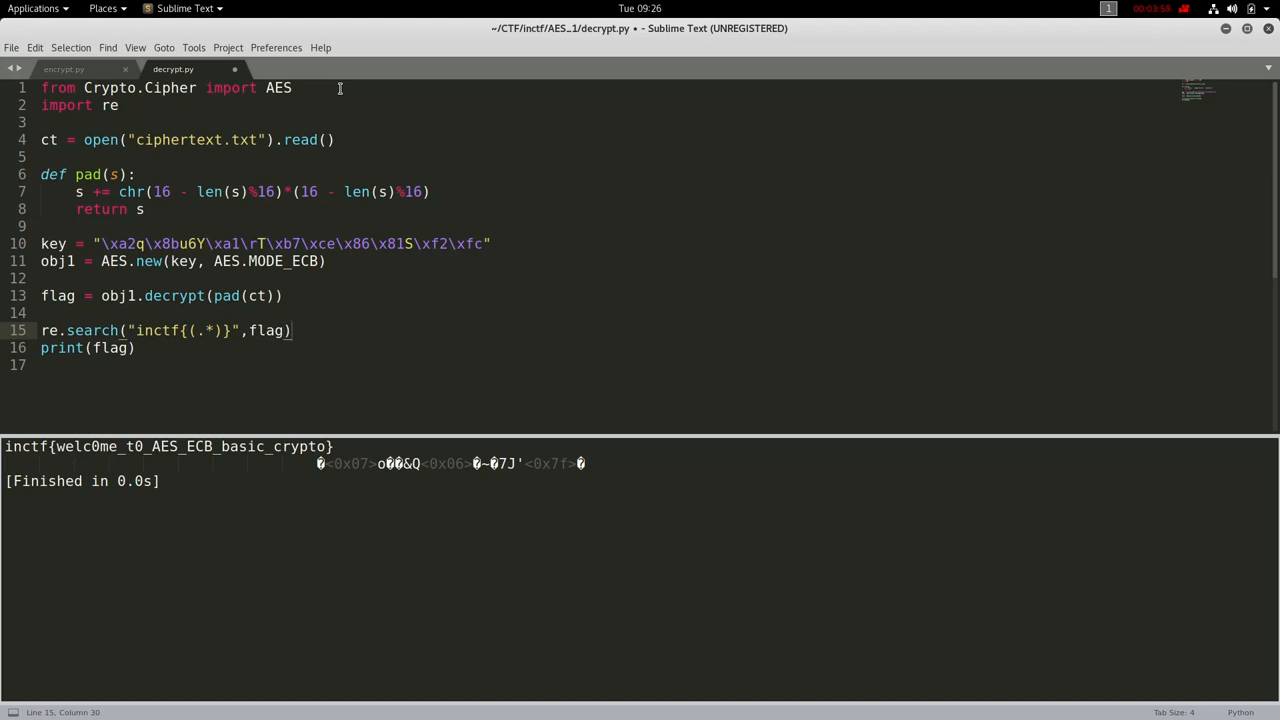
pyautogui.write('.group')
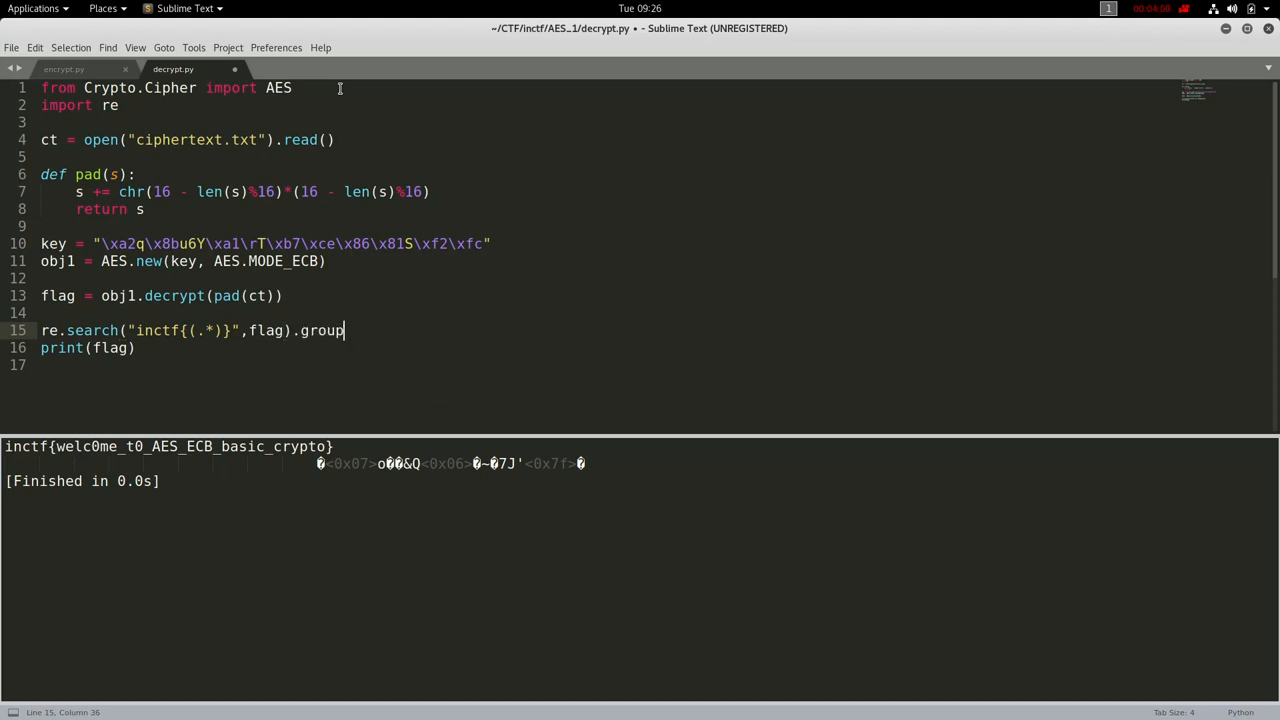
pyautogui.write('()')
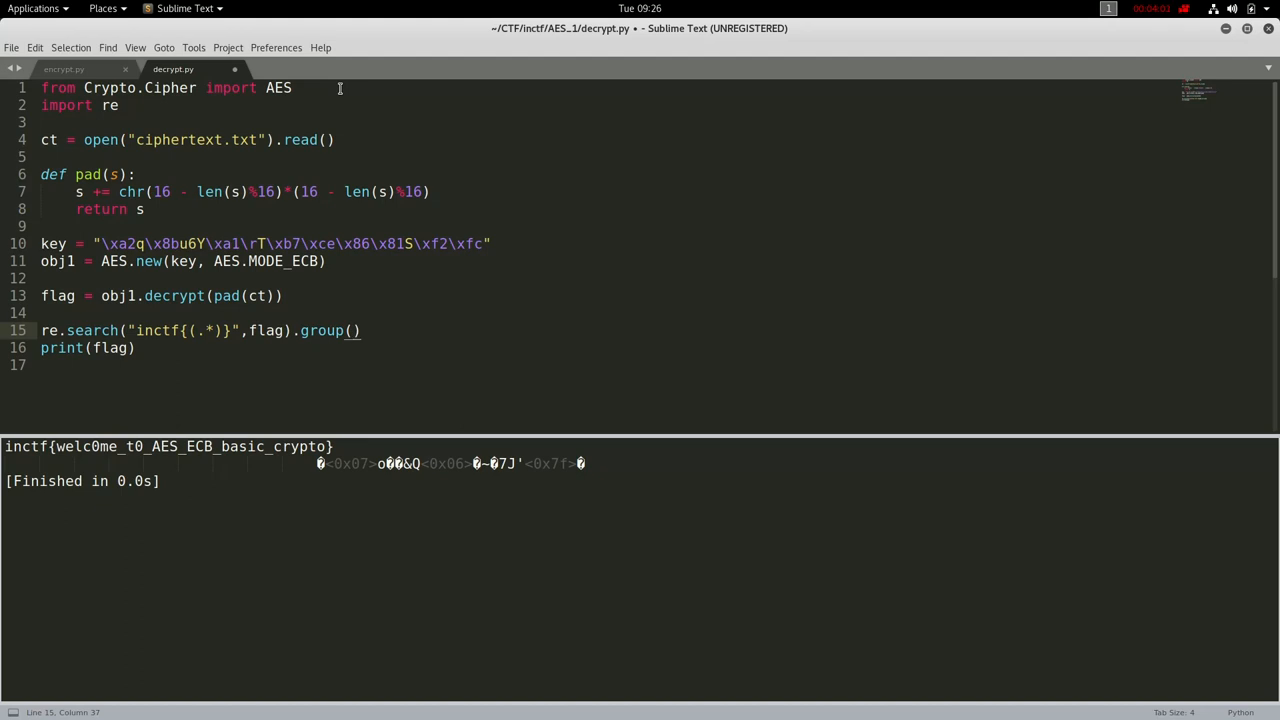
pyautogui.write('0')
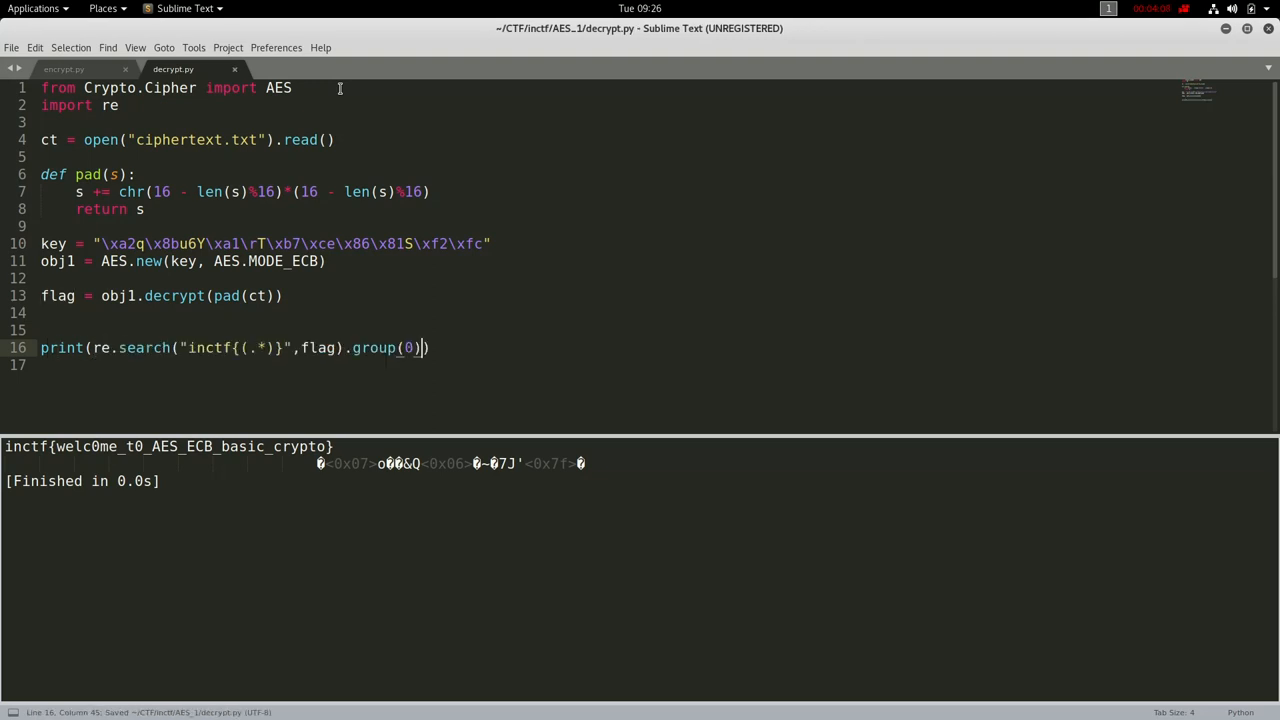
pyautogui.press('ctrl+b')
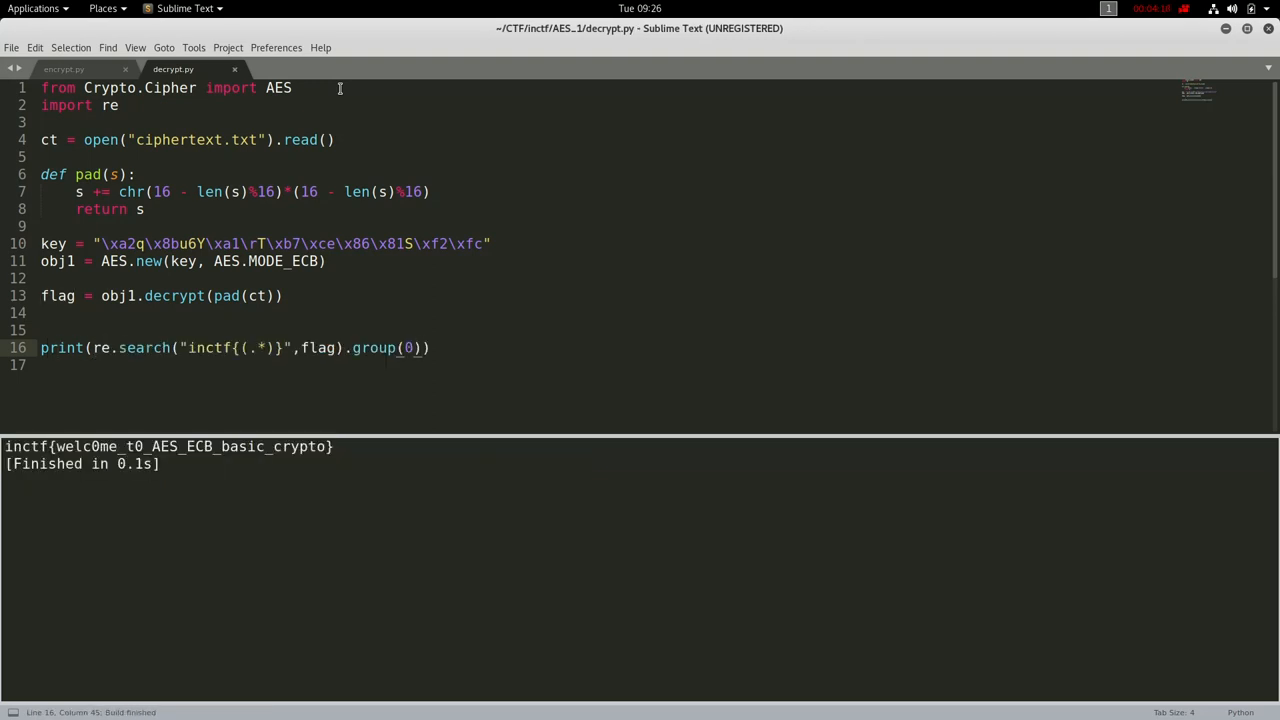
# Step: In the terminal, run python decrypt.py > flag.txt to save the flag output
pyautogui.click(96, 330)
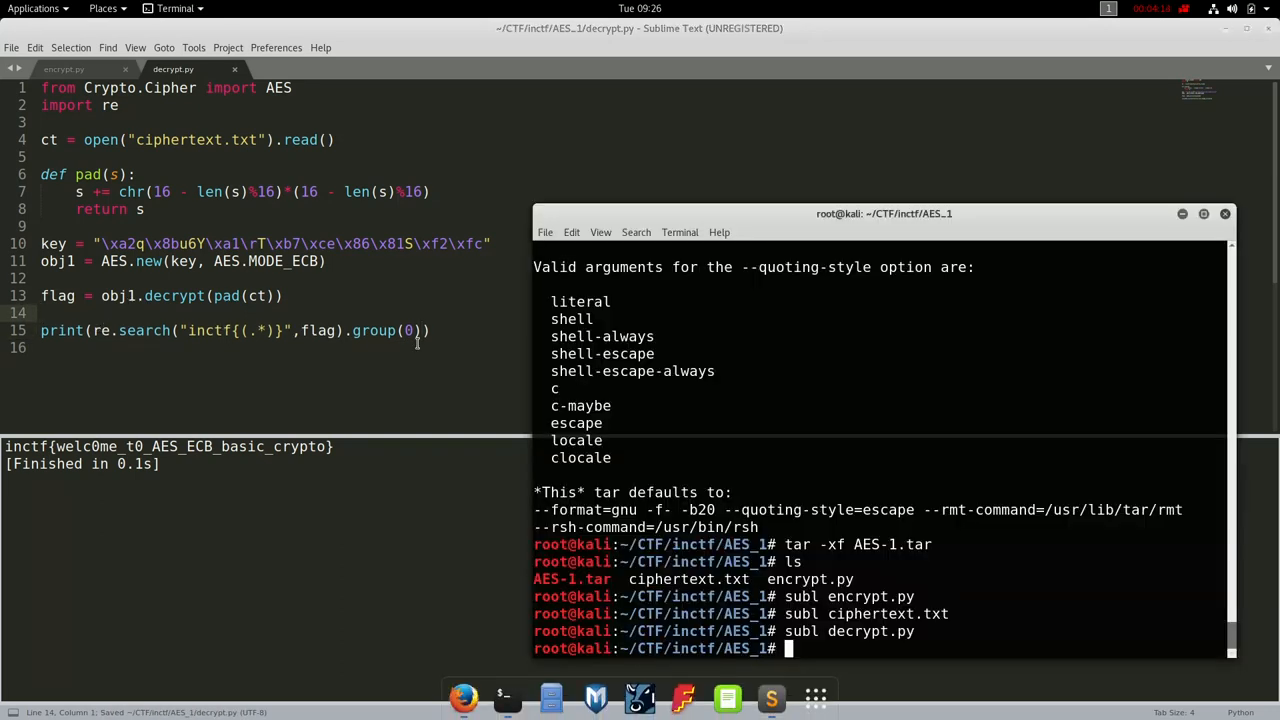
pyautogui.write('pyth')
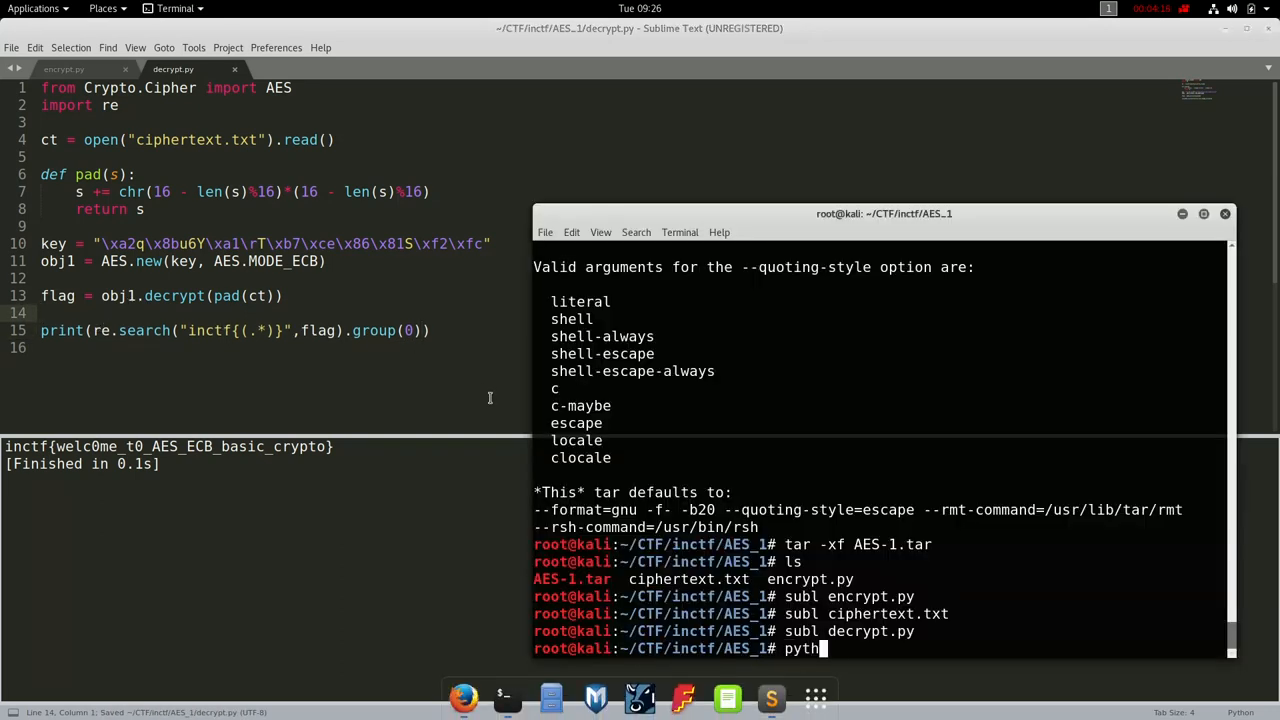
pyautogui.write('on d')
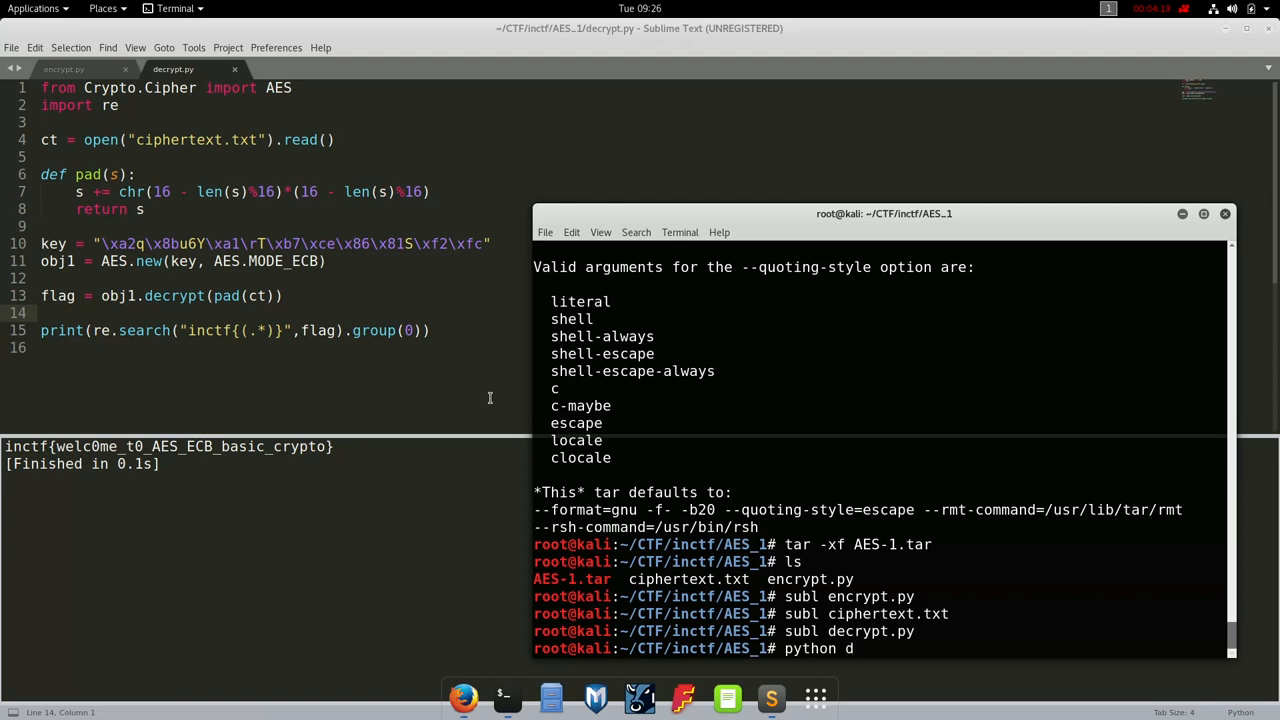
pyautogui.write('e')
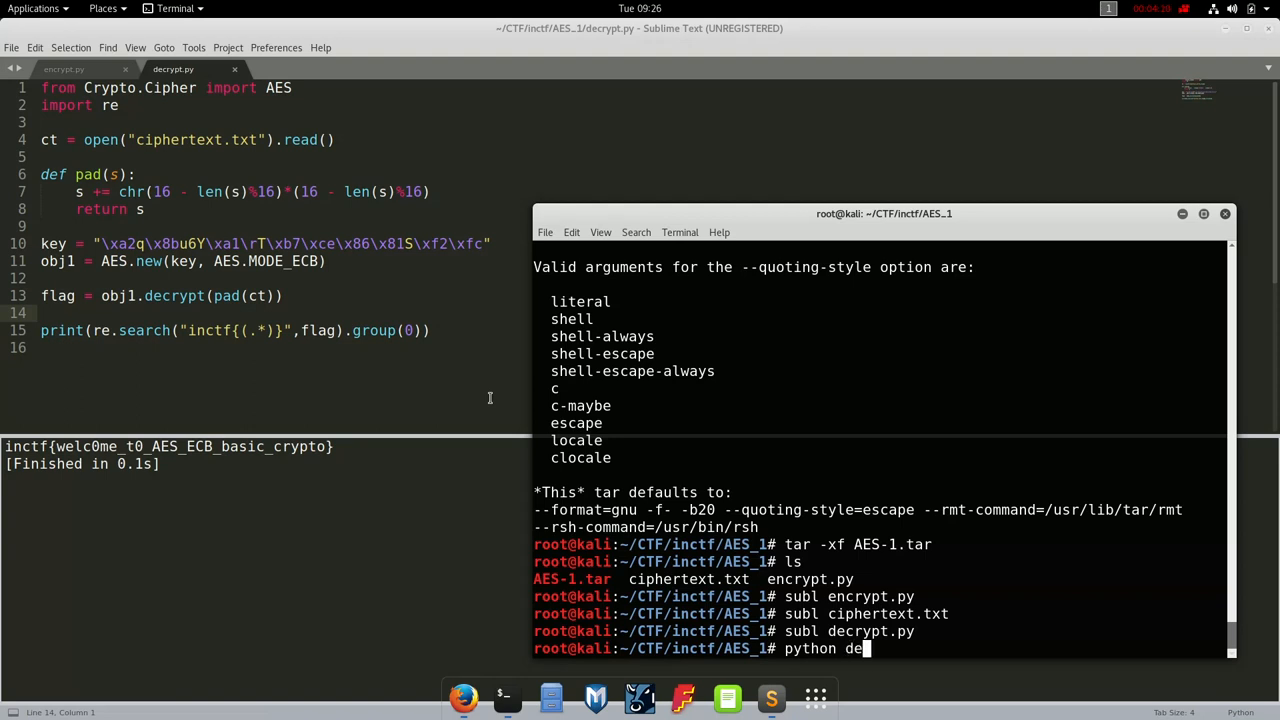
pyautogui.write('crypot')
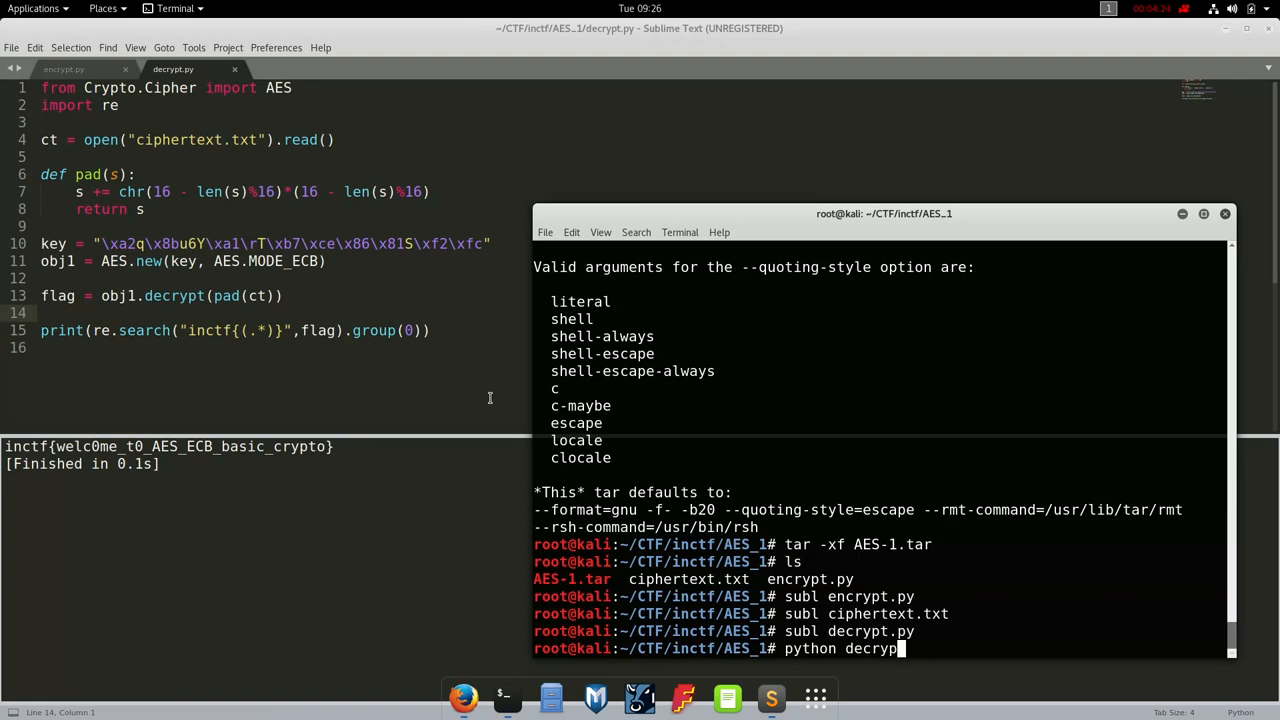
pyautogui.write('.')
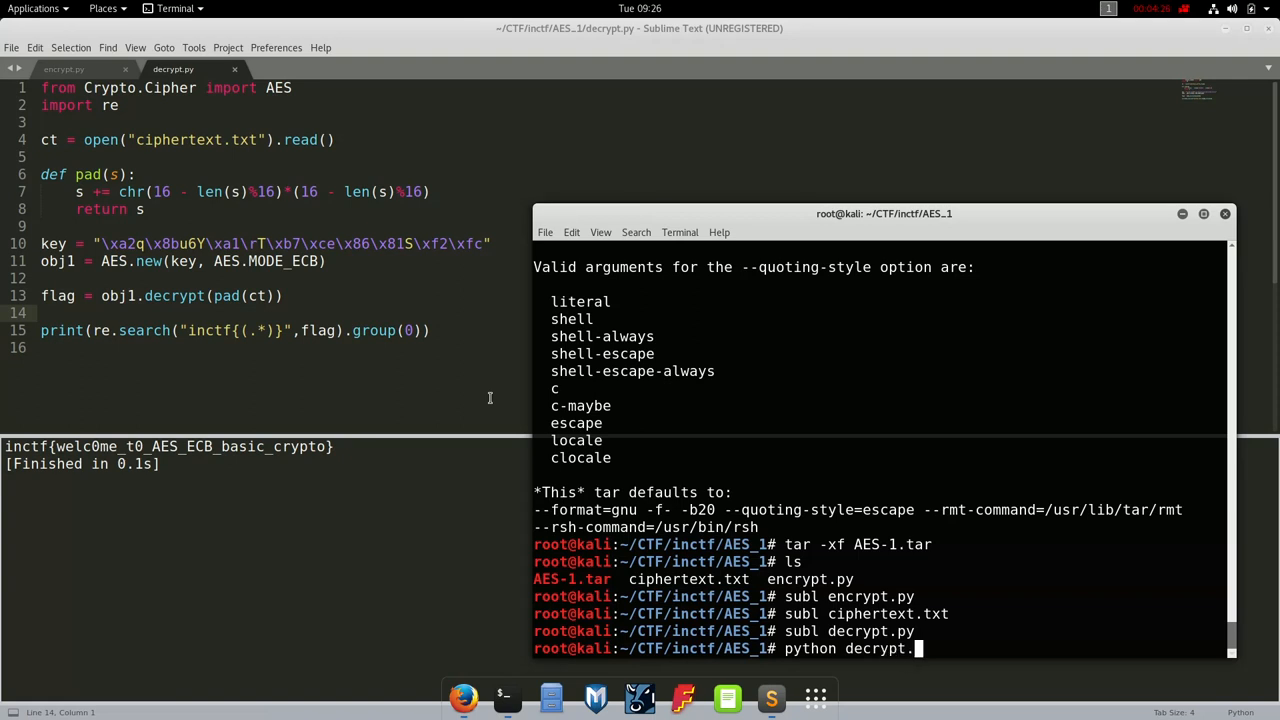
pyautogui.write('py')
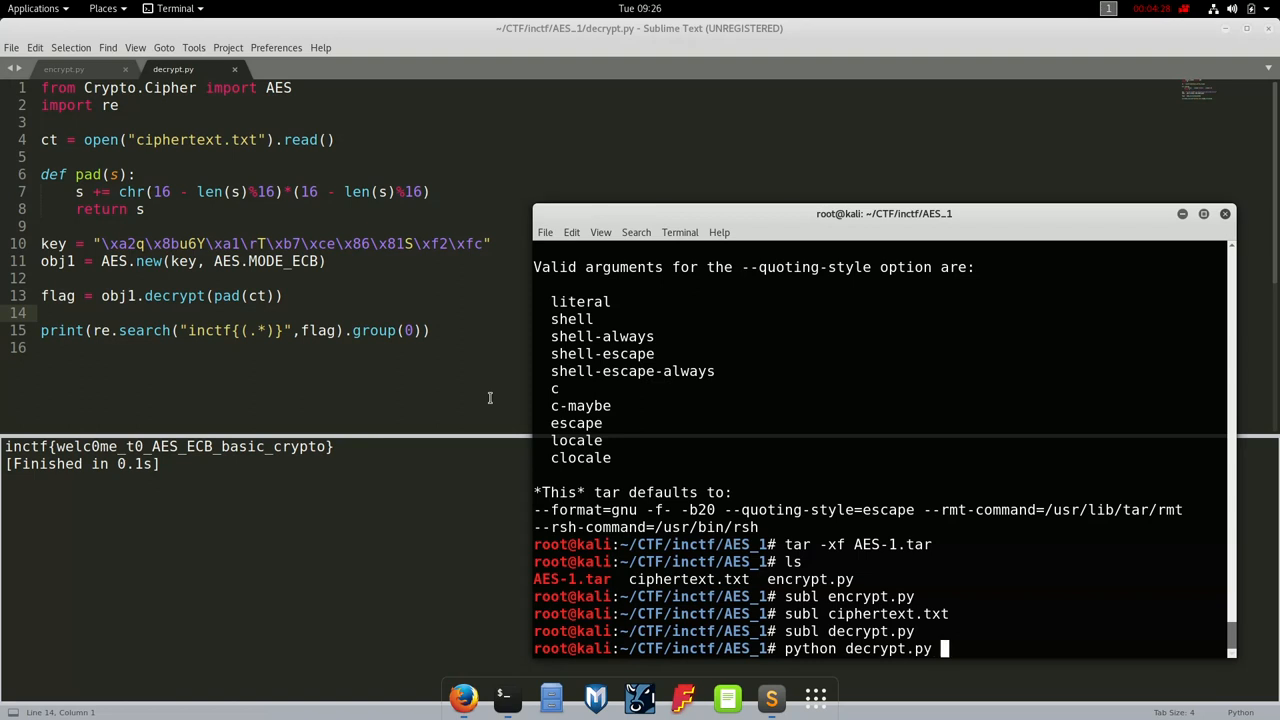
pyautogui.write('> flag.')
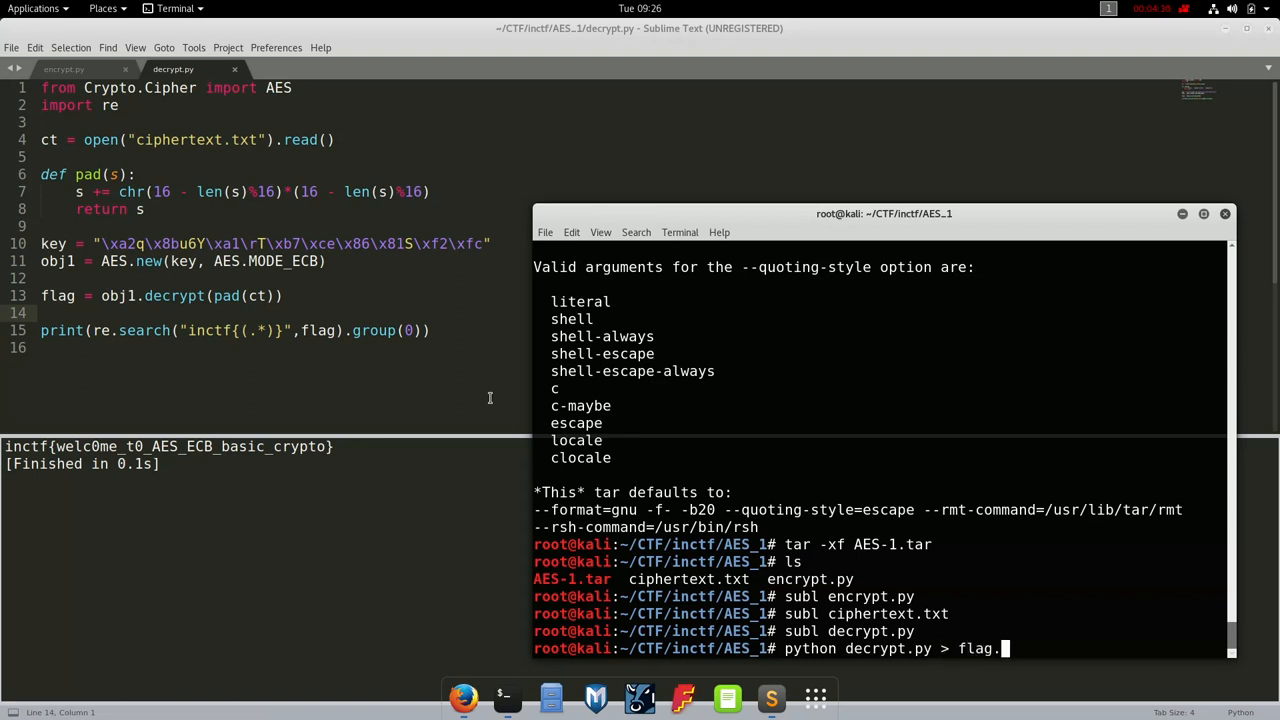
pyautogui.press('Return')
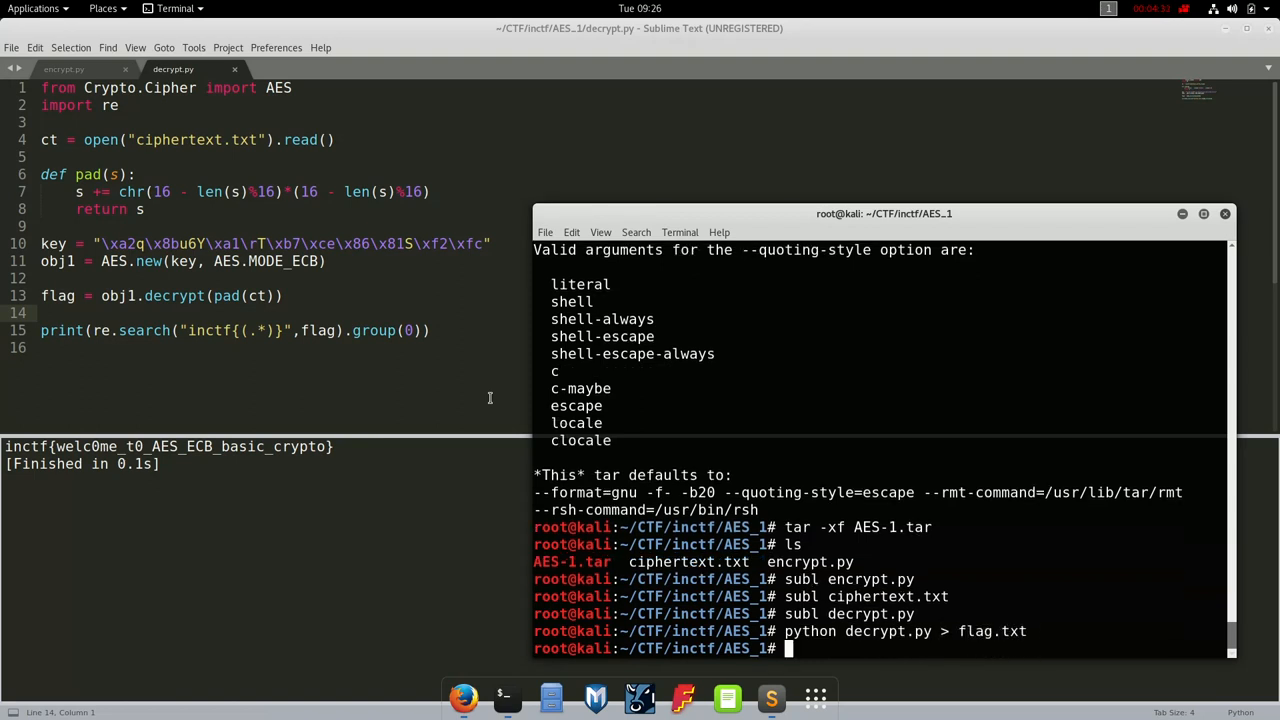
# Step: Display flag.txt with cat, showing the inctf flag, then return to the AES-1 challenge in Firefox
pyautogui.write('cat fl')
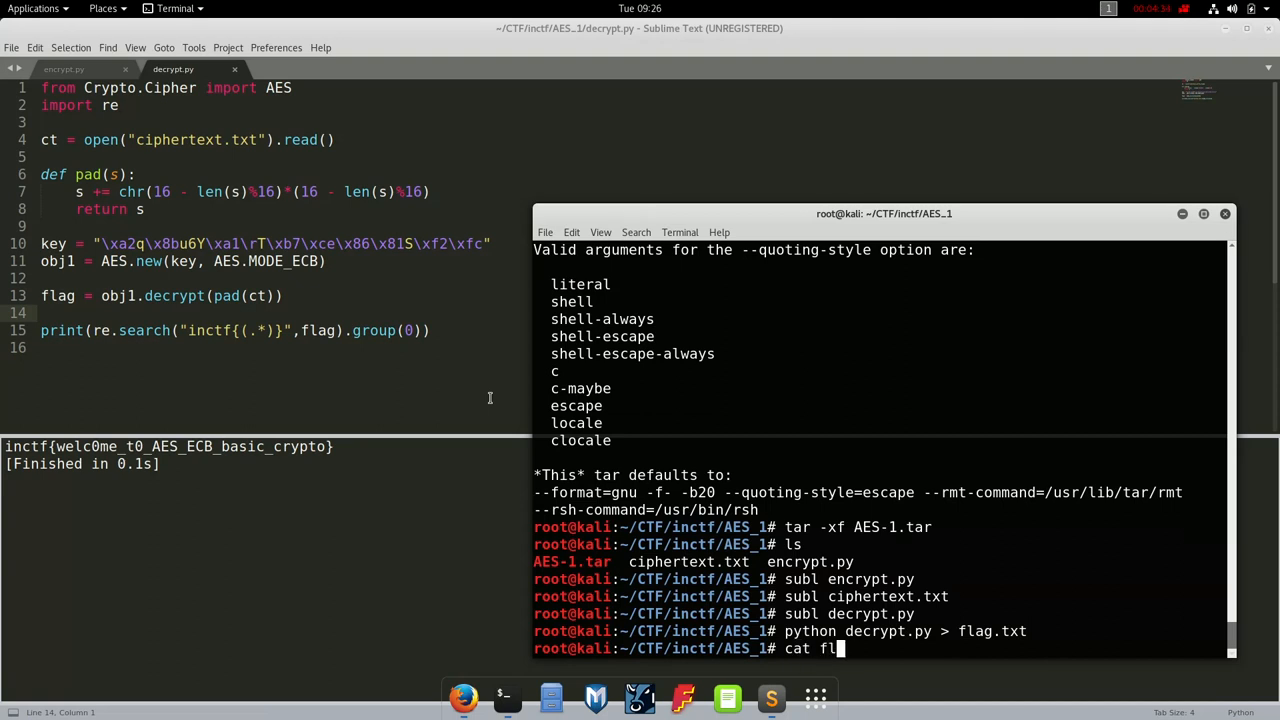
pyautogui.press('Return')
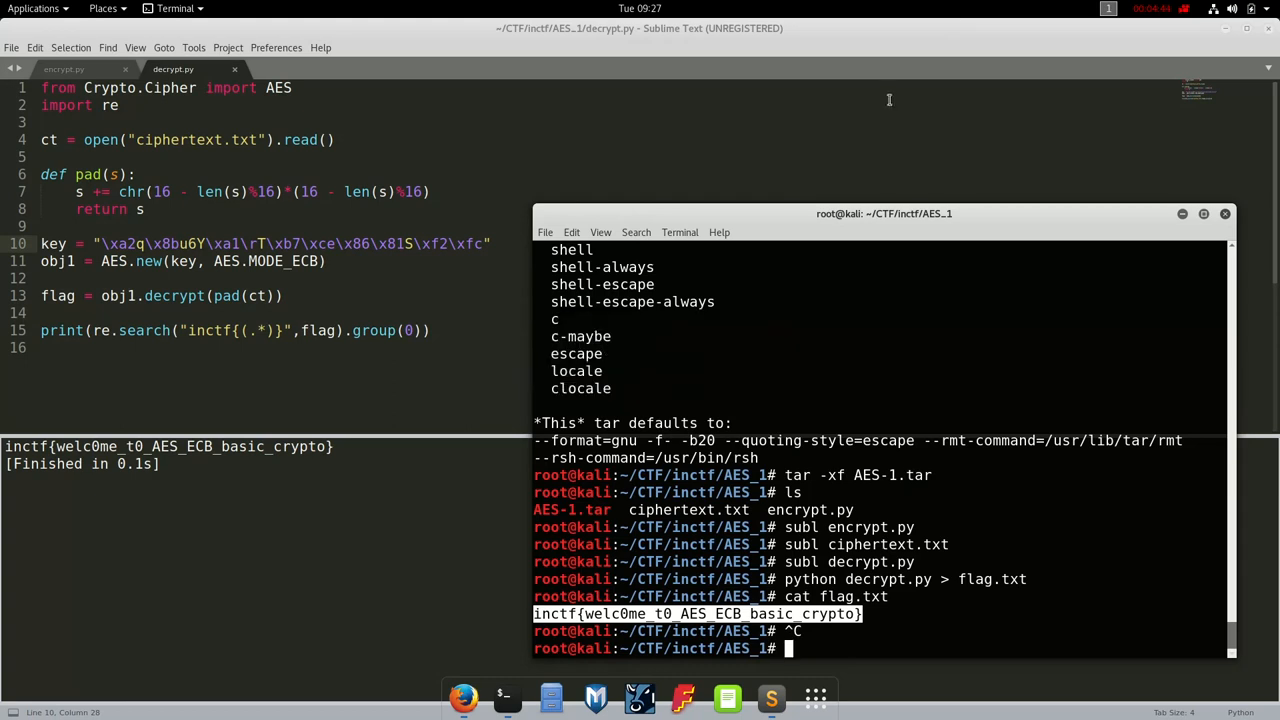
pyautogui.click(462, 696)
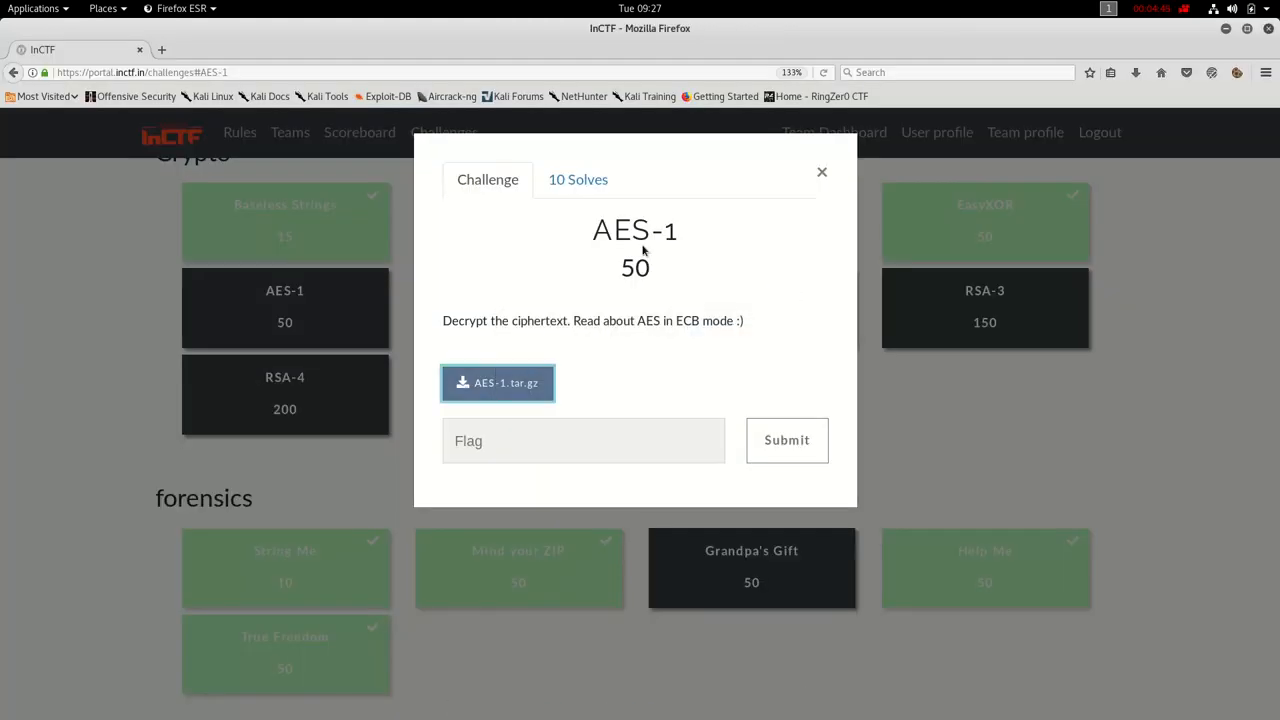
pyautogui.write(':tf{welc0me_t0_AES_ECB_basic_crypto}')
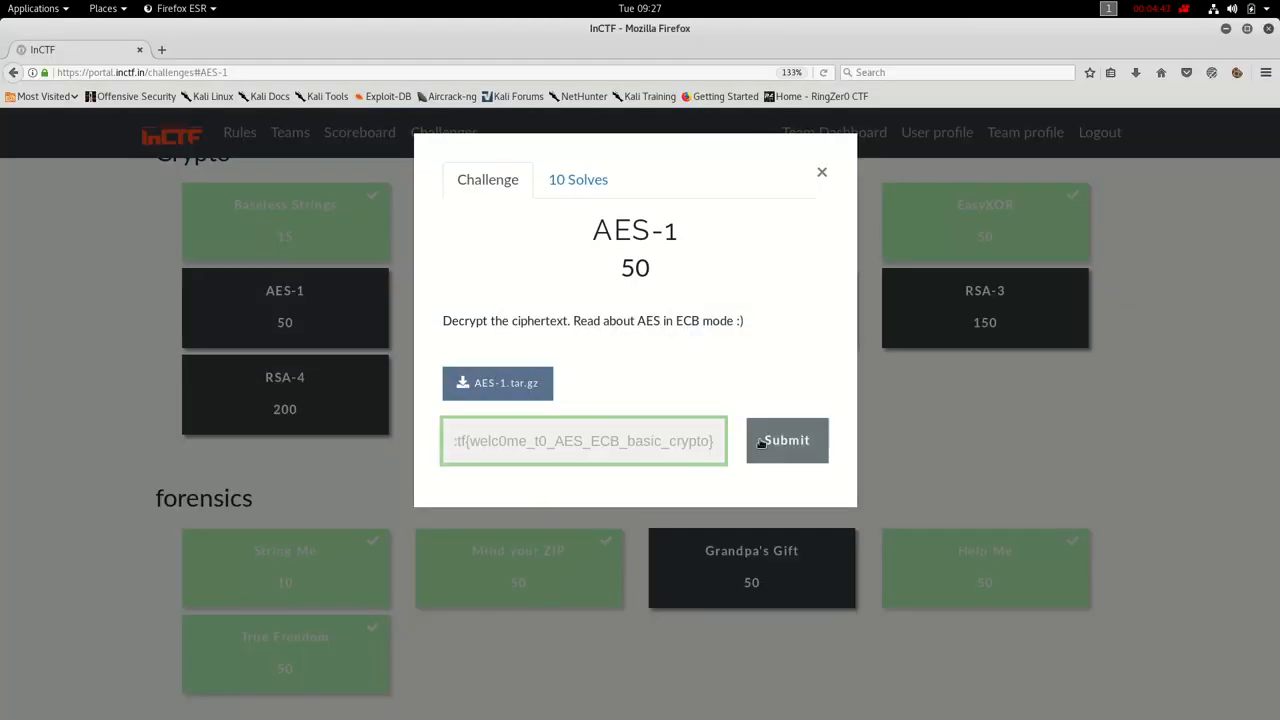
pyautogui.click(788, 440)
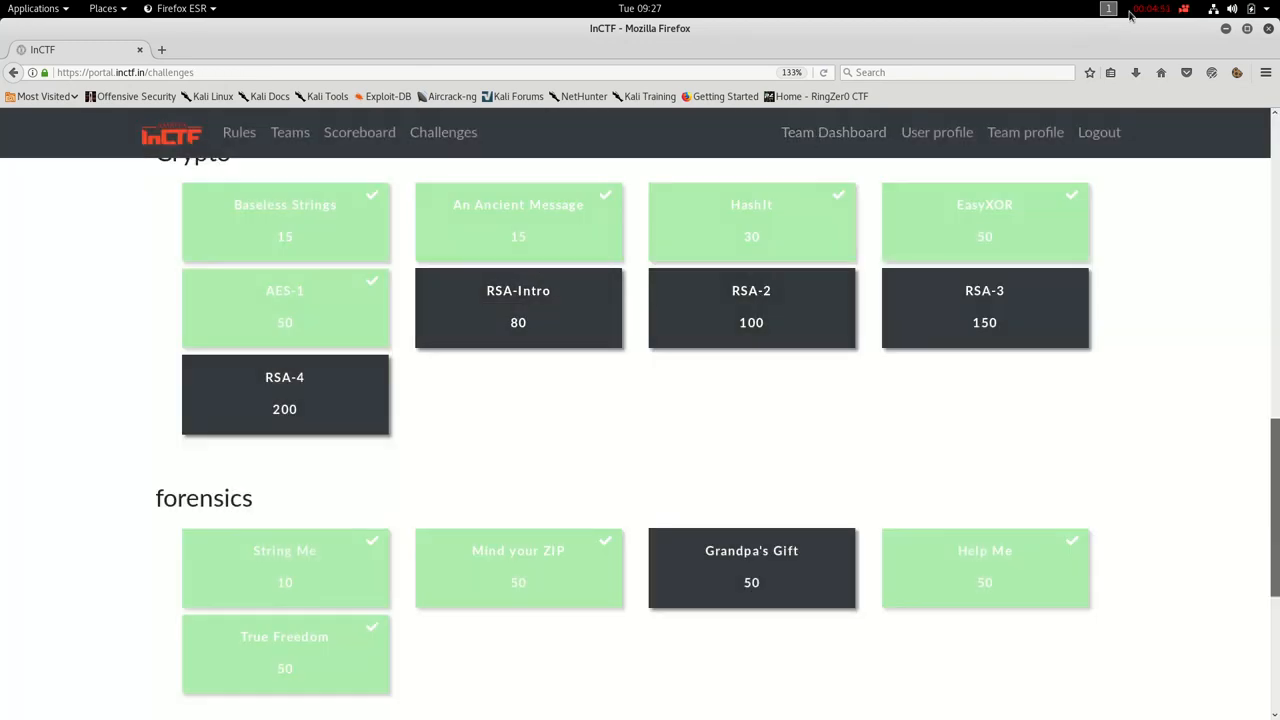
pyautogui.click(1152, 8)
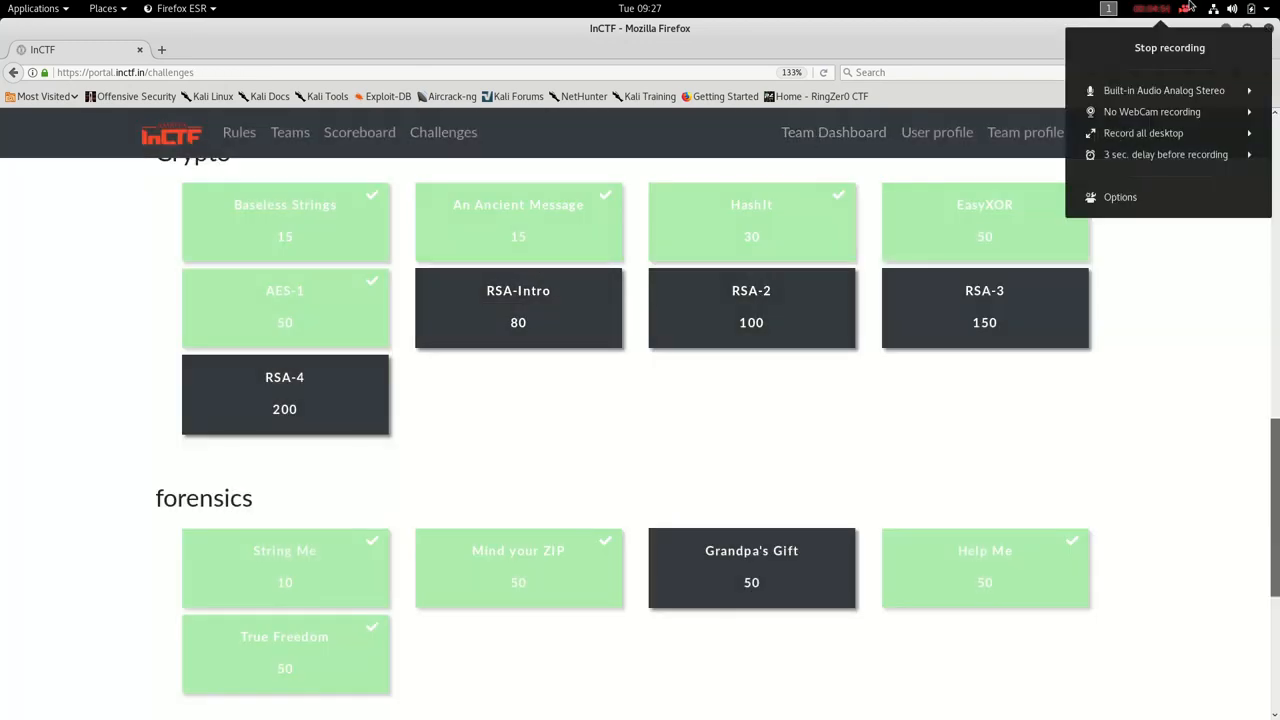